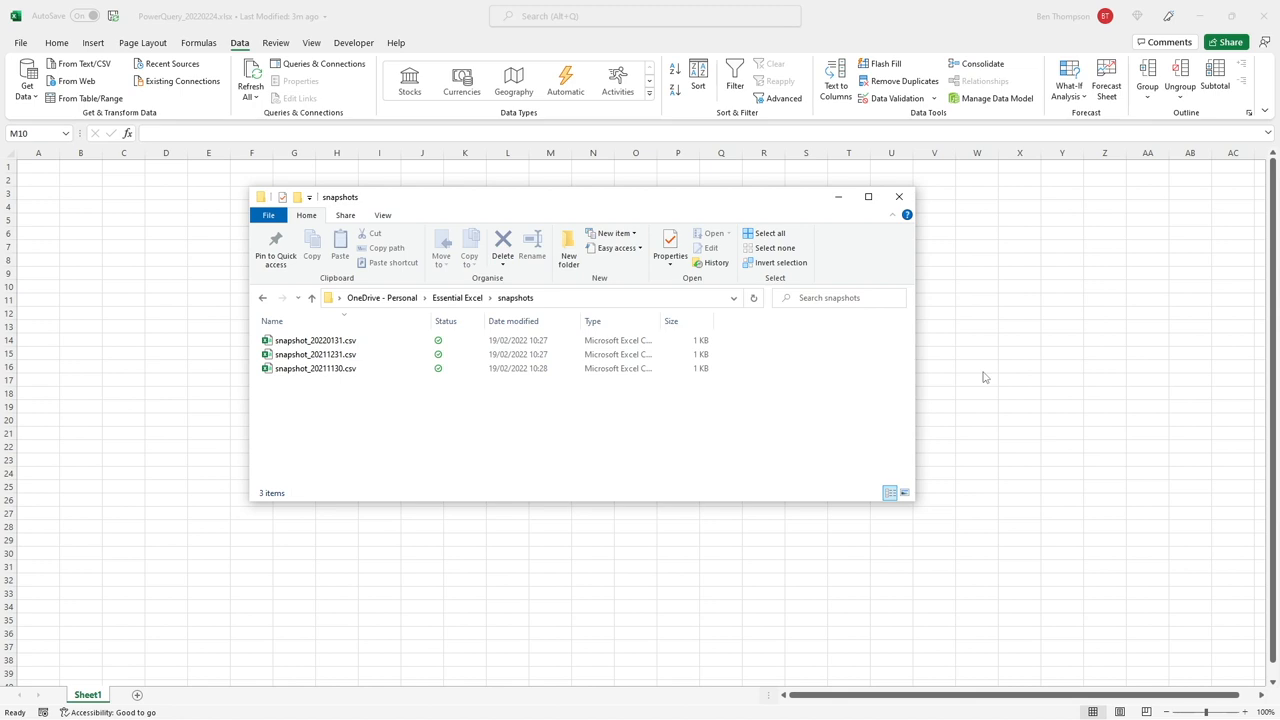
{"action": "mouse_move", "coordinate": [744, 440]}
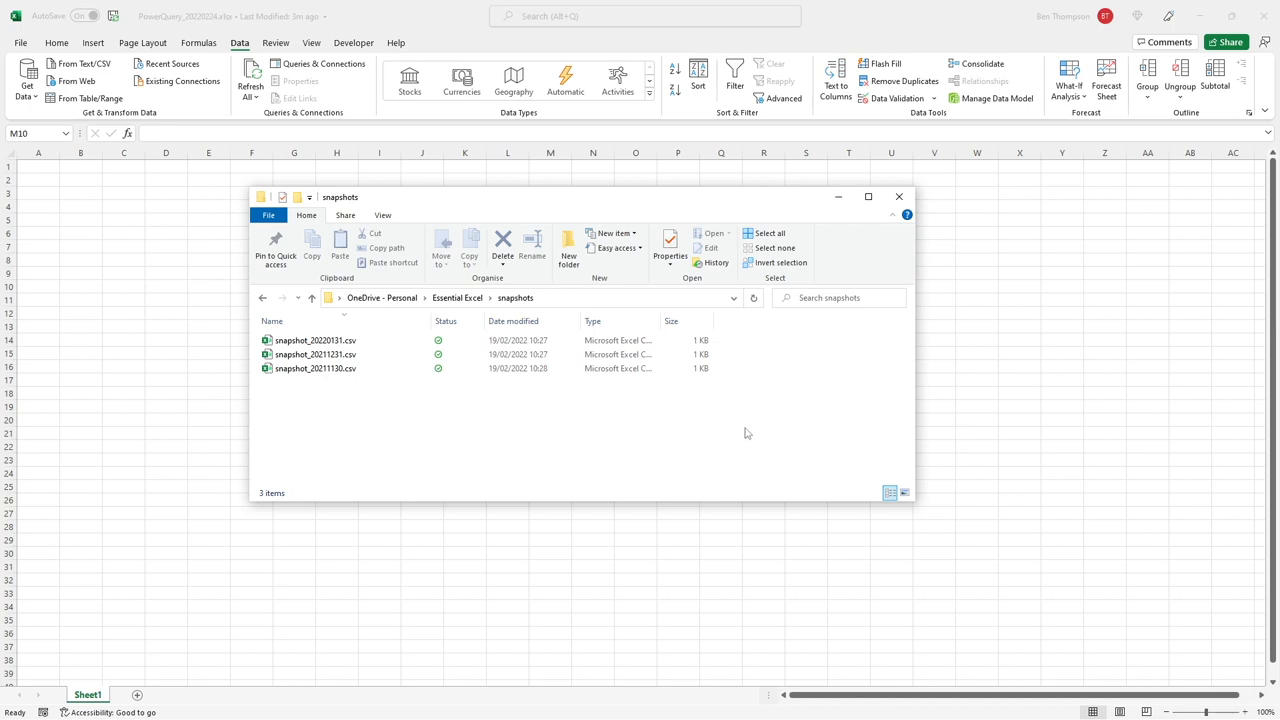
{"action": "mouse_move", "coordinate": [702, 444]}
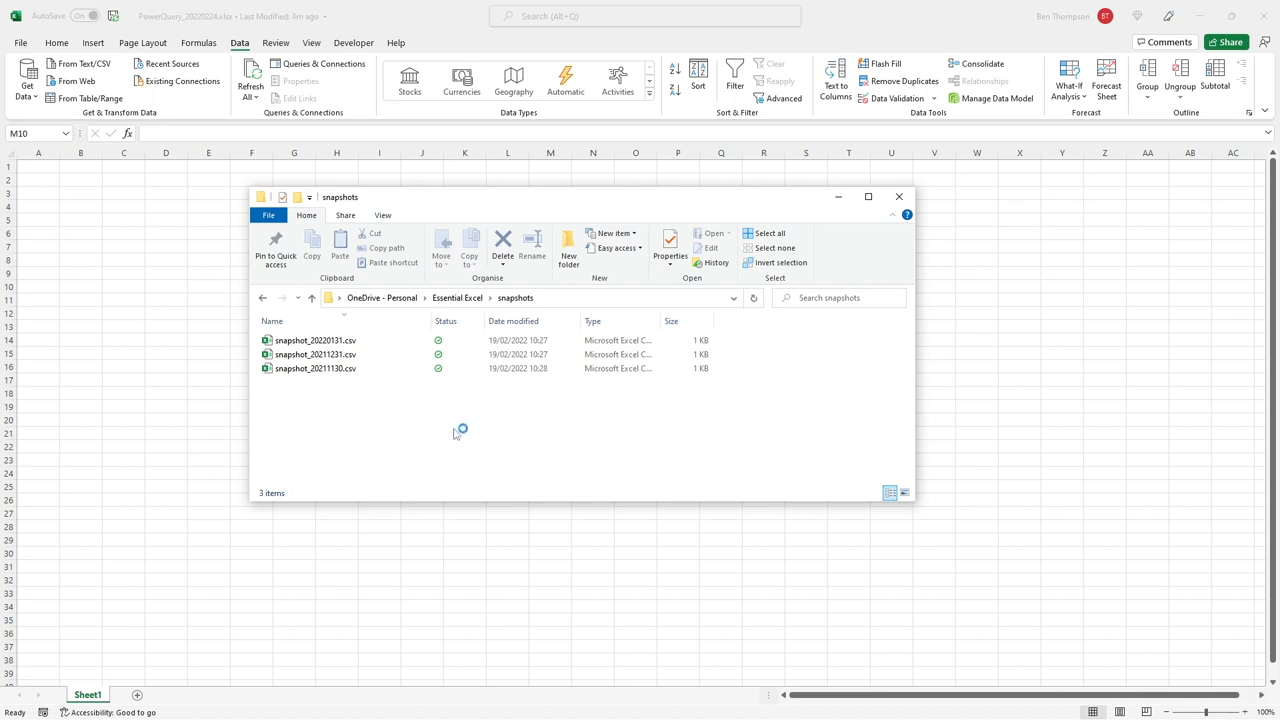
{"action": "mouse_move", "coordinate": [360, 402]}
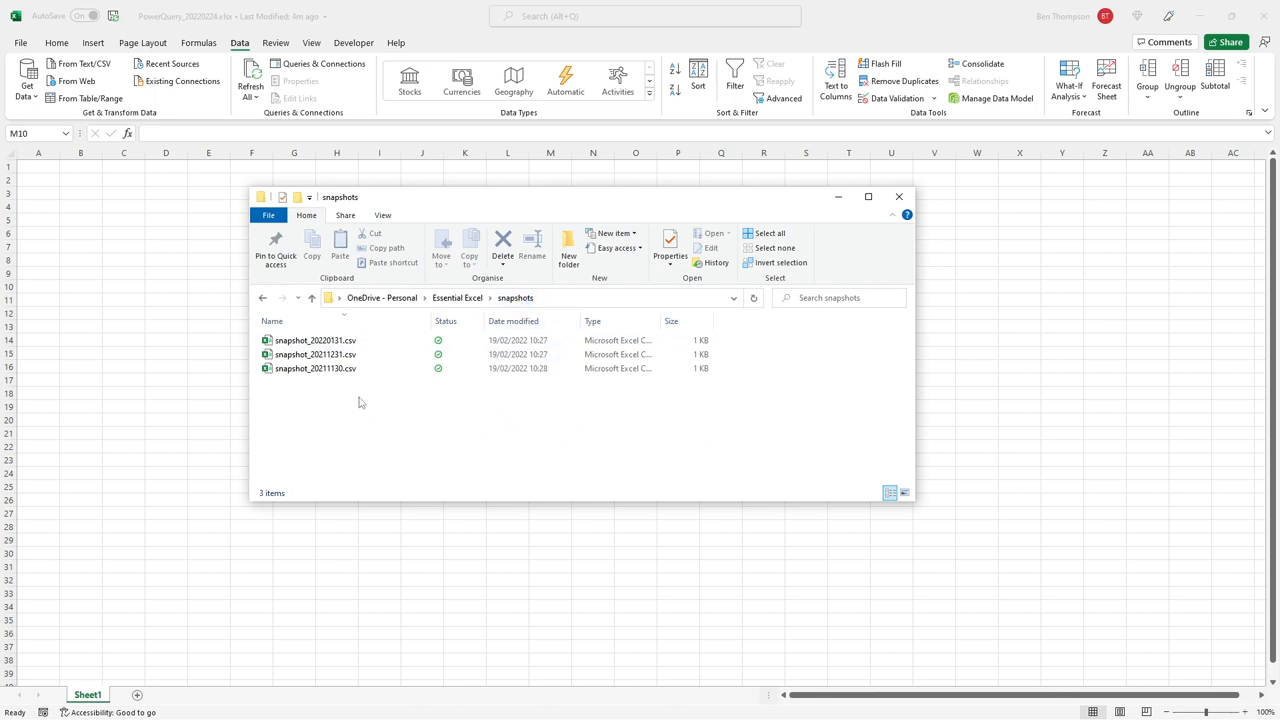
{"action": "mouse_move", "coordinate": [368, 432]}
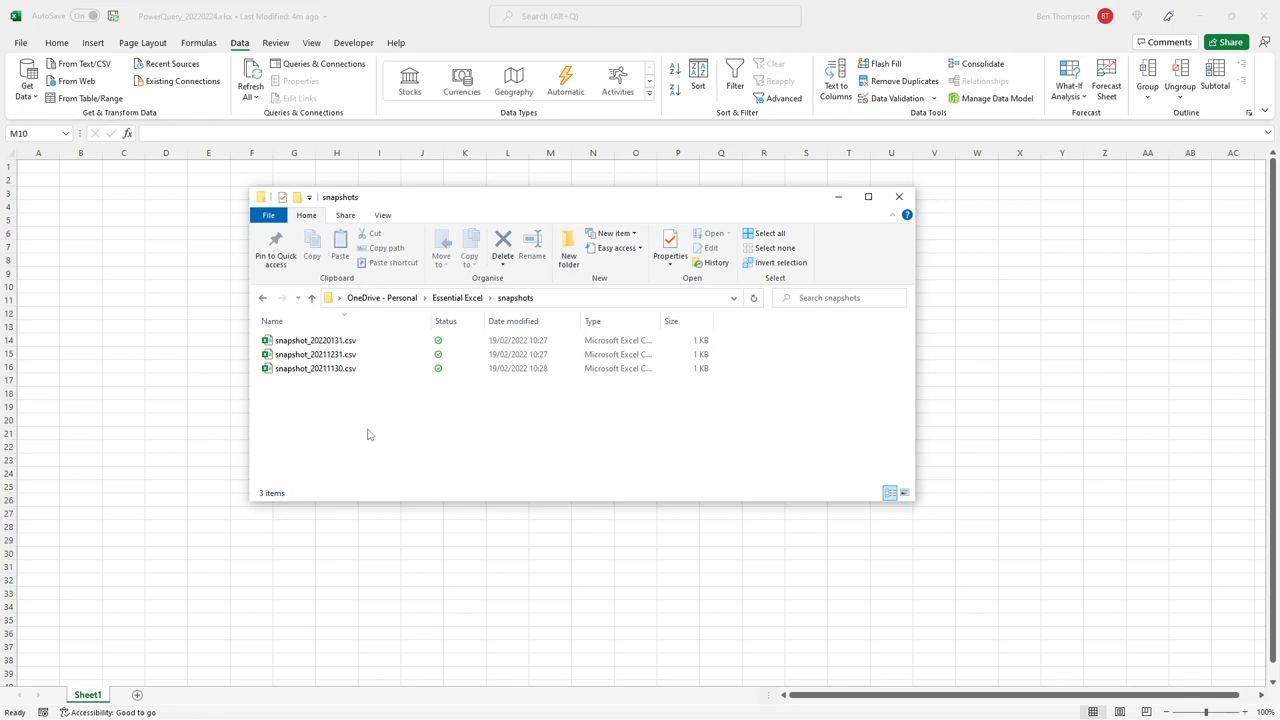
Close the snapshots folder window and browse Data > Get Data > From File import options.
{"action": "left_click", "coordinate": [316, 340]}
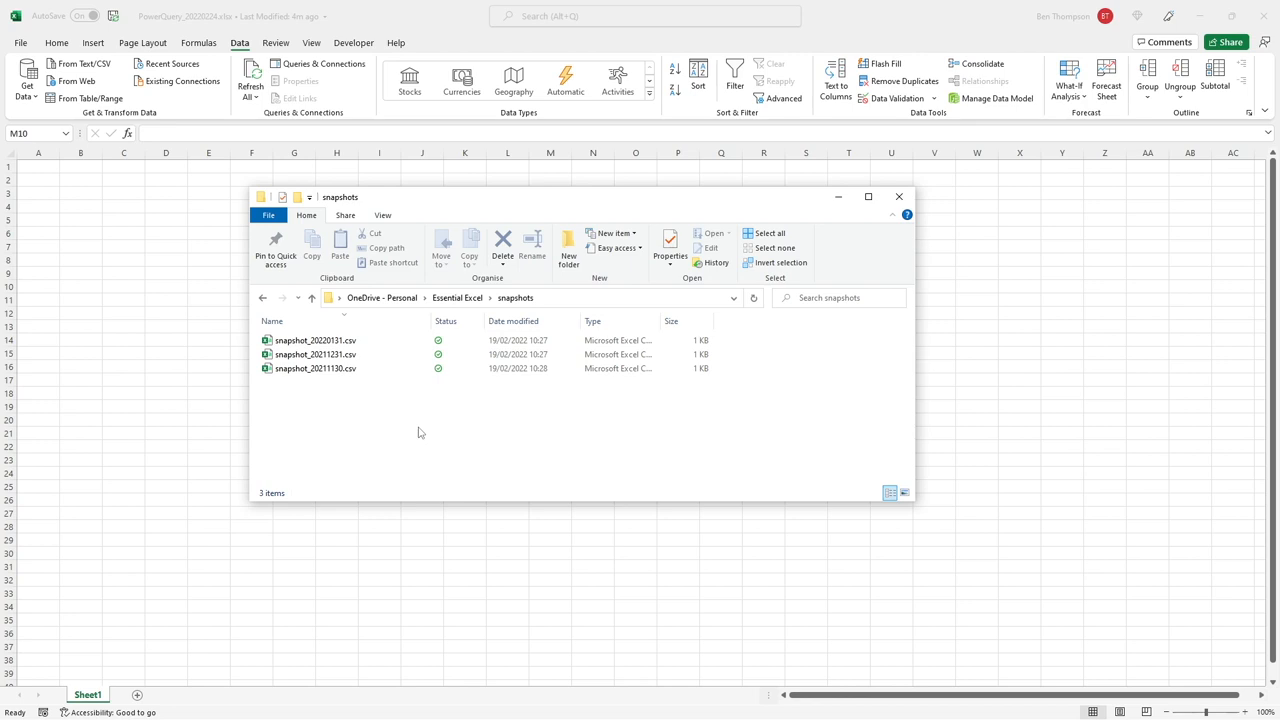
{"action": "mouse_move", "coordinate": [452, 416]}
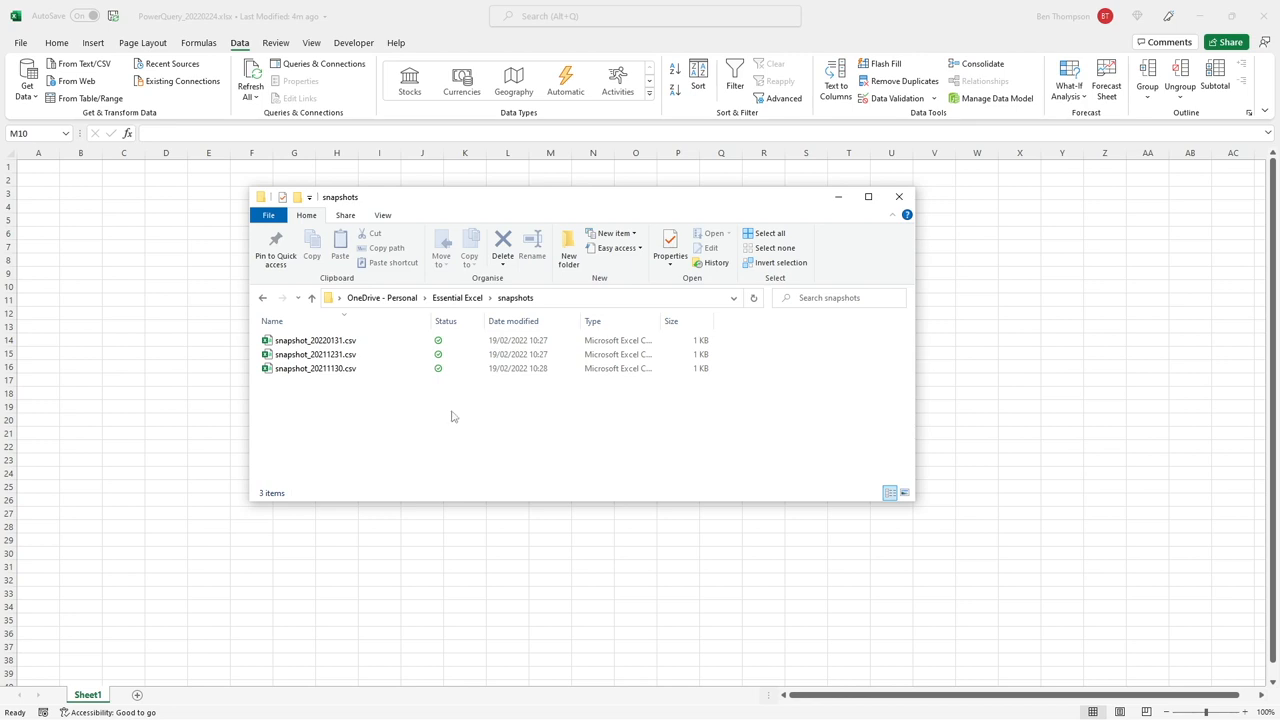
{"action": "mouse_move", "coordinate": [916, 216]}
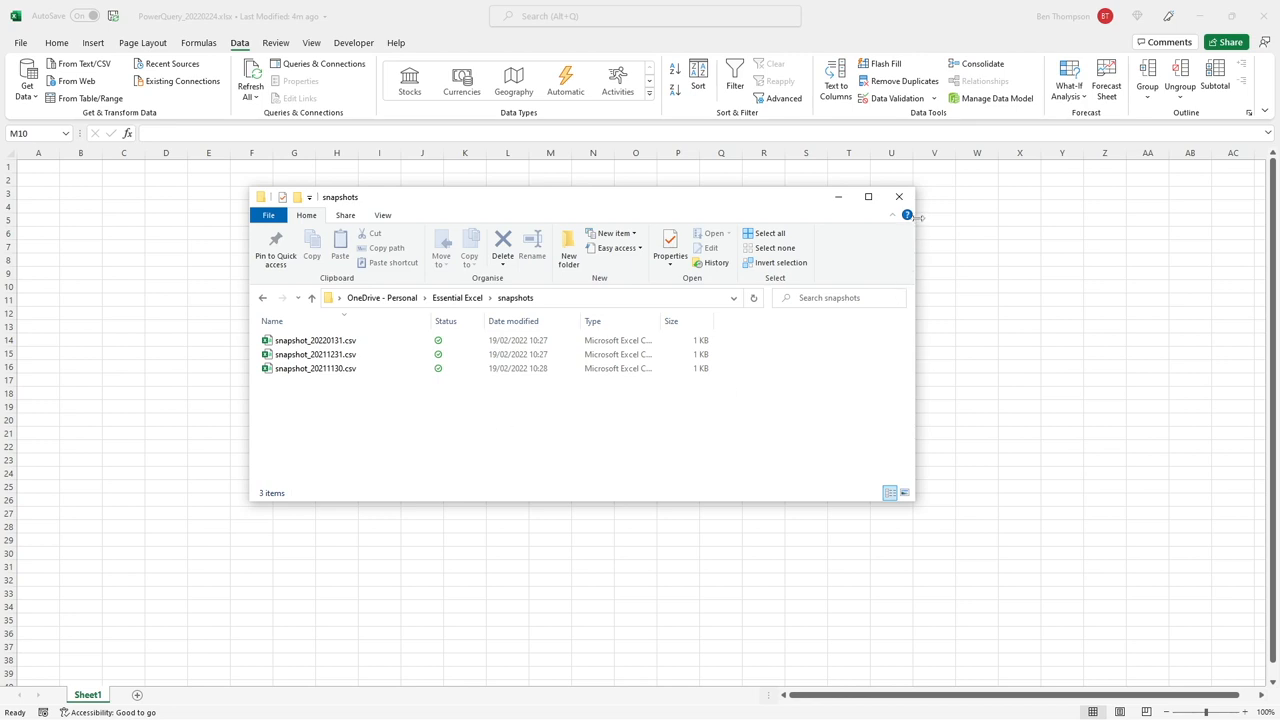
{"action": "left_click", "coordinate": [898, 196]}
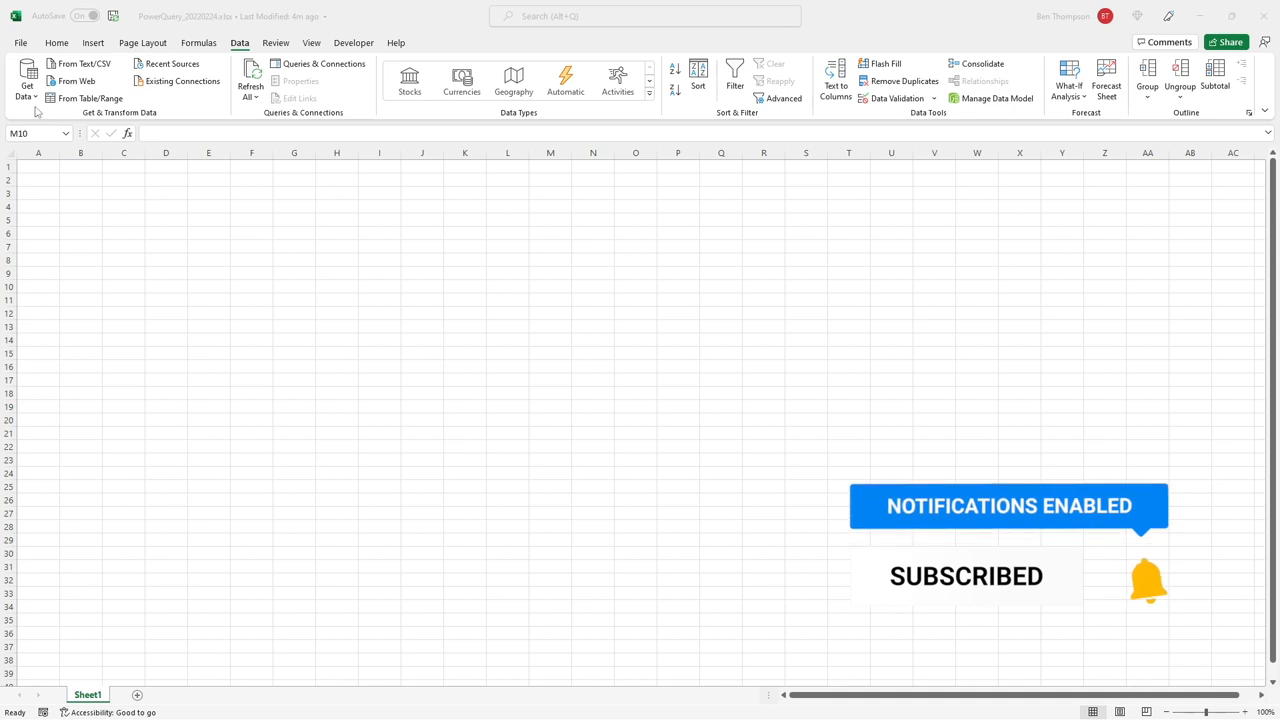
{"action": "left_click", "coordinate": [28, 84]}
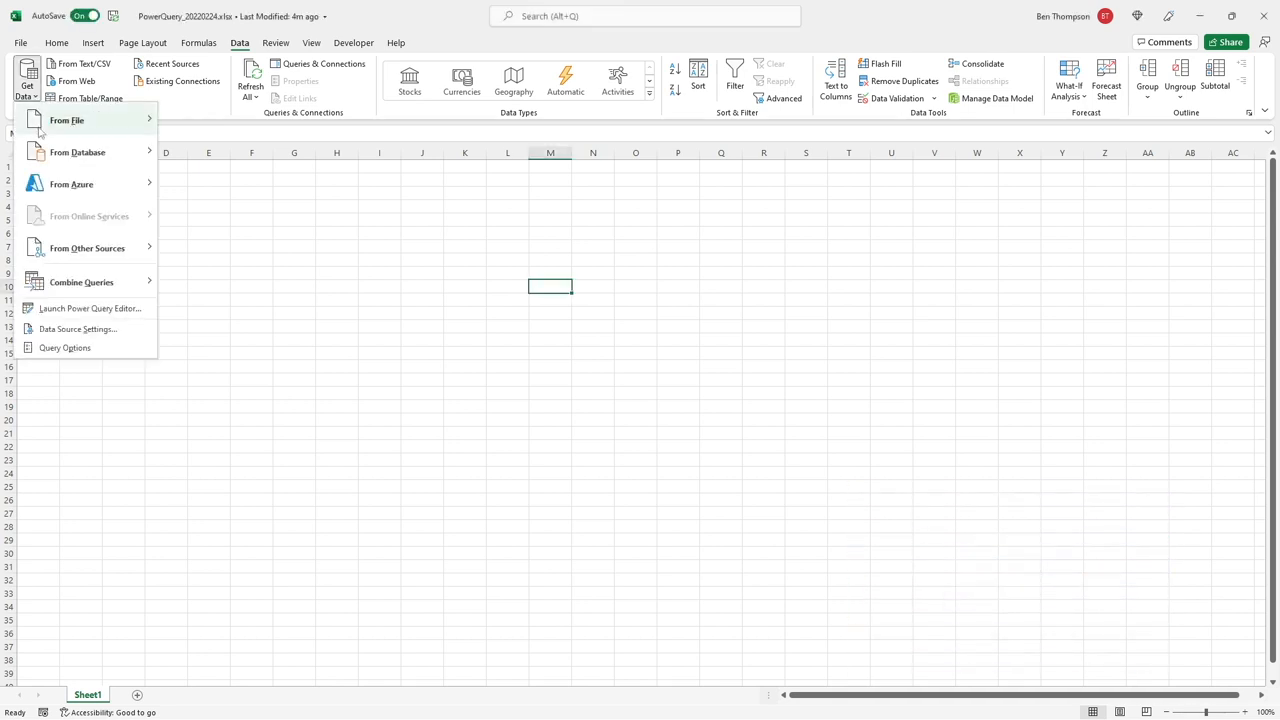
{"action": "left_click", "coordinate": [68, 120]}
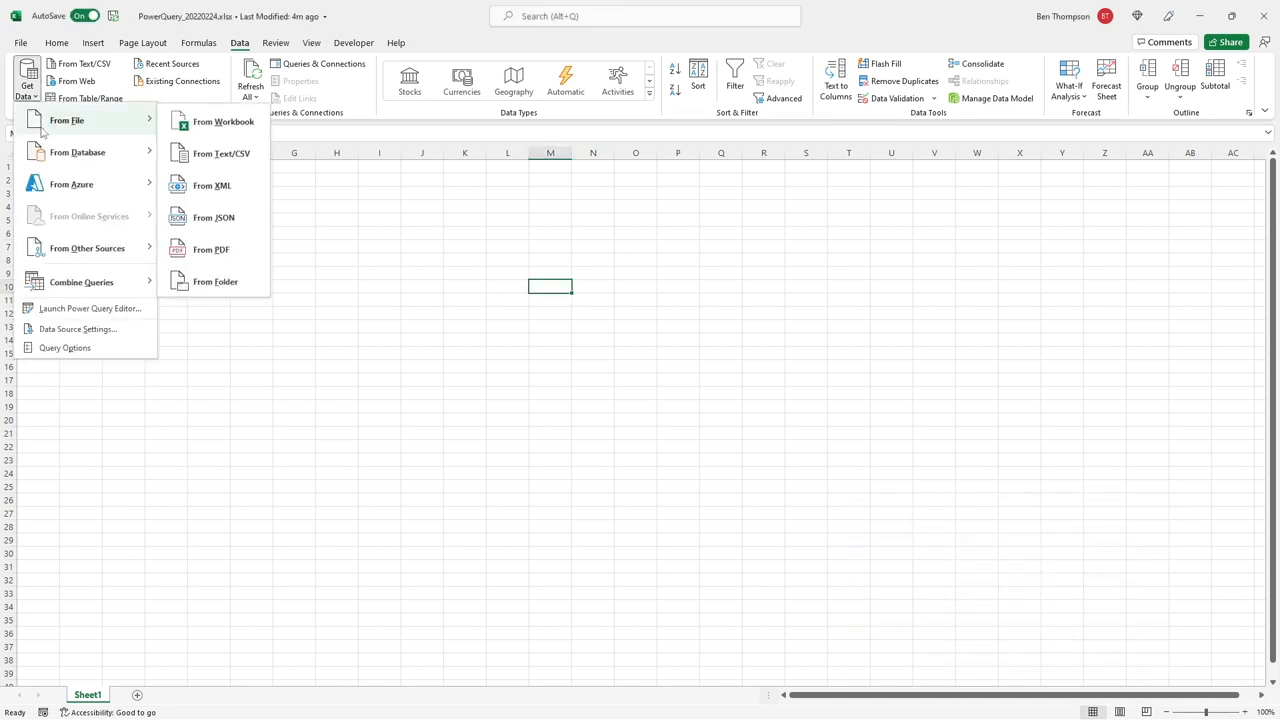
{"action": "mouse_move", "coordinate": [216, 280]}
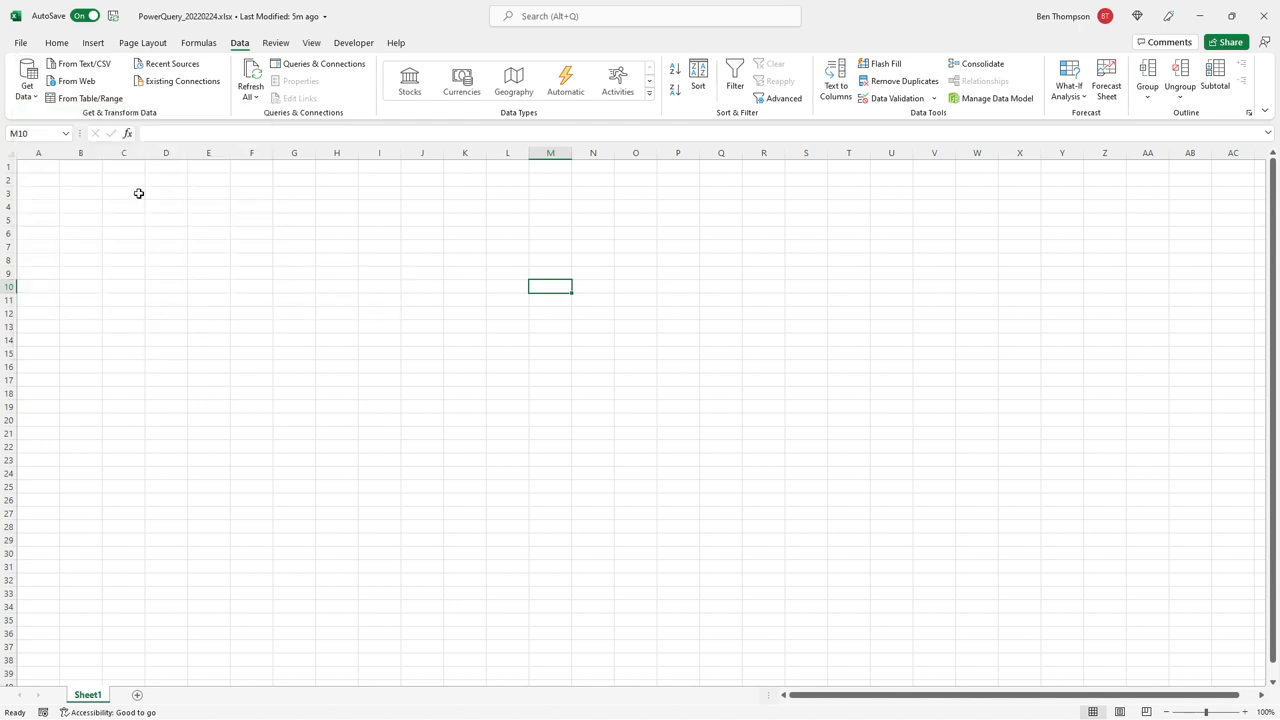
Launch the Power Query Editor and create a new Blank Query named Query1.
{"action": "left_click", "coordinate": [28, 82]}
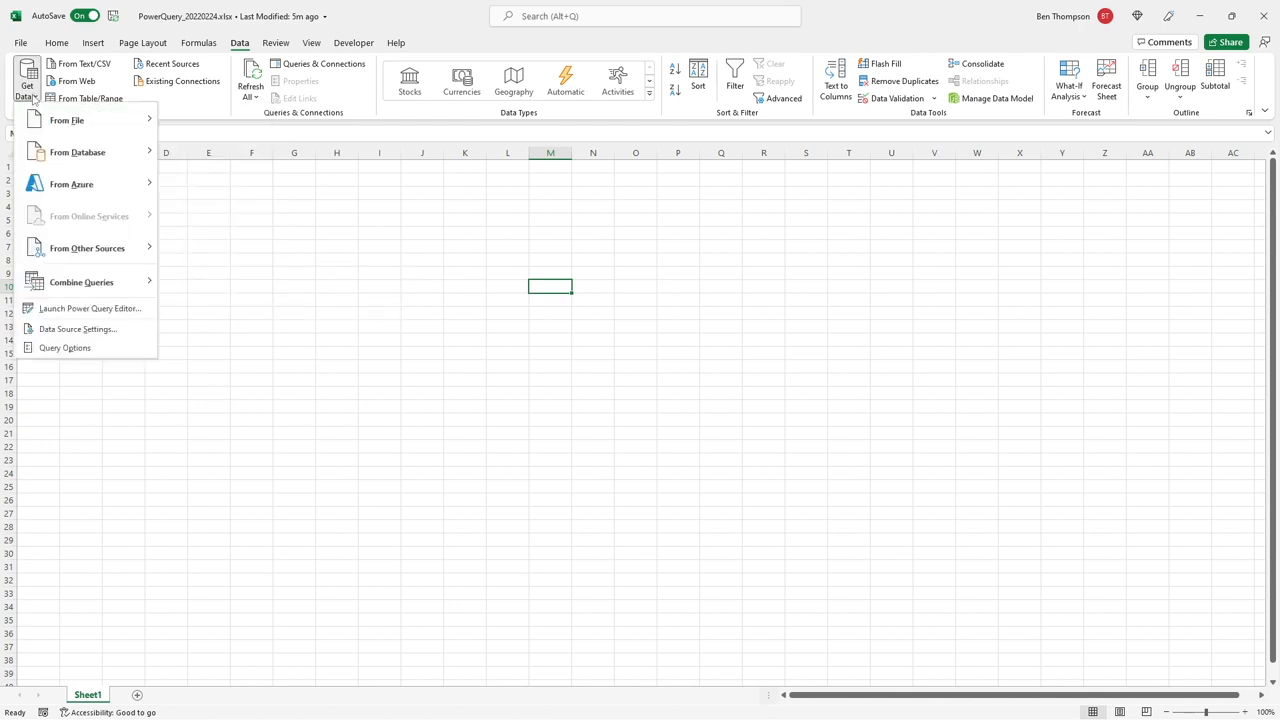
{"action": "mouse_move", "coordinate": [90, 308]}
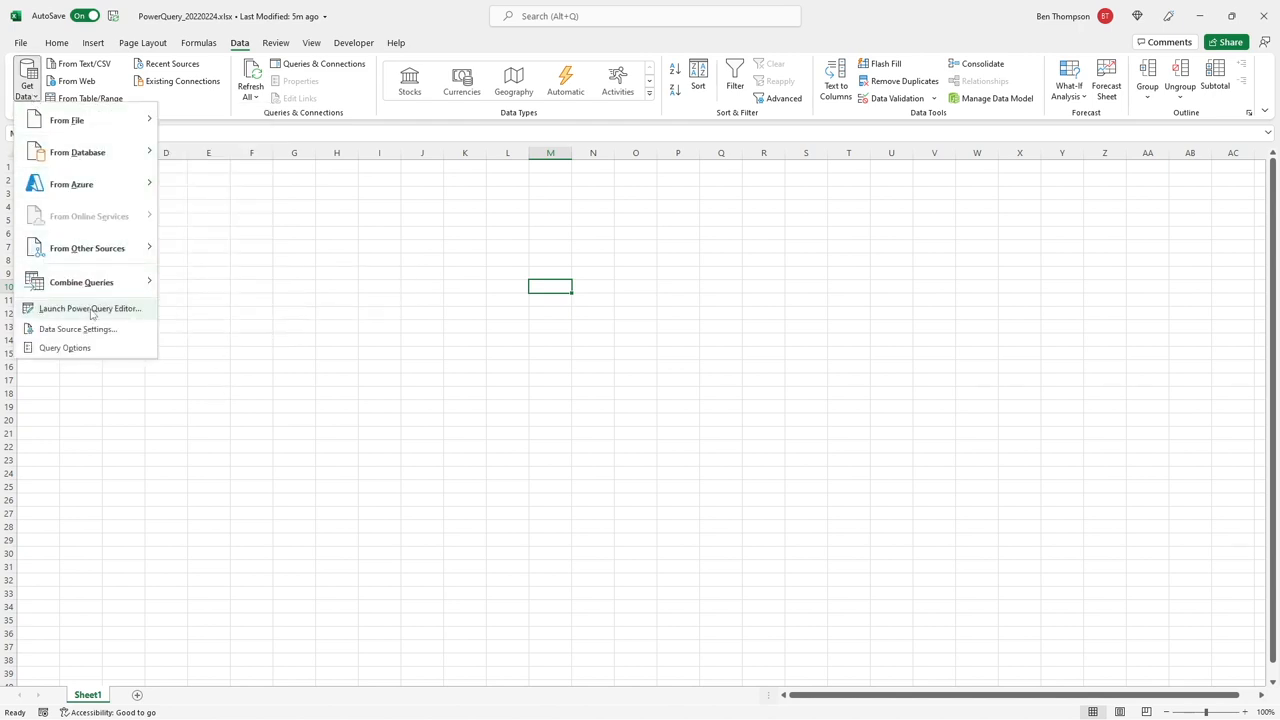
{"action": "left_click", "coordinate": [90, 308]}
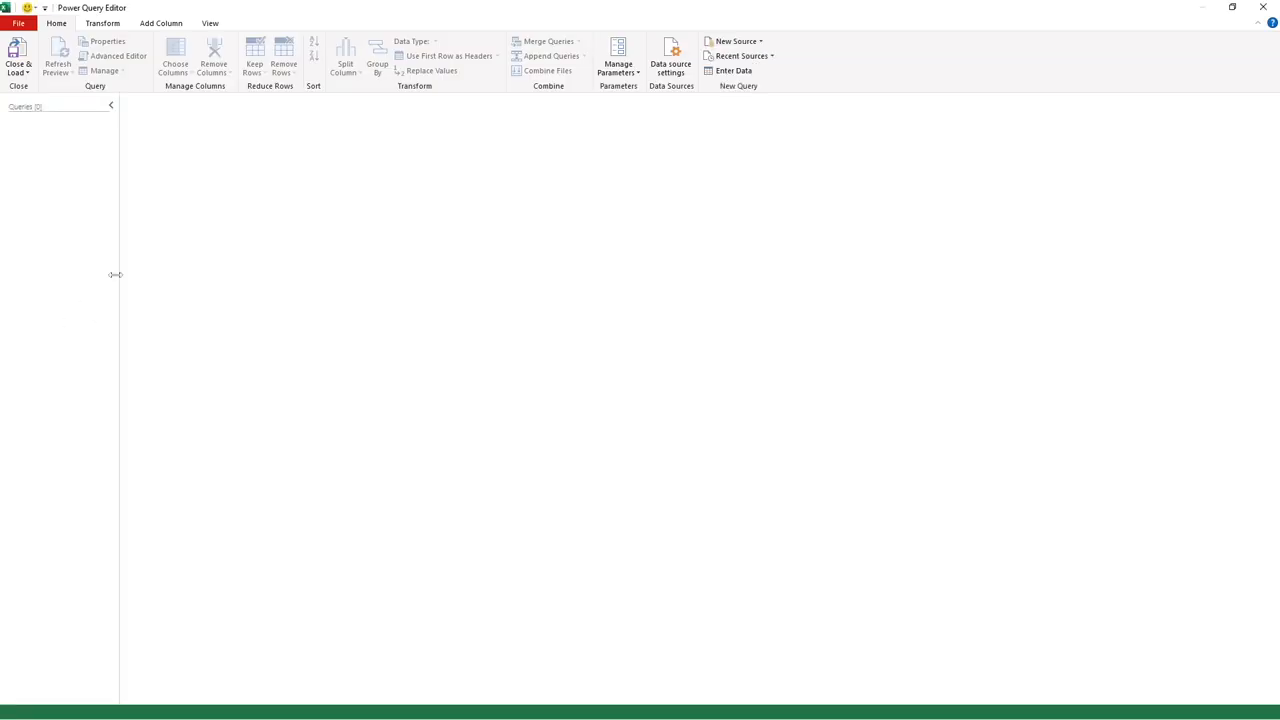
{"action": "mouse_move", "coordinate": [18, 248]}
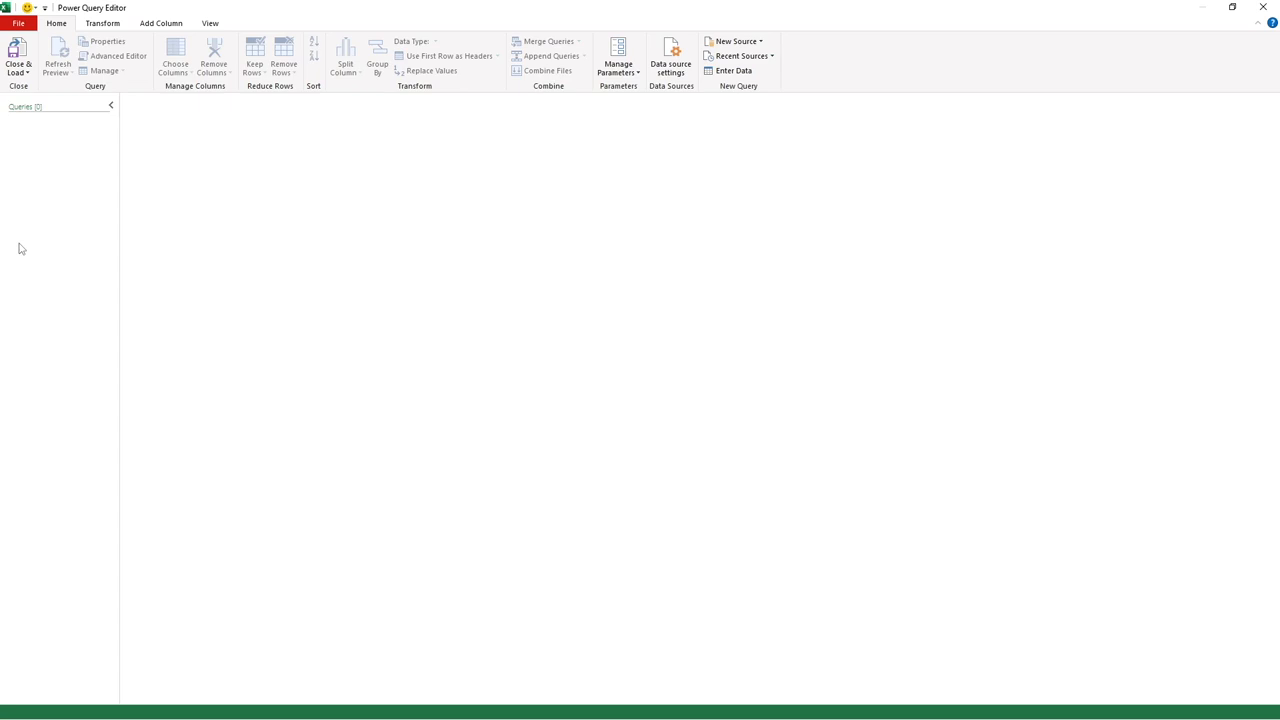
{"action": "mouse_move", "coordinate": [48, 192]}
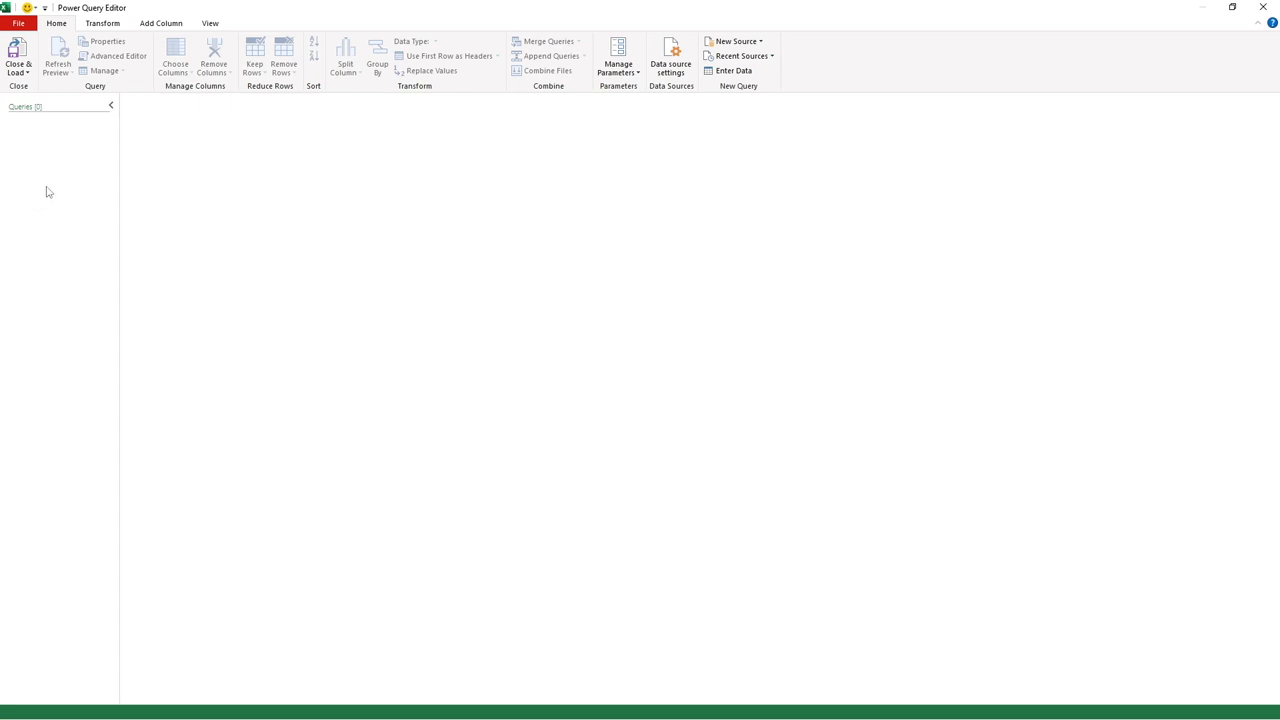
{"action": "right_click", "coordinate": [48, 192]}
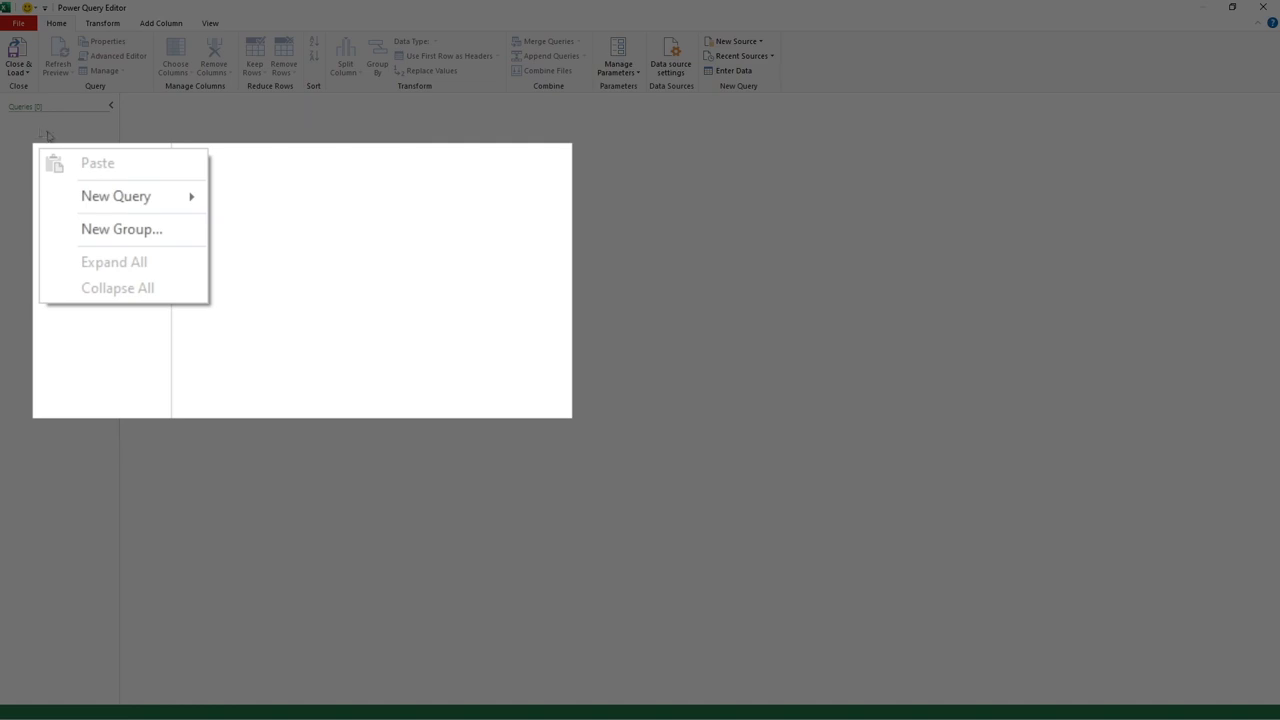
{"action": "mouse_move", "coordinate": [116, 196]}
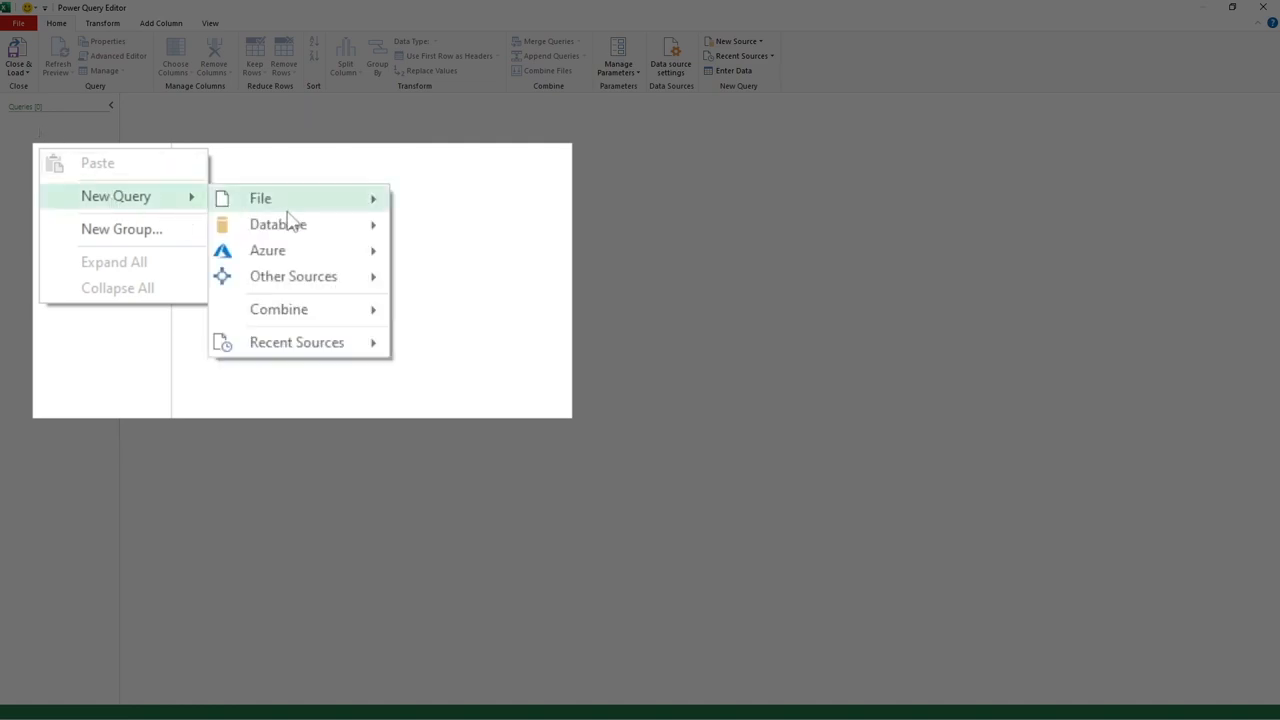
{"action": "mouse_move", "coordinate": [292, 276]}
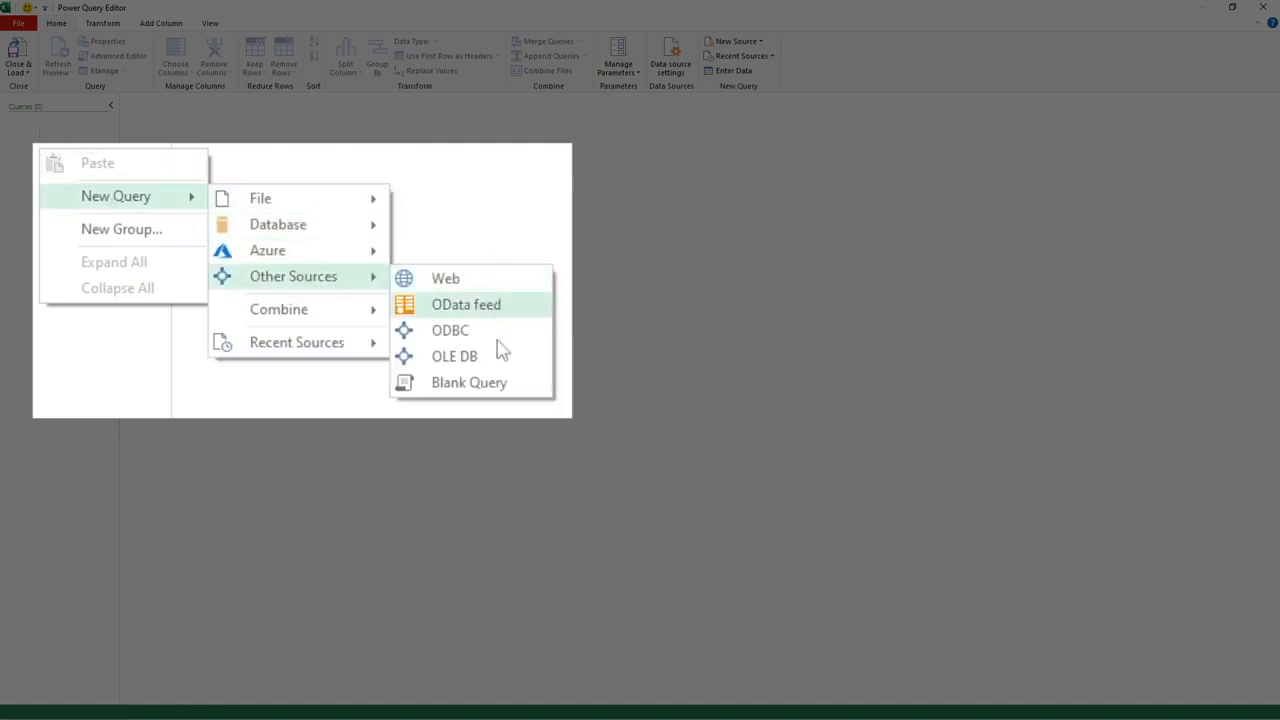
{"action": "left_click", "coordinate": [468, 382]}
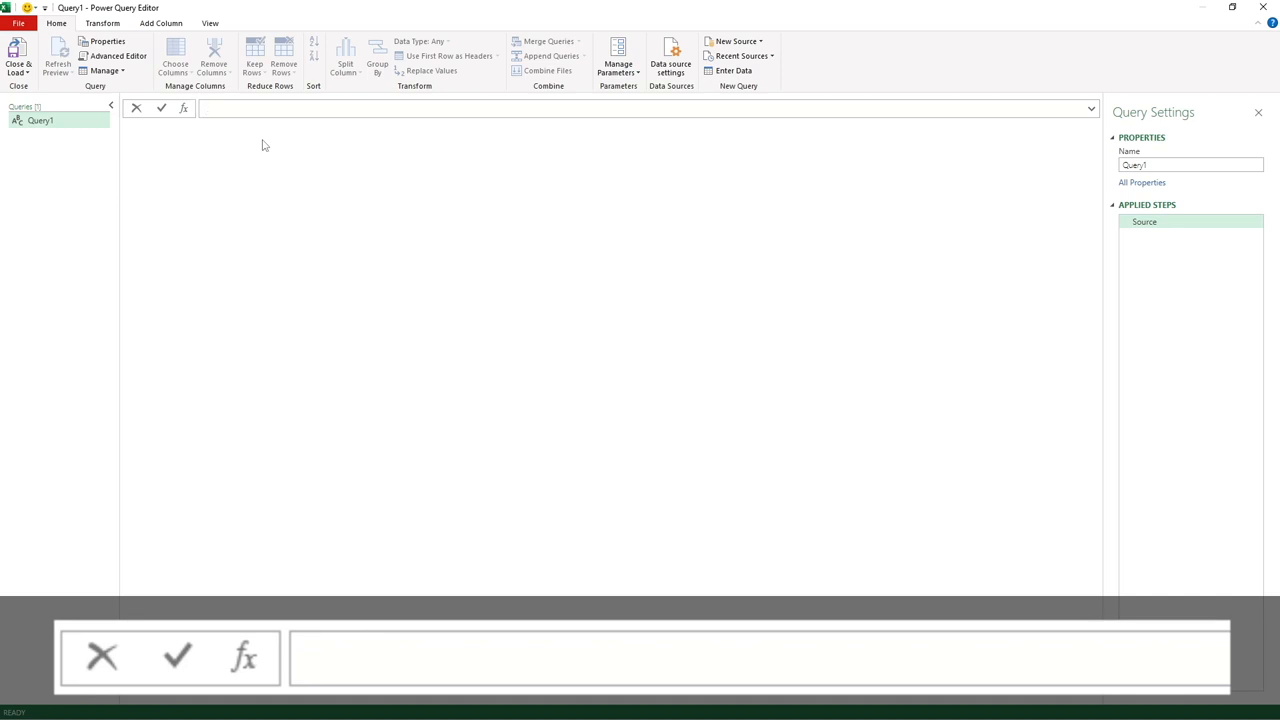
Enter = Folder.Files("C:\Users\Ben\OneDrive\Essential Excel\snapshots") as Query1's Source formula.
{"action": "type", "text": "="}
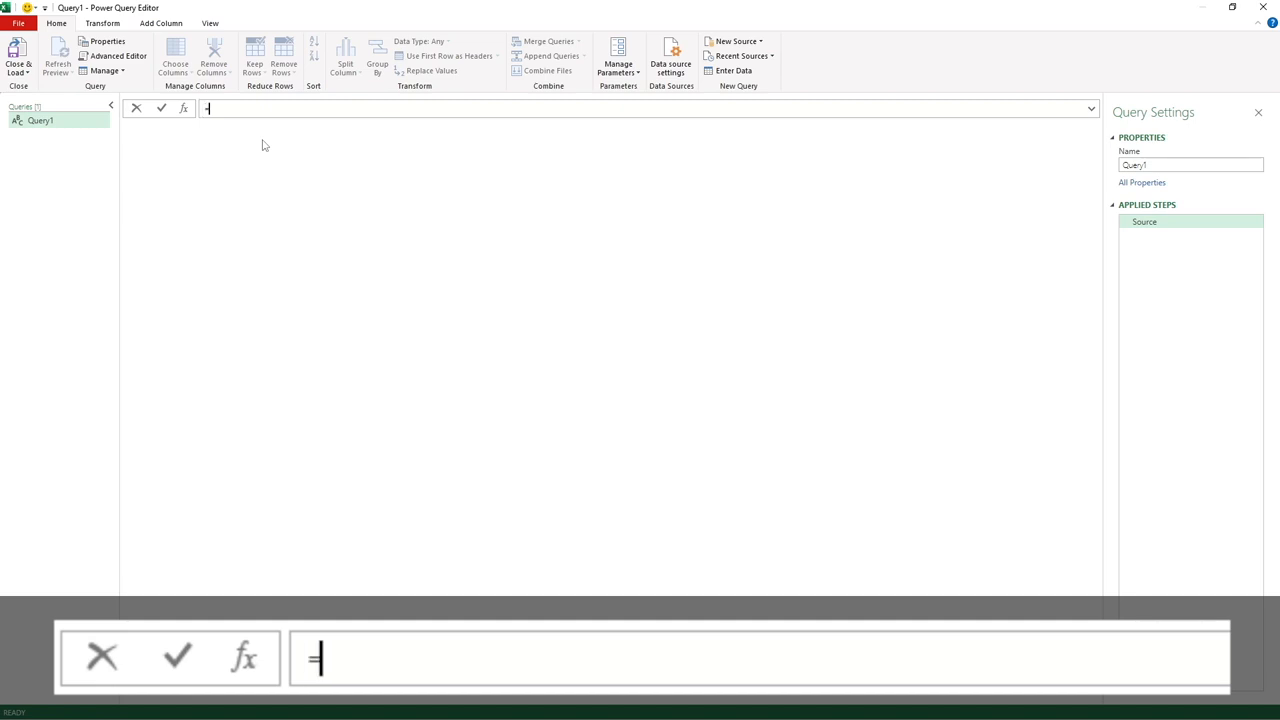
{"action": "type", "text": "folder"}
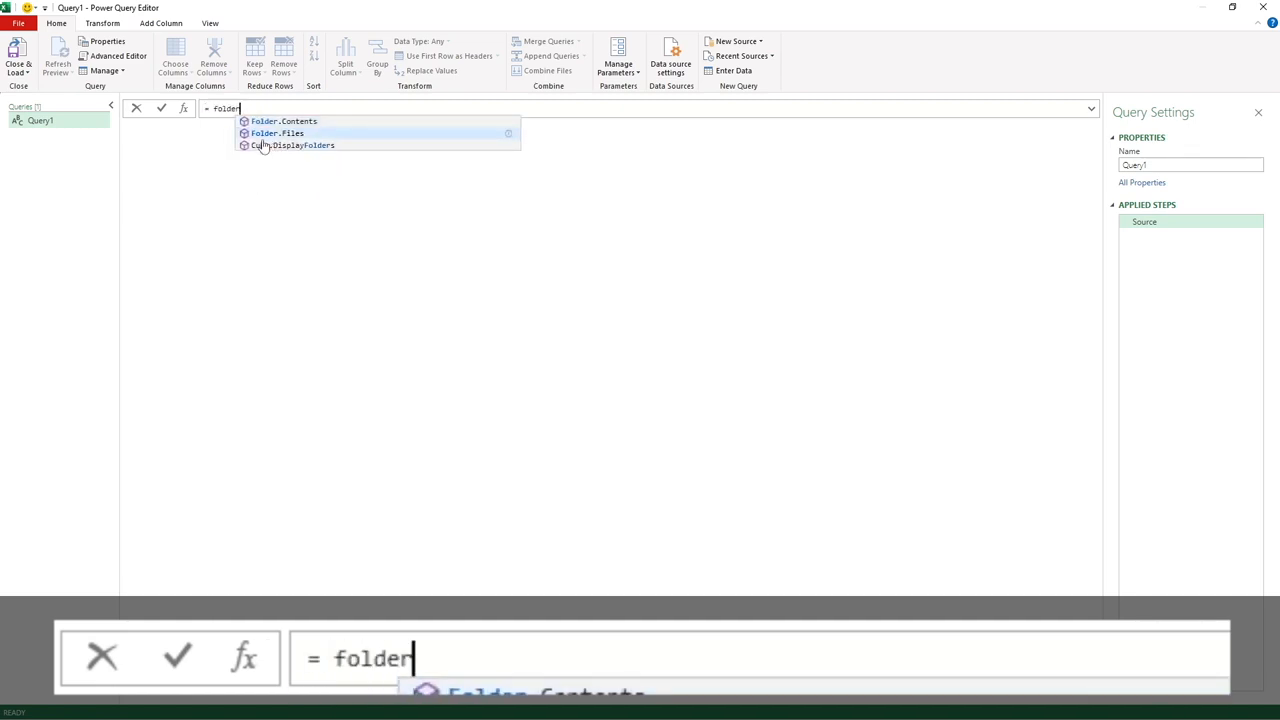
{"action": "left_click", "coordinate": [276, 132]}
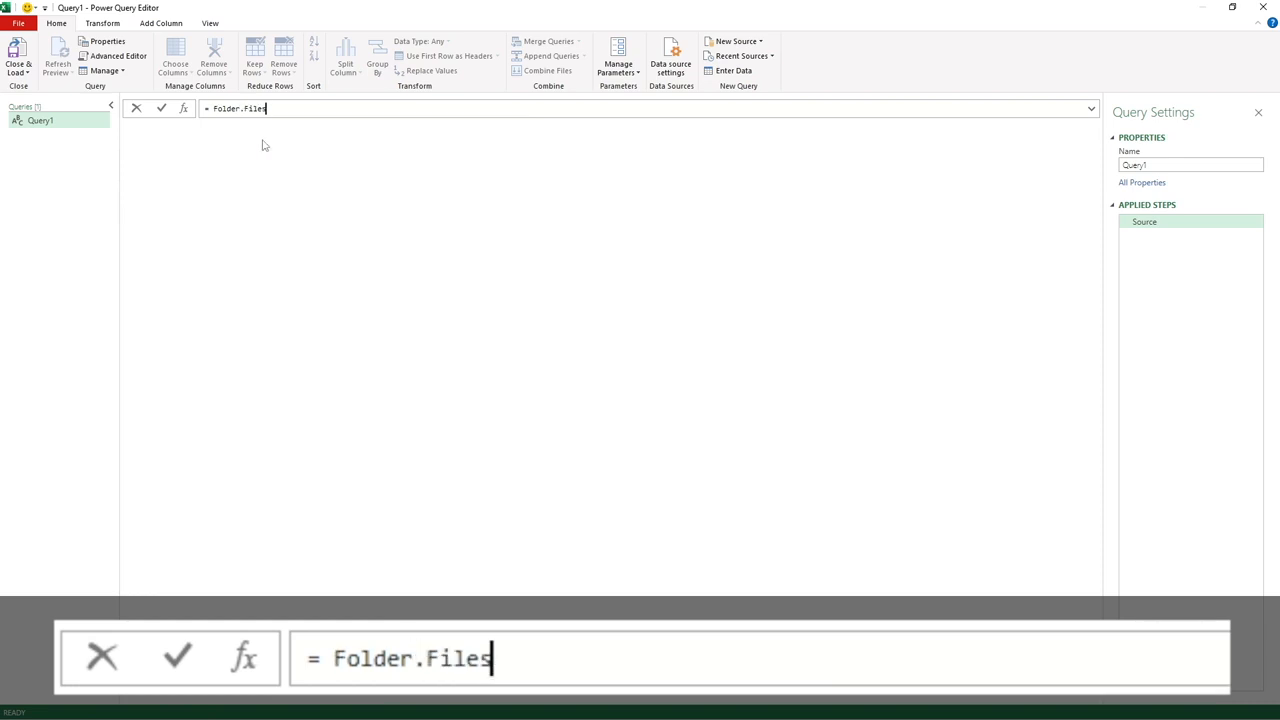
{"action": "type", "text": "()"}
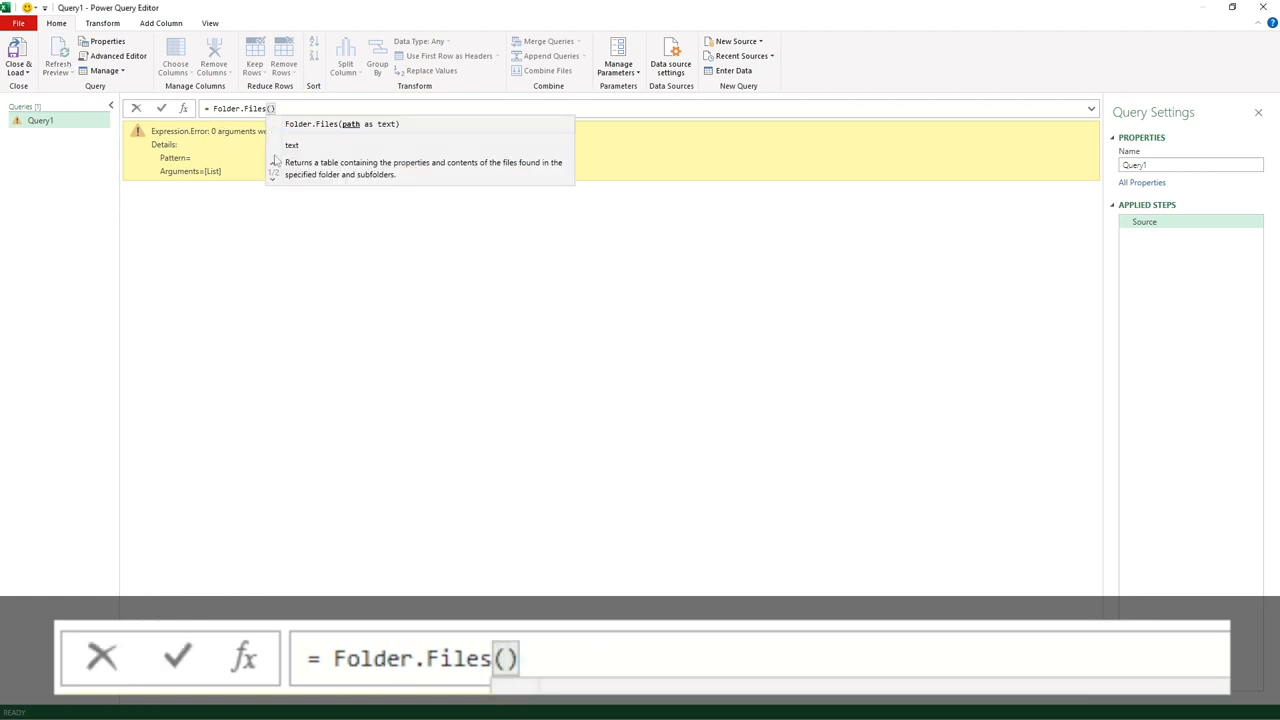
{"action": "type", "text": "\"C:\\Users\\Ben\\OneDrive\\Essential Excel\\snapshots\""}
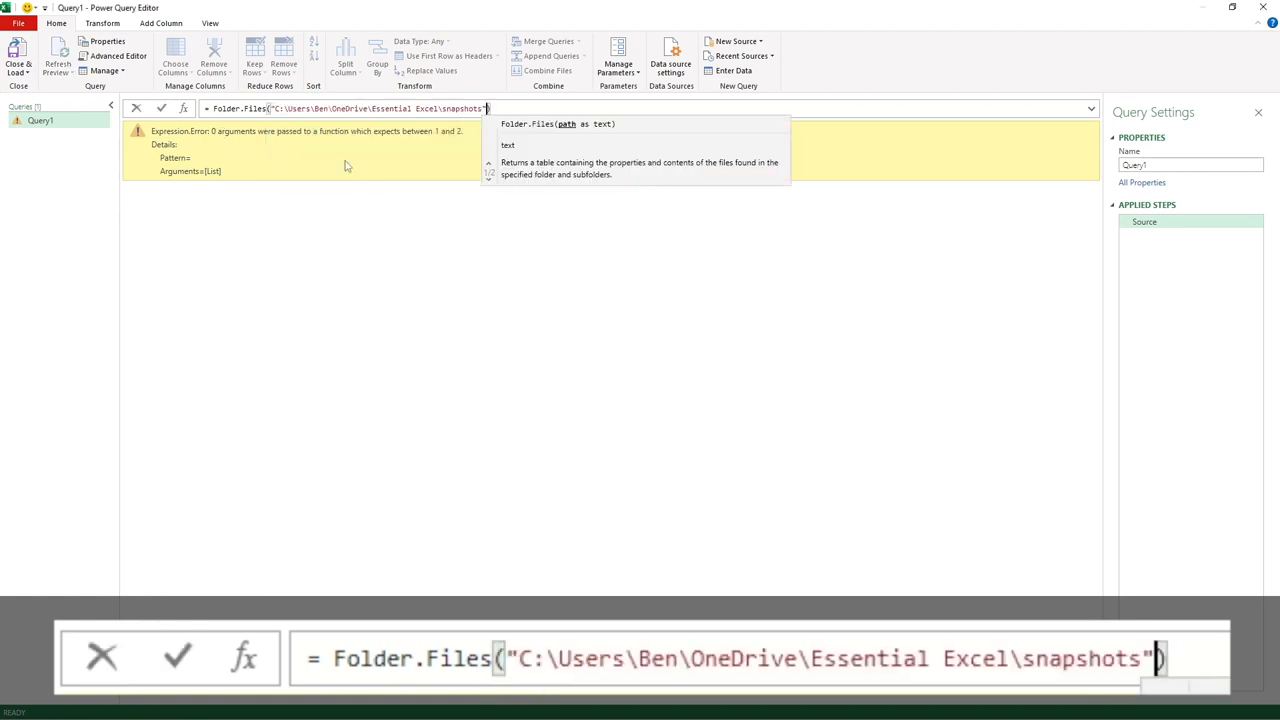
{"action": "mouse_move", "coordinate": [410, 292]}
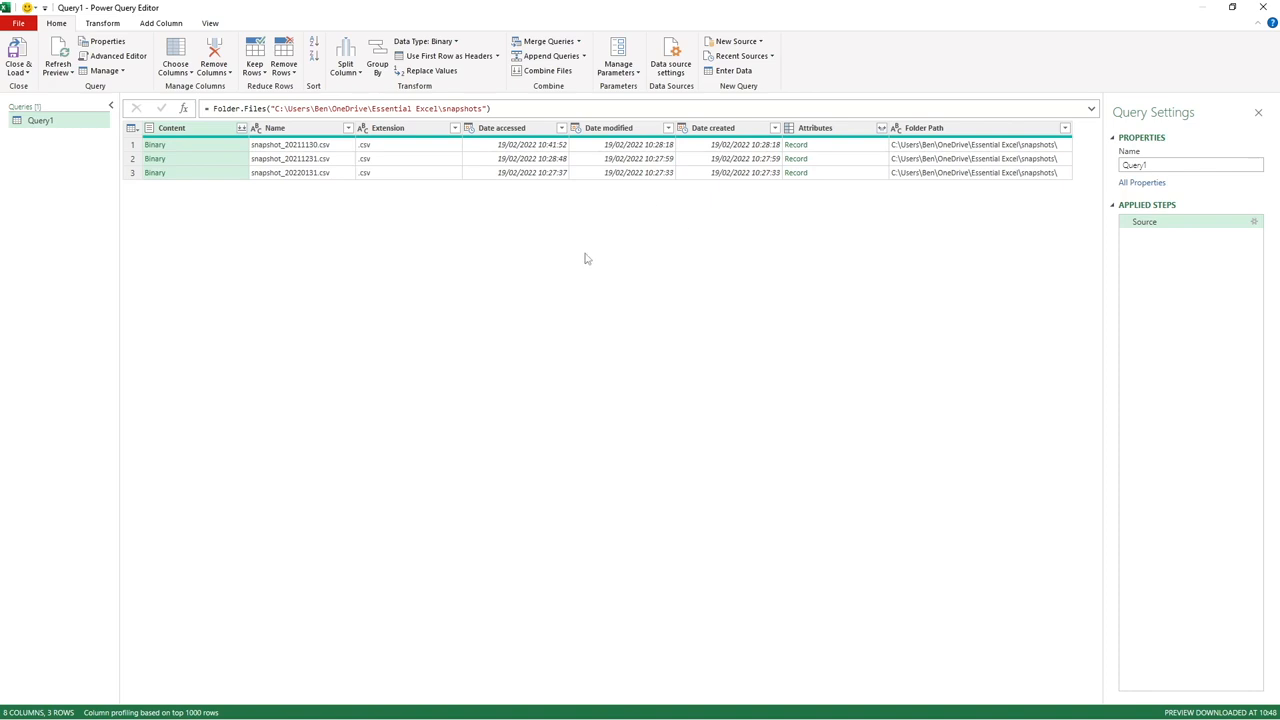
{"action": "mouse_move", "coordinate": [648, 176]}
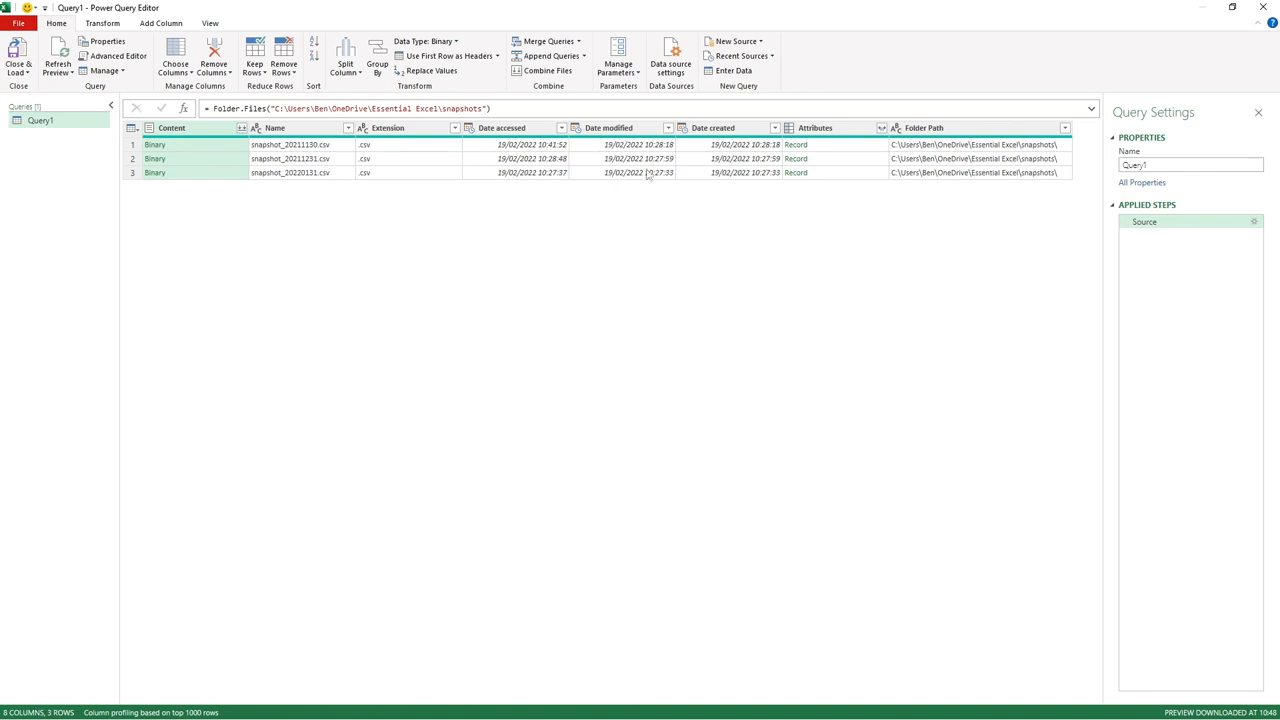
{"action": "mouse_move", "coordinate": [716, 304]}
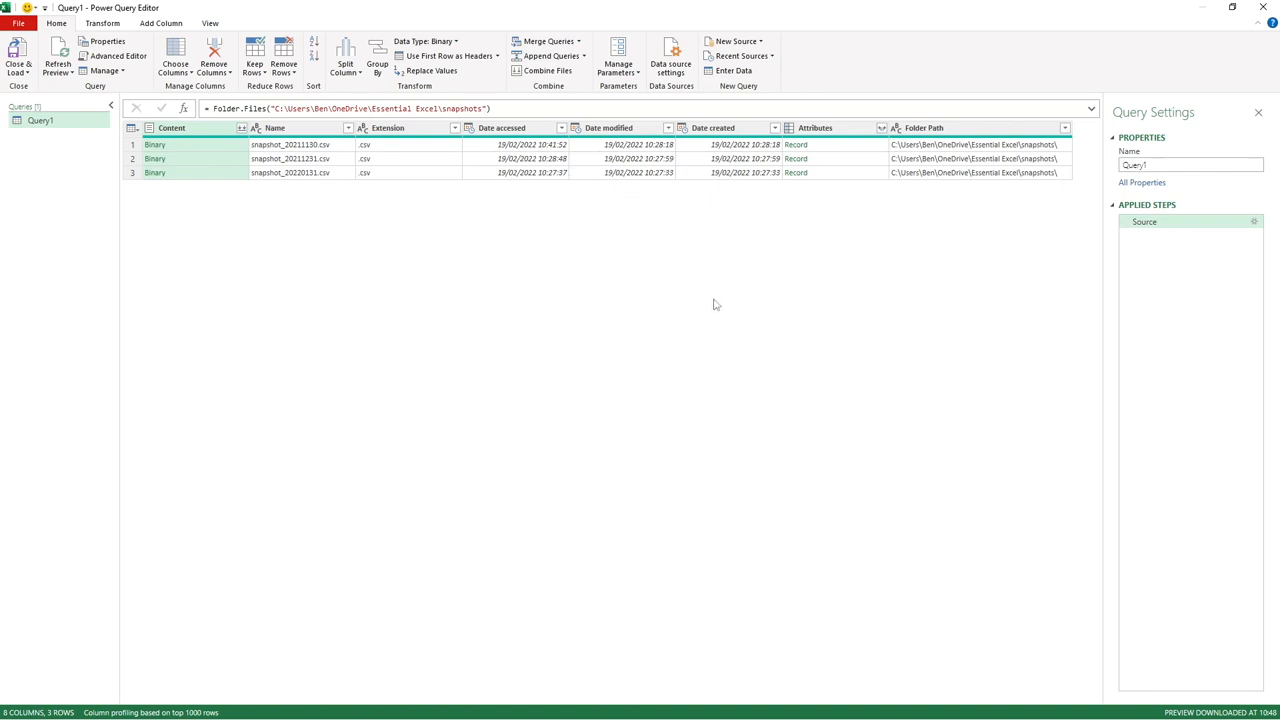
{"action": "mouse_move", "coordinate": [716, 292]}
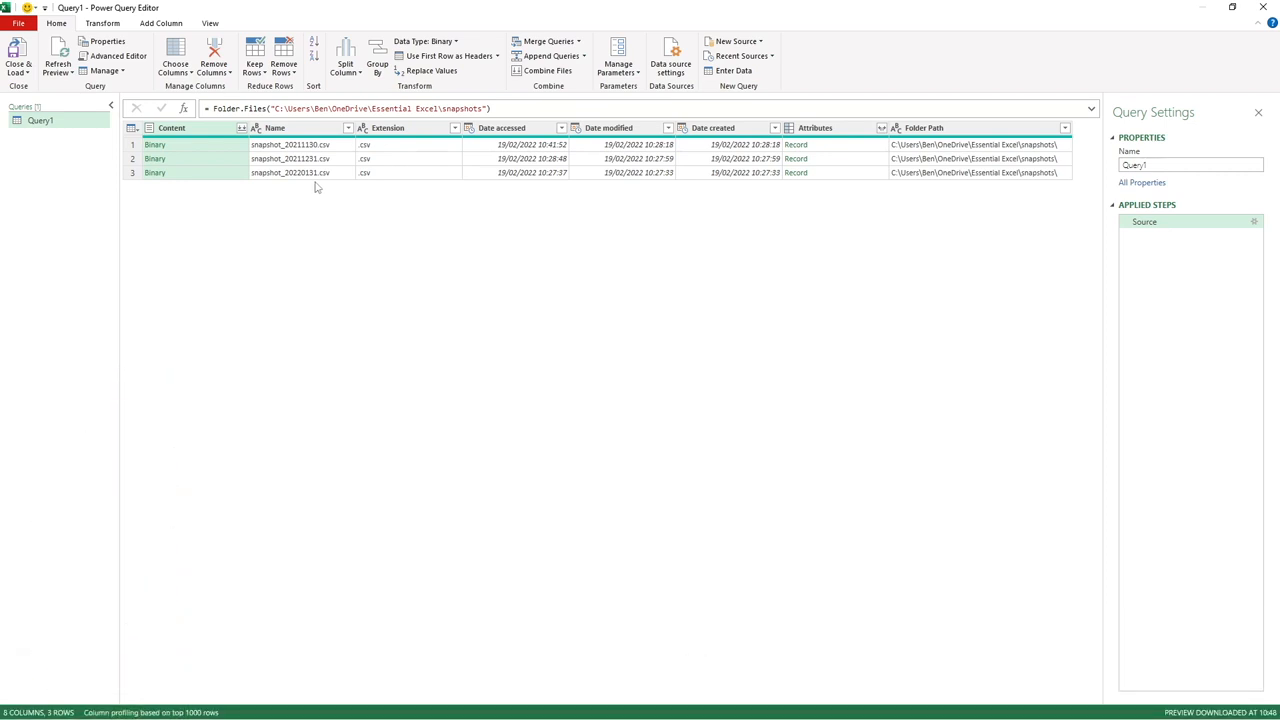
{"action": "mouse_move", "coordinate": [328, 220]}
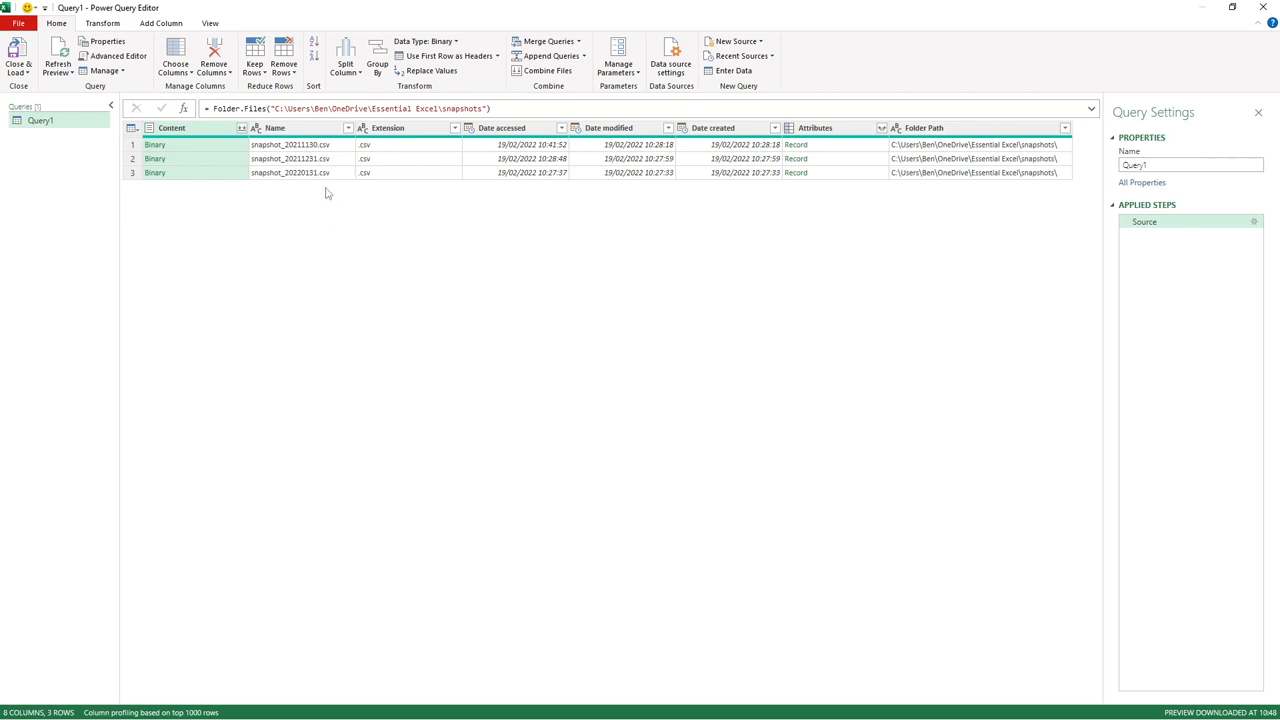
{"action": "mouse_move", "coordinate": [322, 198]}
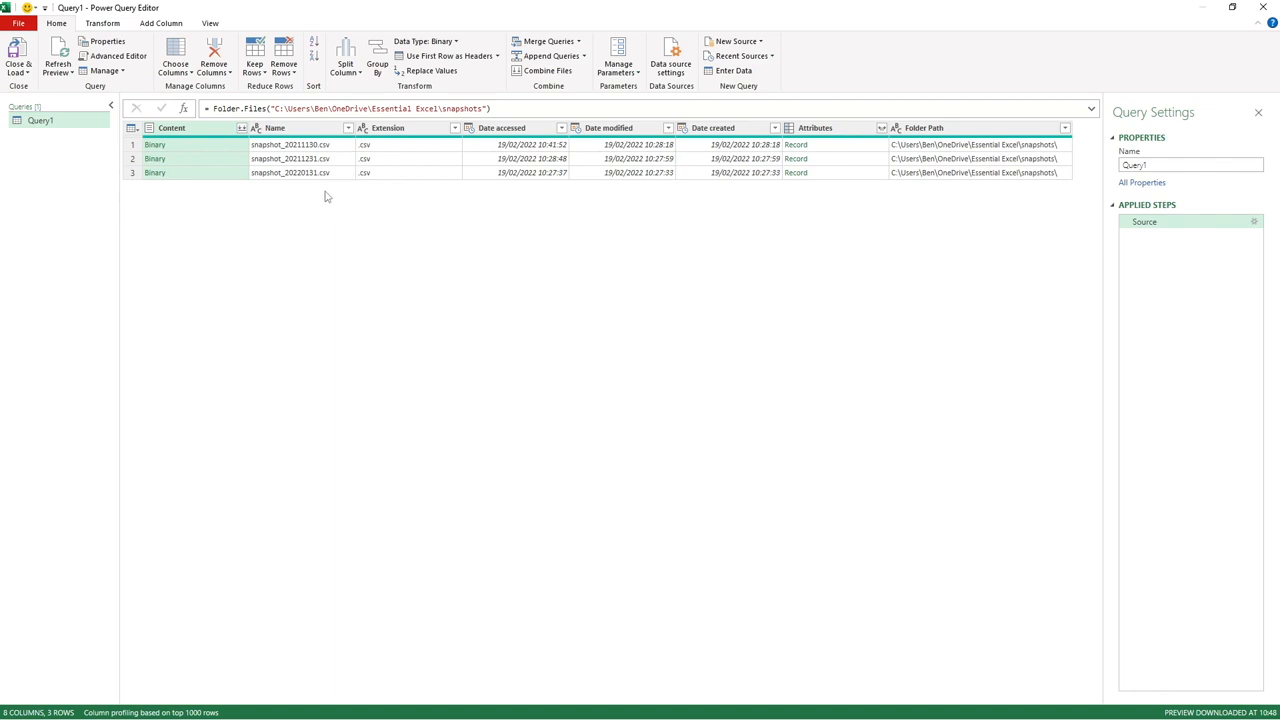
{"action": "mouse_move", "coordinate": [324, 190]}
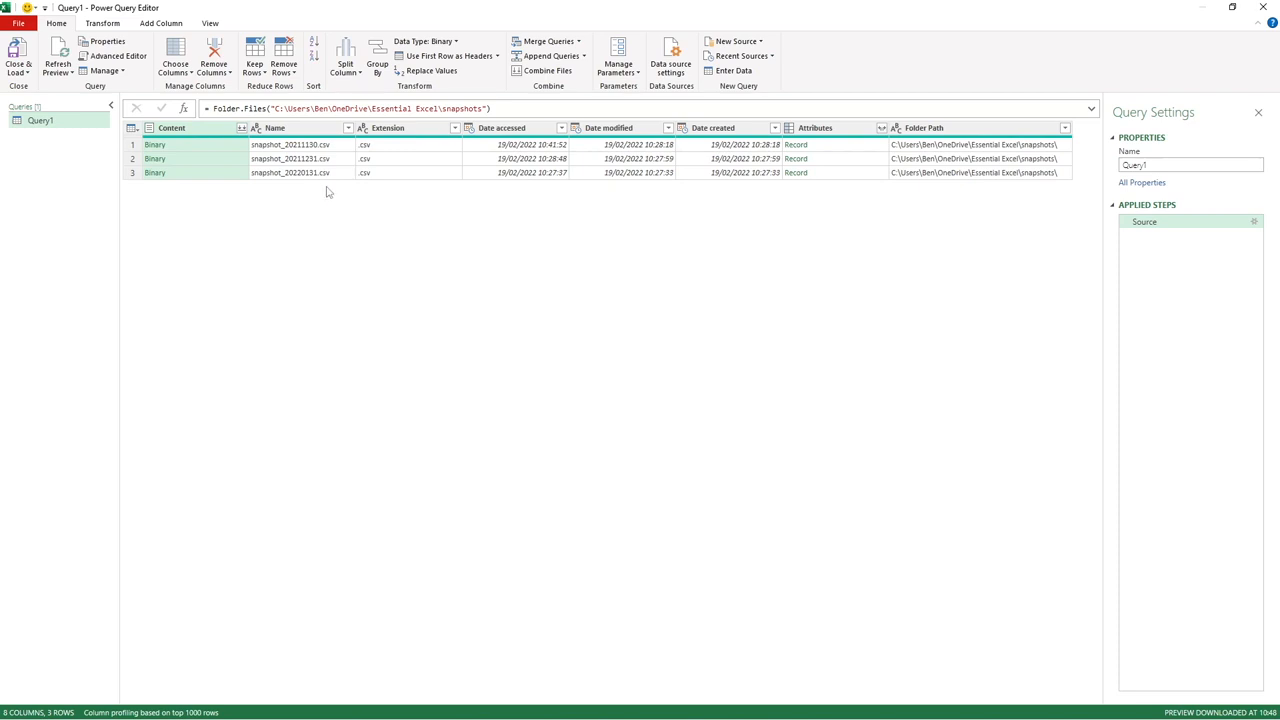
{"action": "mouse_move", "coordinate": [324, 204]}
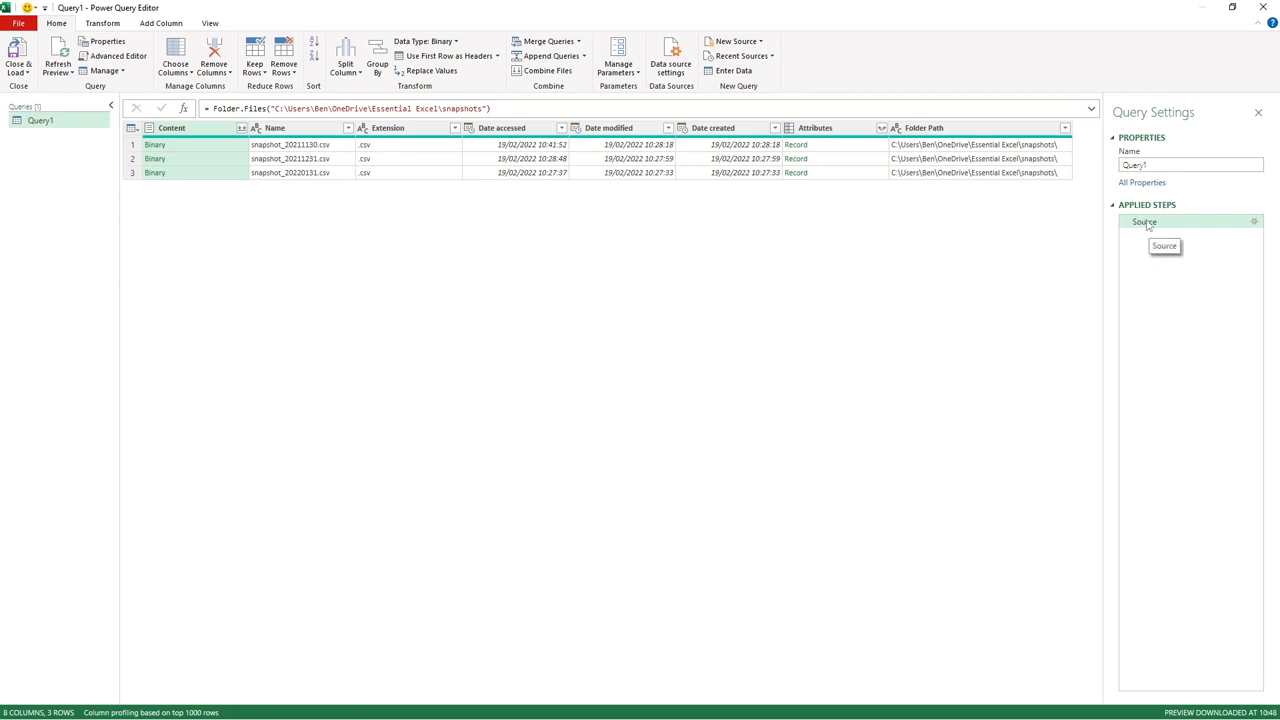
Insert a new Custom1 step after Source, checking Source's formula first.
{"action": "right_click", "coordinate": [1144, 220]}
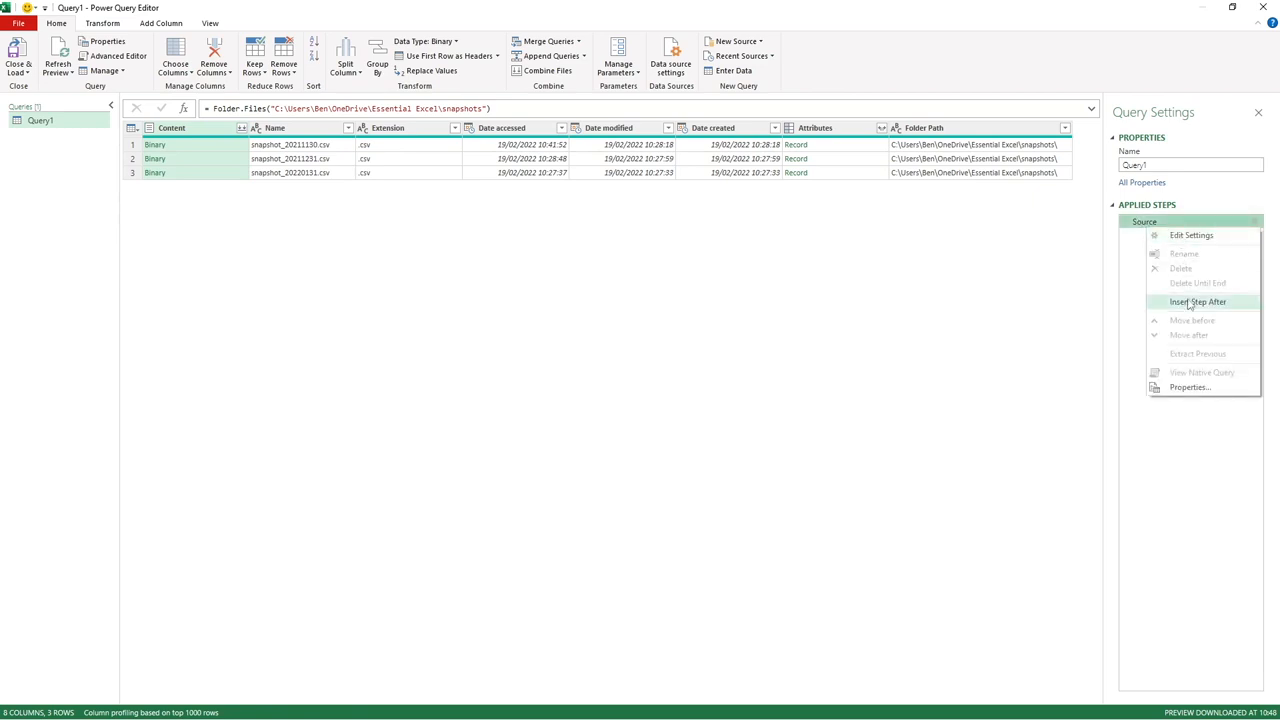
{"action": "left_click", "coordinate": [1196, 300]}
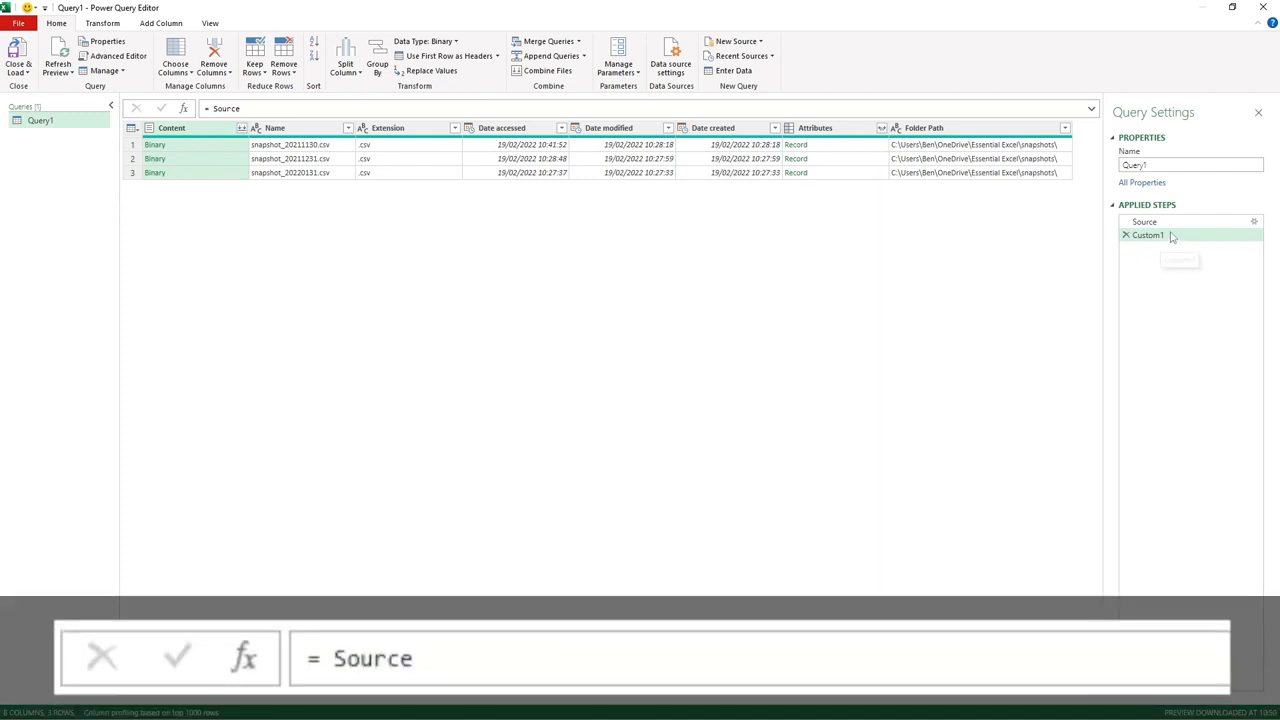
{"action": "left_click", "coordinate": [1144, 220]}
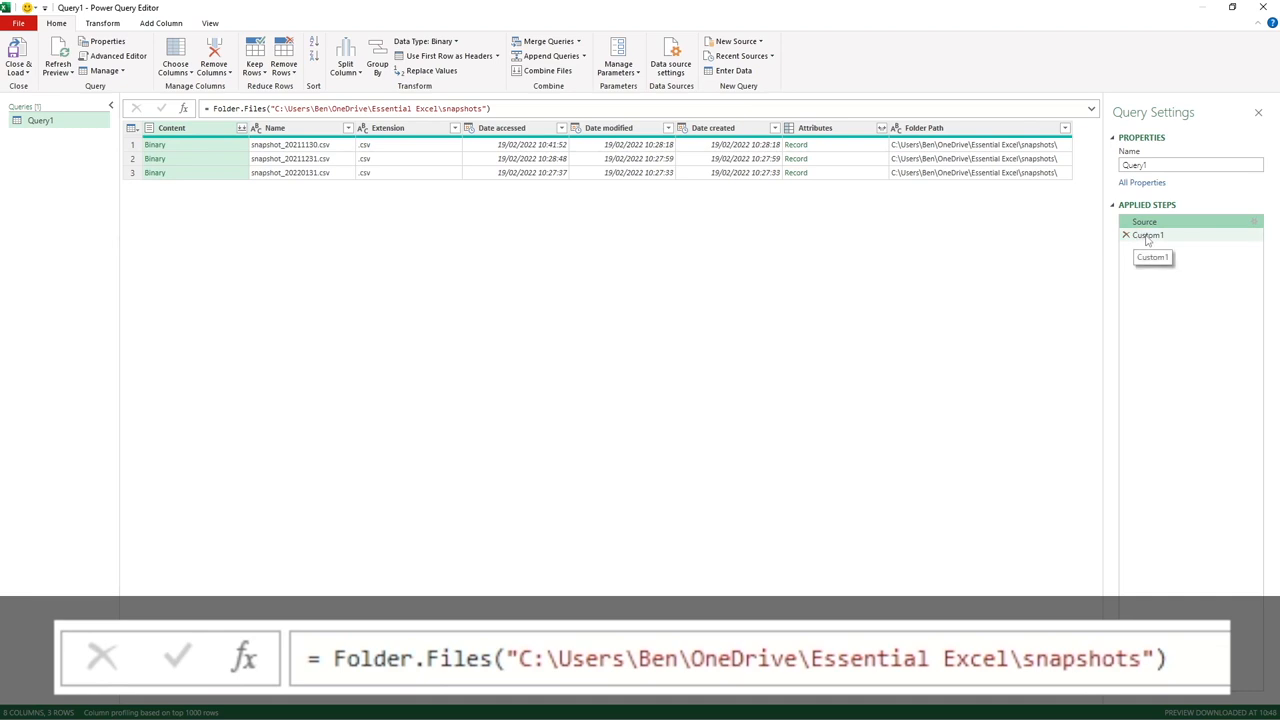
{"action": "left_click", "coordinate": [1144, 220]}
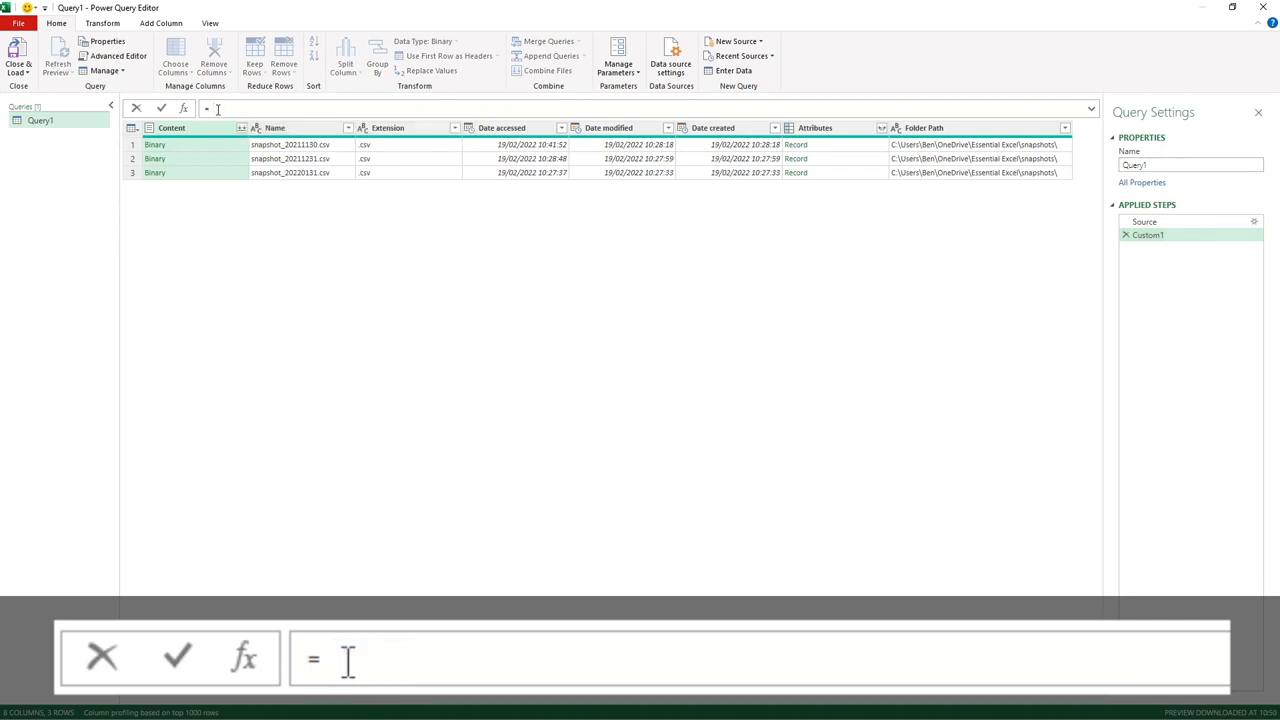
Write Custom1's formula as = Binary.Combine(Source[Content]).
{"action": "type", "text": "binary"}
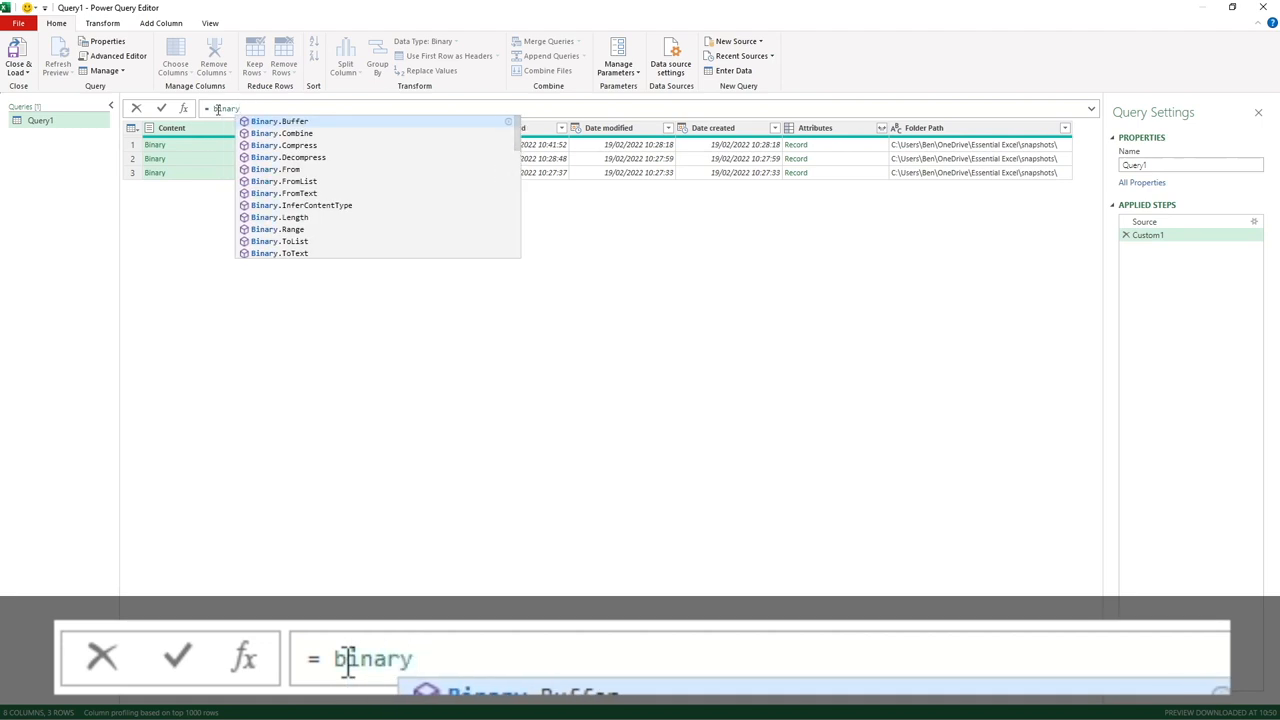
{"action": "type", "text": "."}
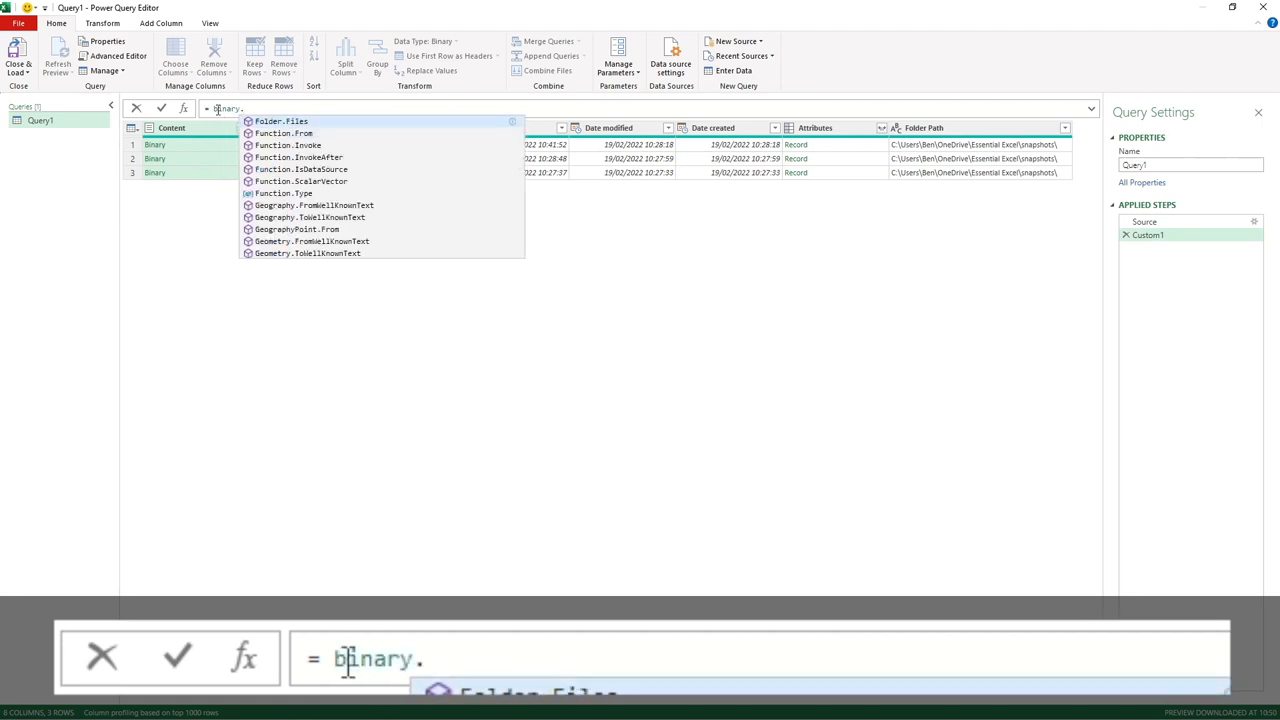
{"action": "type", "text": "combine"}
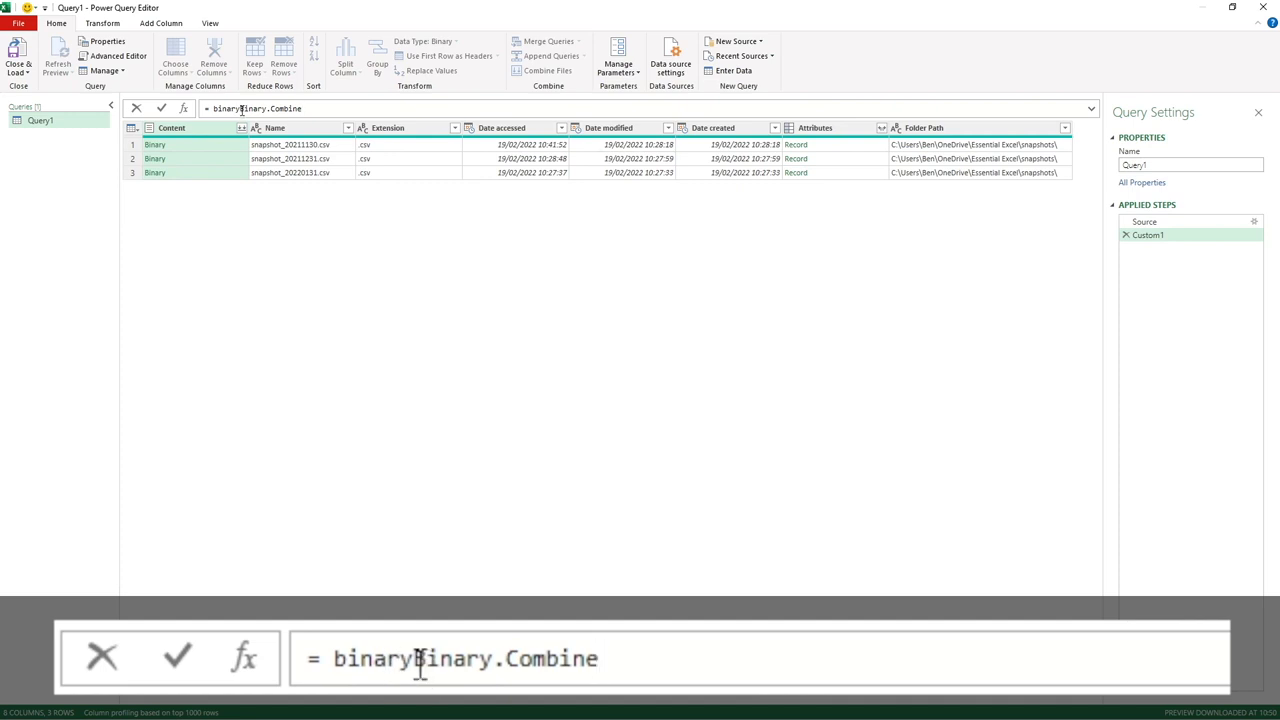
{"action": "double_click", "coordinate": [366, 658]}
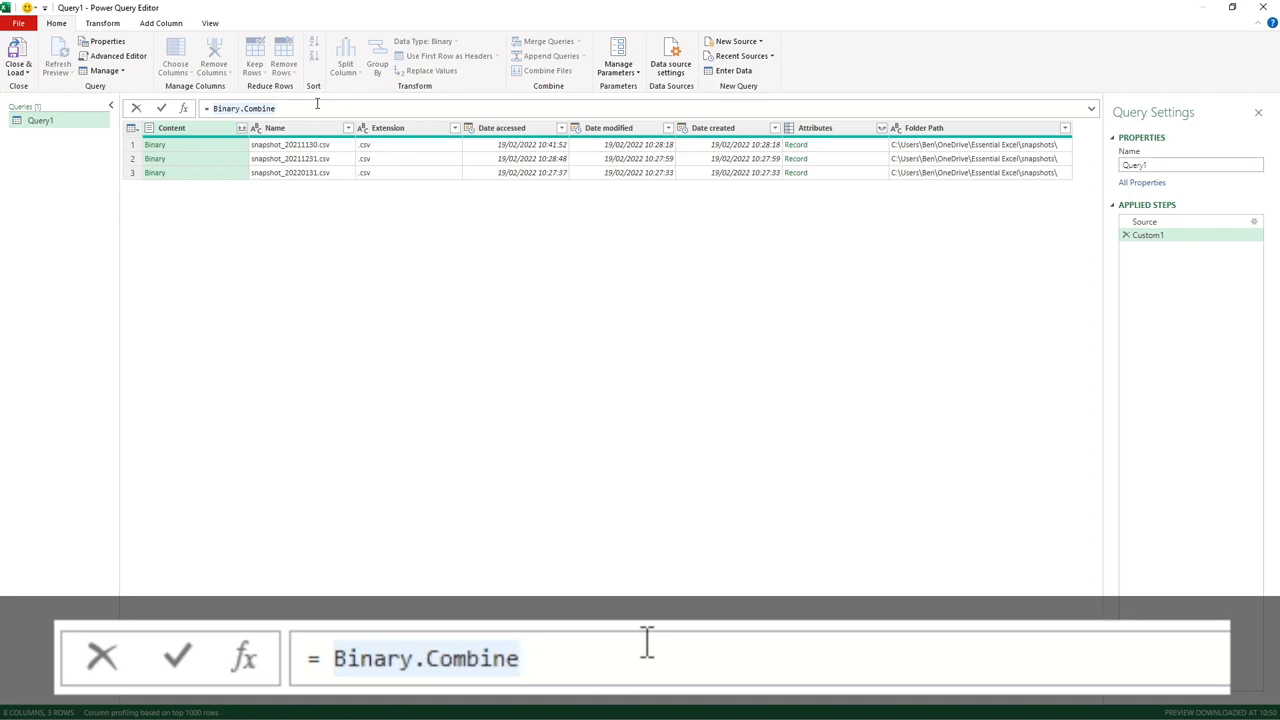
{"action": "type", "text": "("}
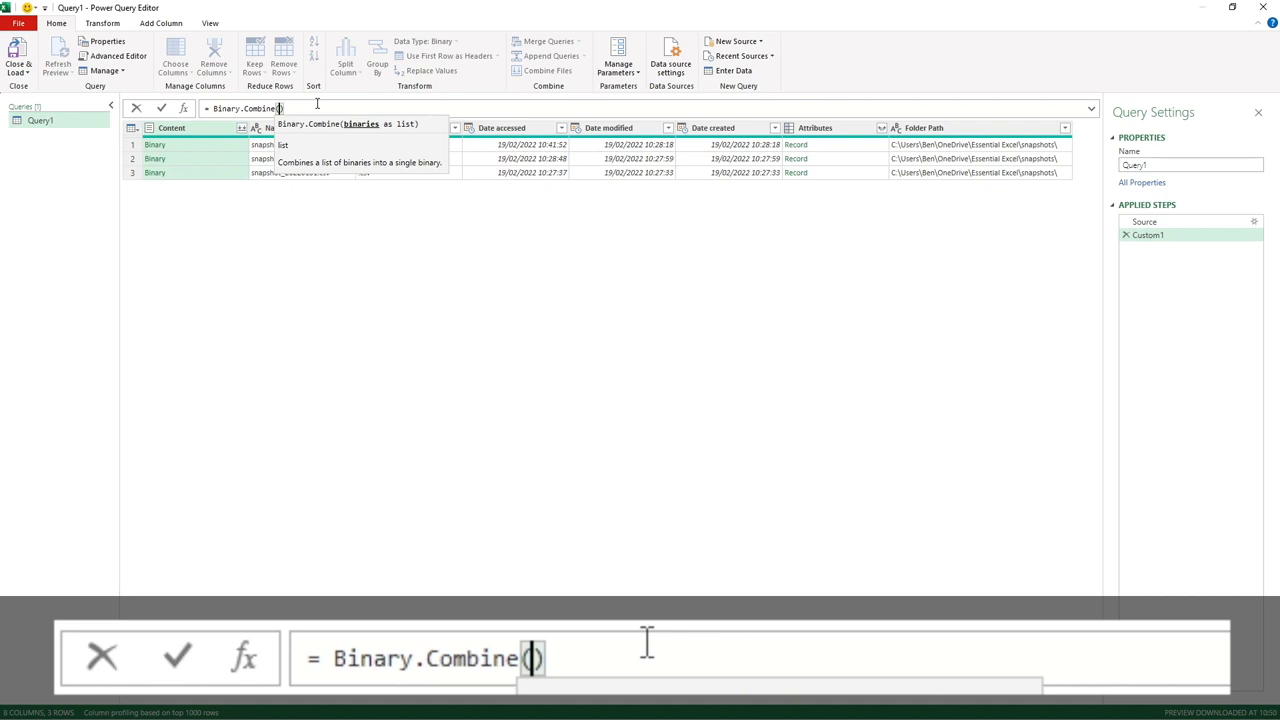
{"action": "type", "text": "Source"}
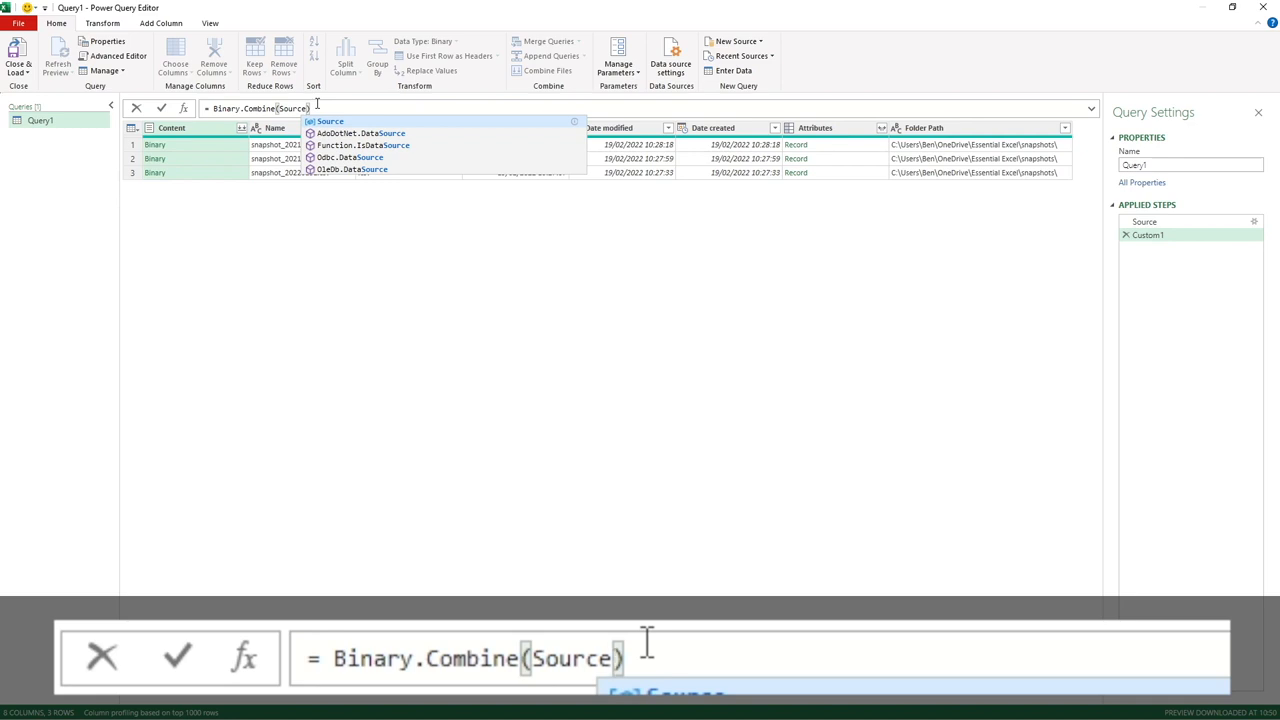
{"action": "mouse_move", "coordinate": [700, 66]}
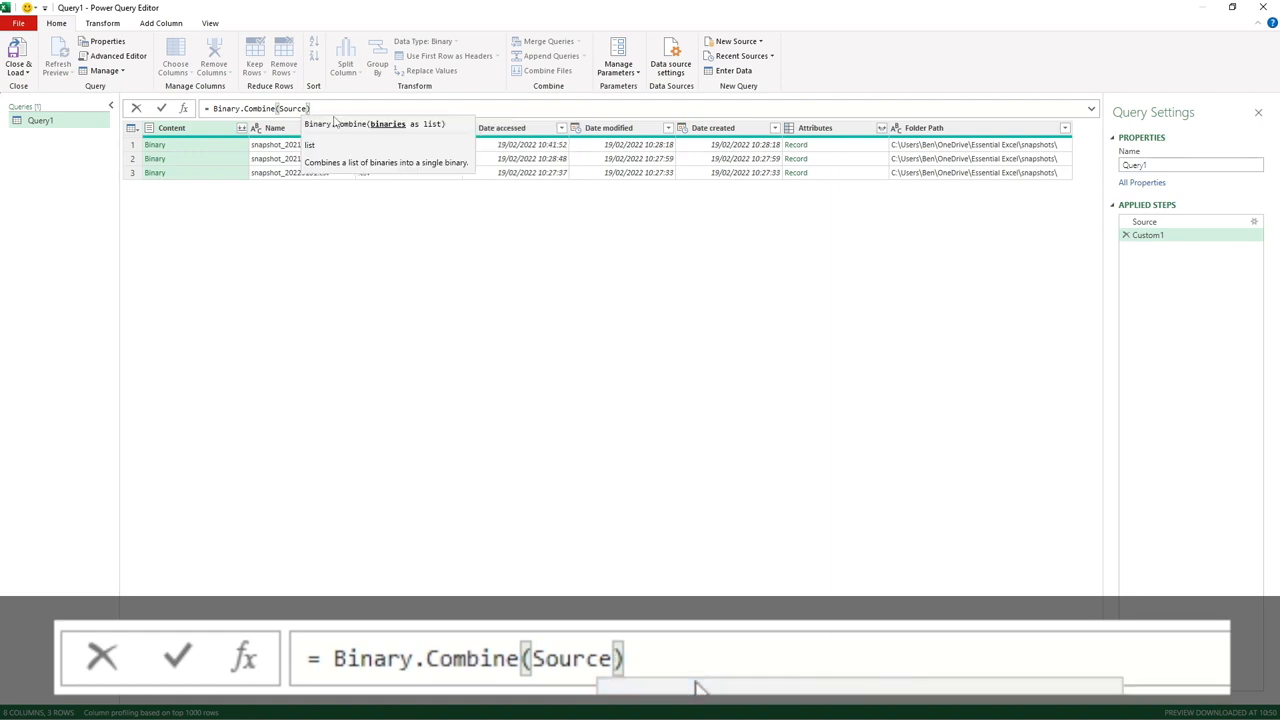
{"action": "type", "text": "[]"}
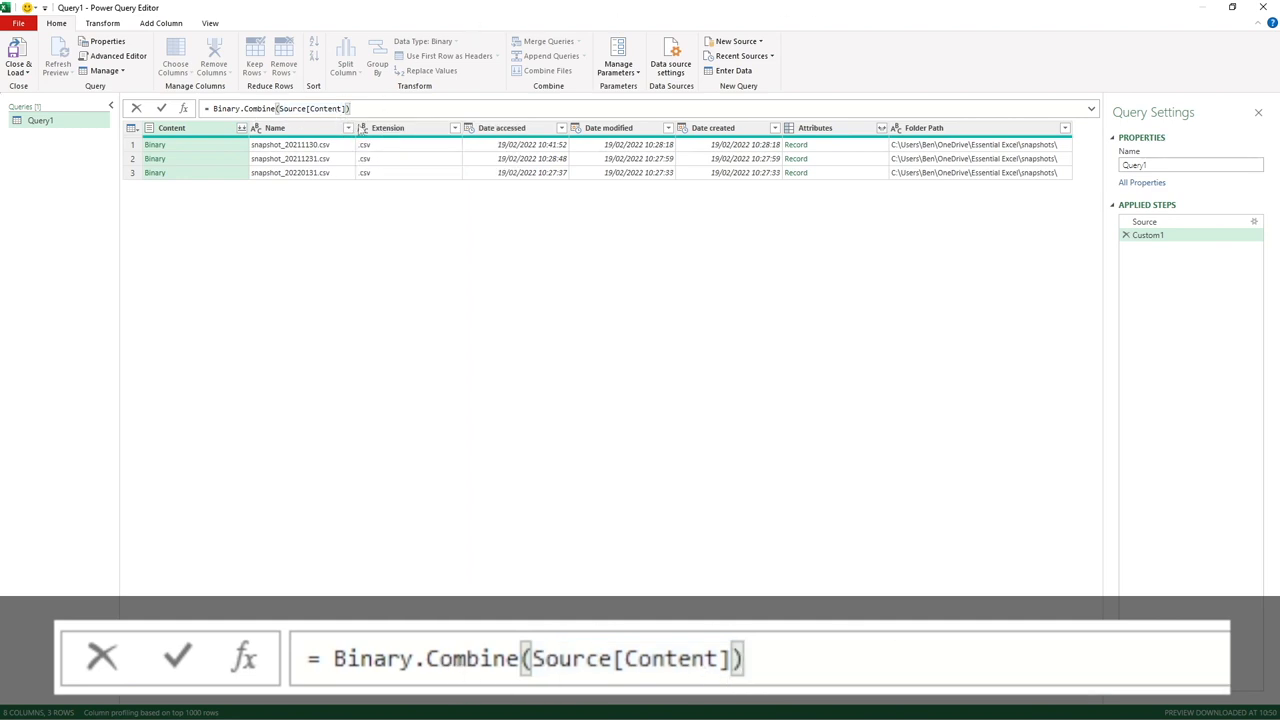
{"action": "mouse_move", "coordinate": [448, 628]}
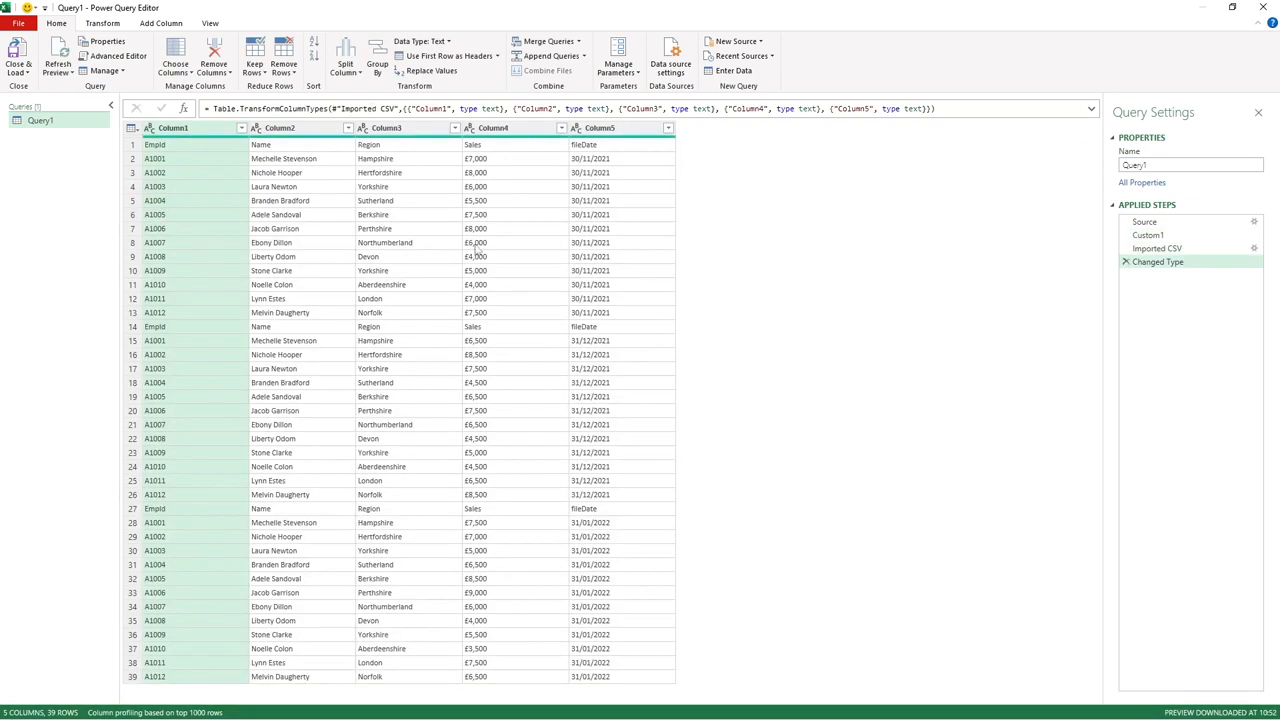
{"action": "mouse_move", "coordinate": [744, 288]}
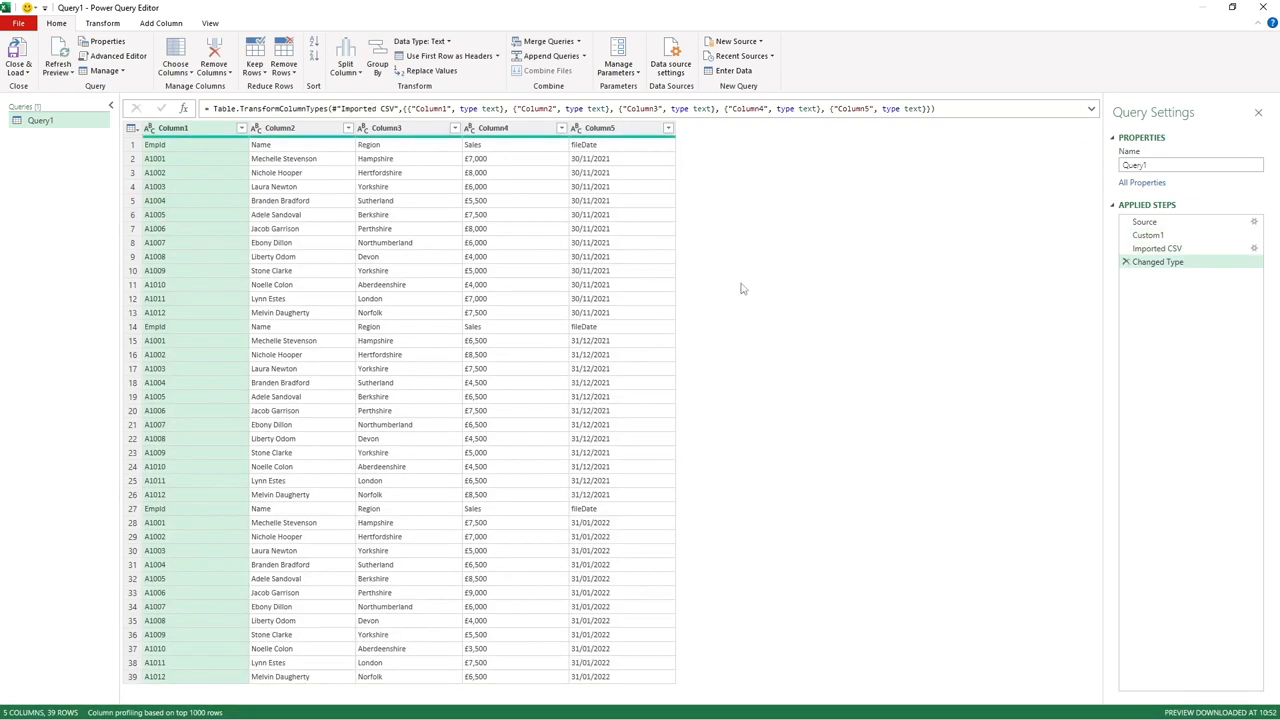
{"action": "mouse_move", "coordinate": [714, 322]}
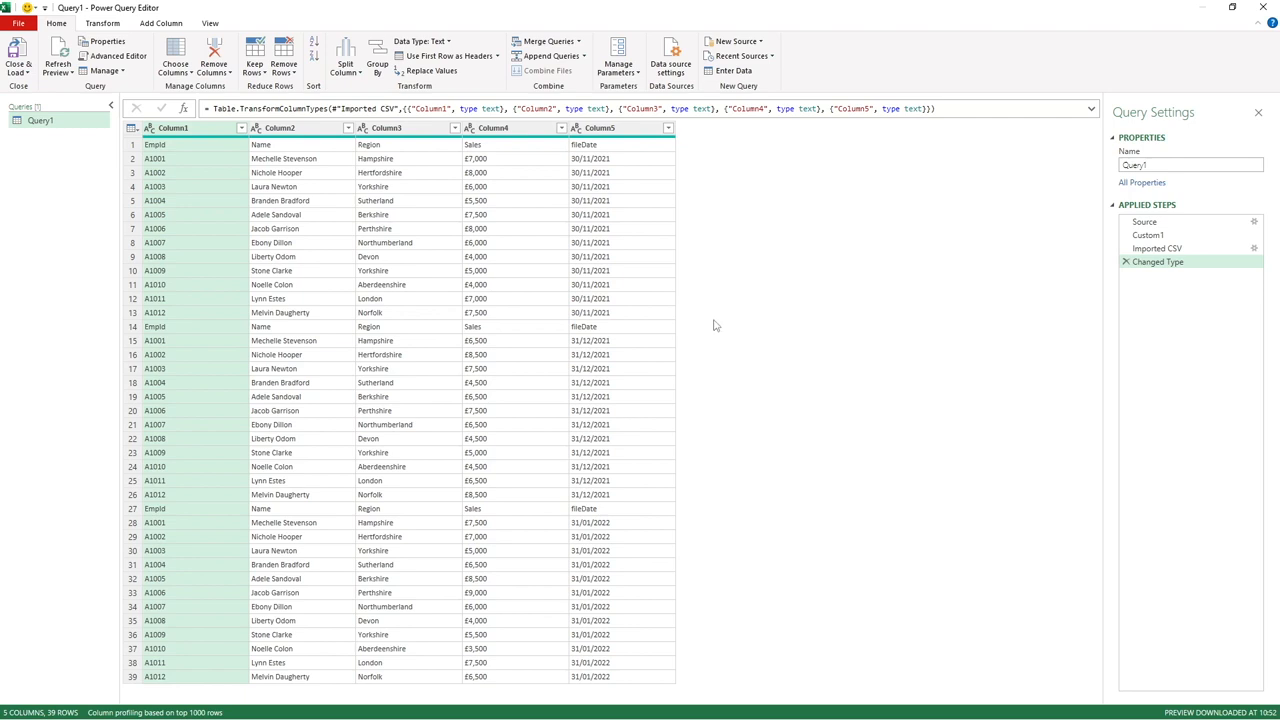
{"action": "mouse_move", "coordinate": [448, 224]}
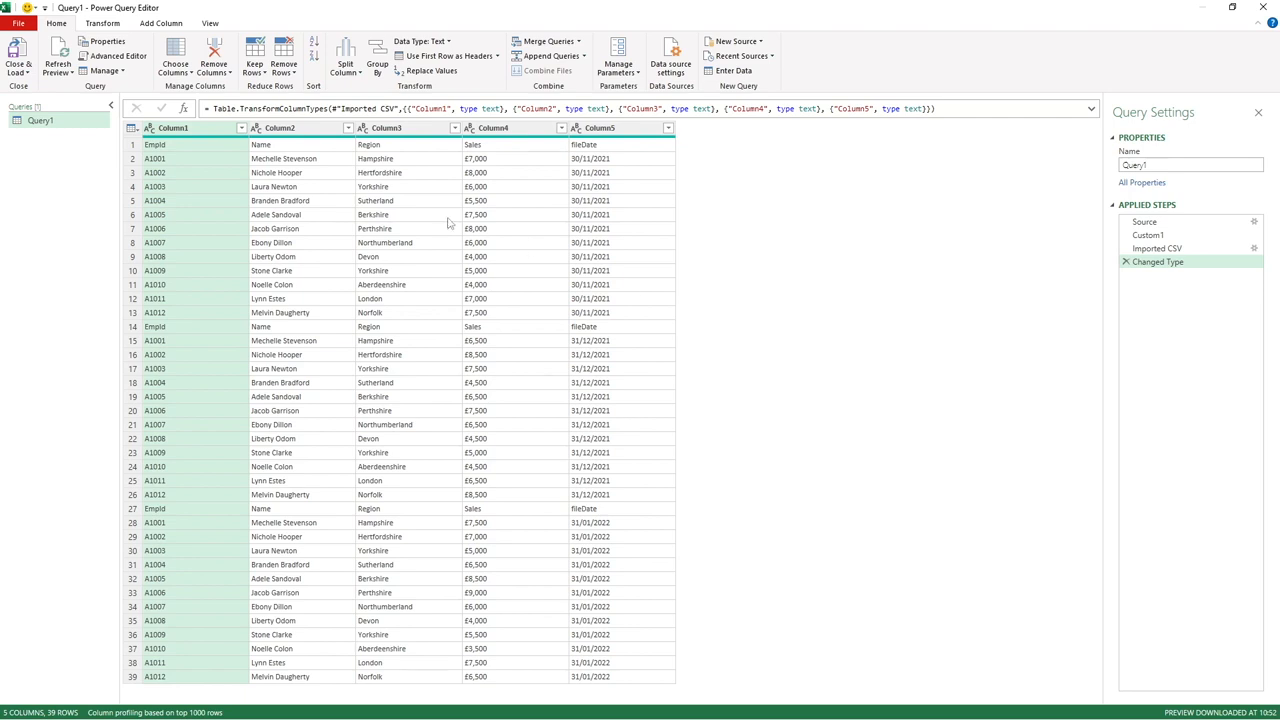
{"action": "mouse_move", "coordinate": [360, 152]}
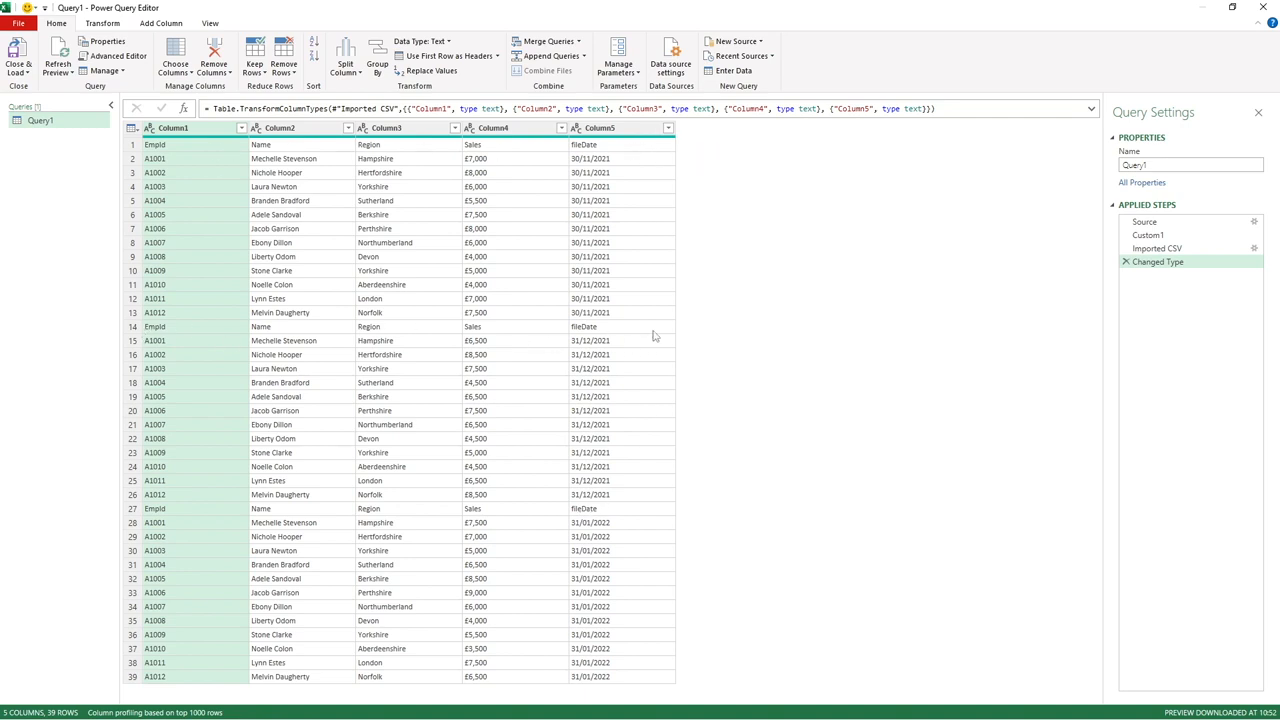
{"action": "mouse_move", "coordinate": [604, 198]}
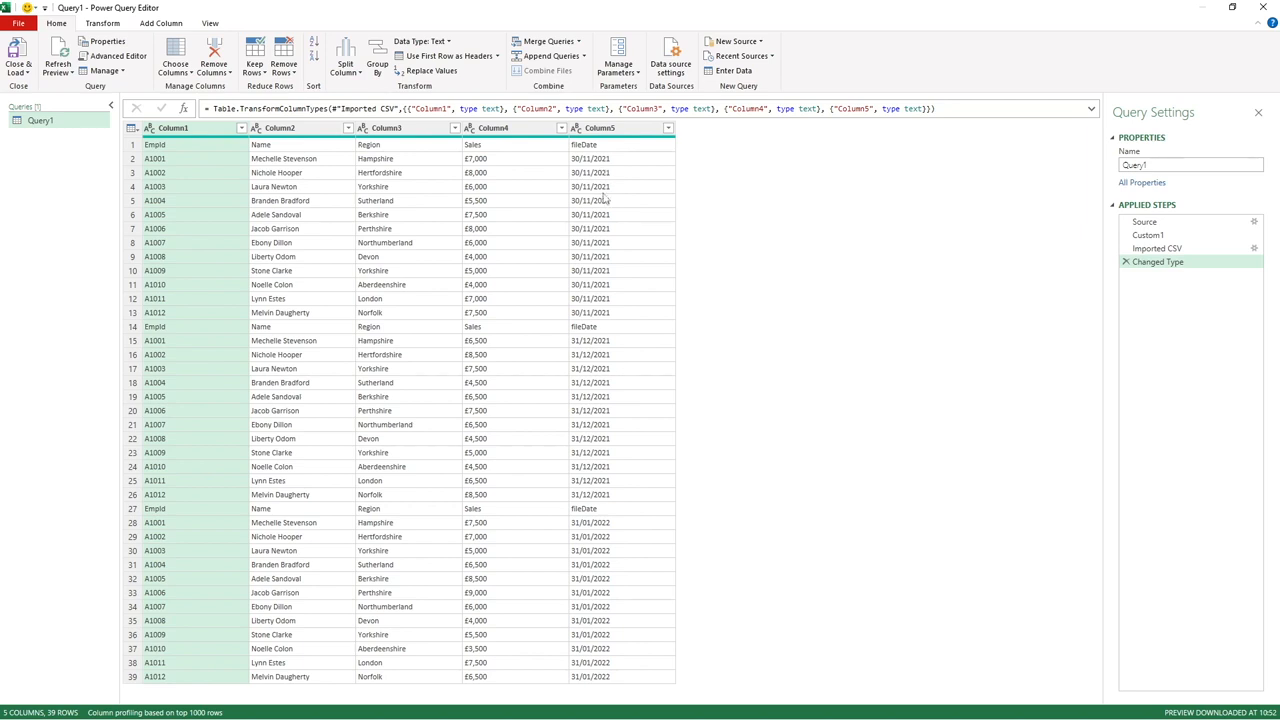
{"action": "mouse_move", "coordinate": [612, 540]}
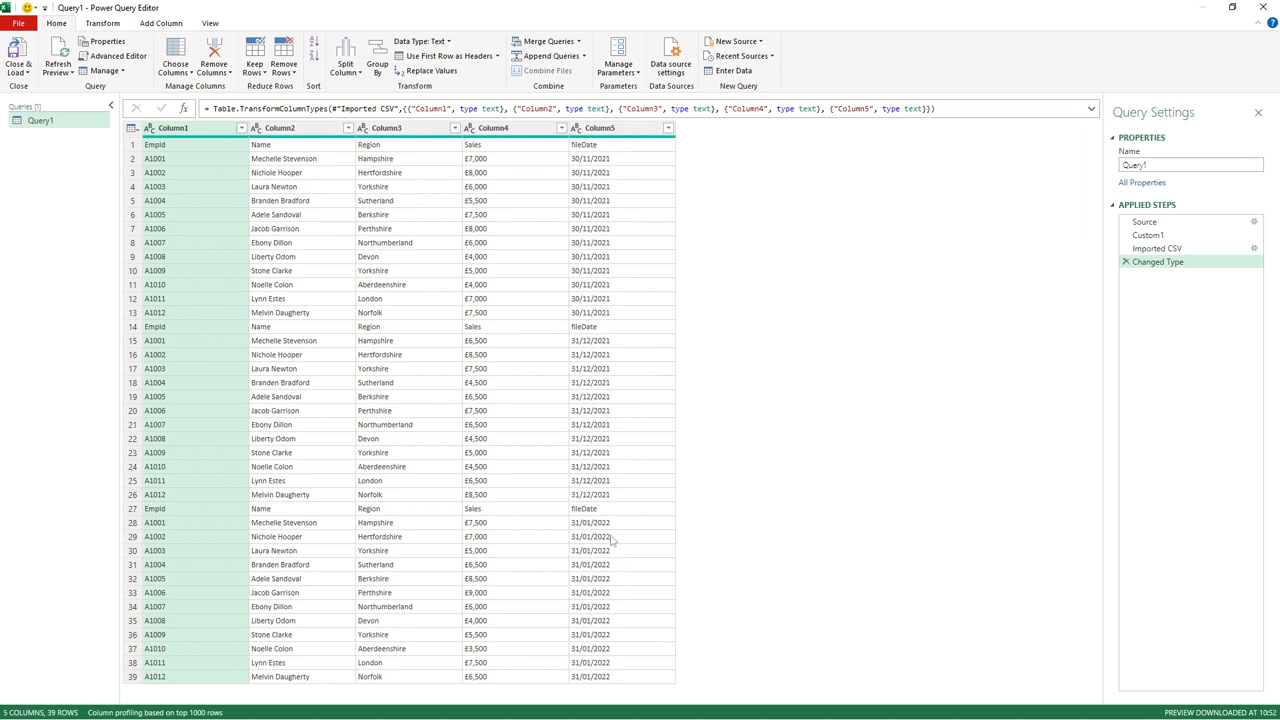
{"action": "mouse_move", "coordinate": [612, 676]}
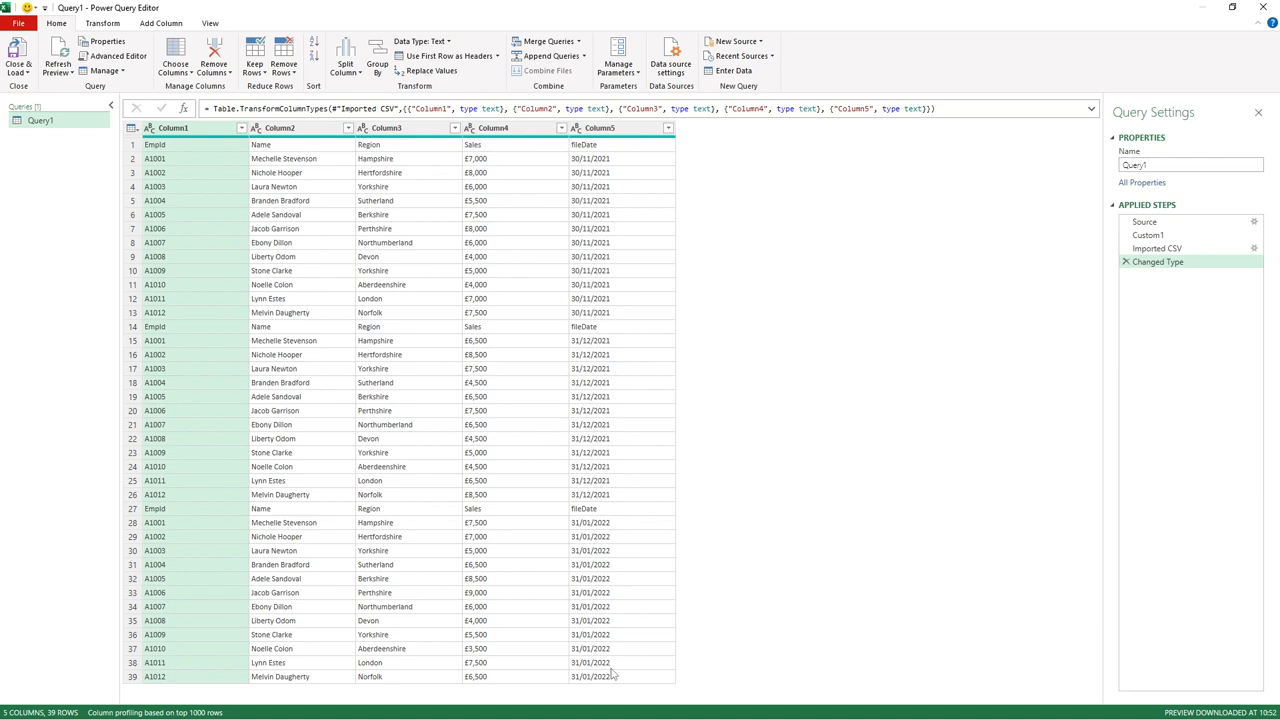
{"action": "mouse_move", "coordinate": [214, 538]}
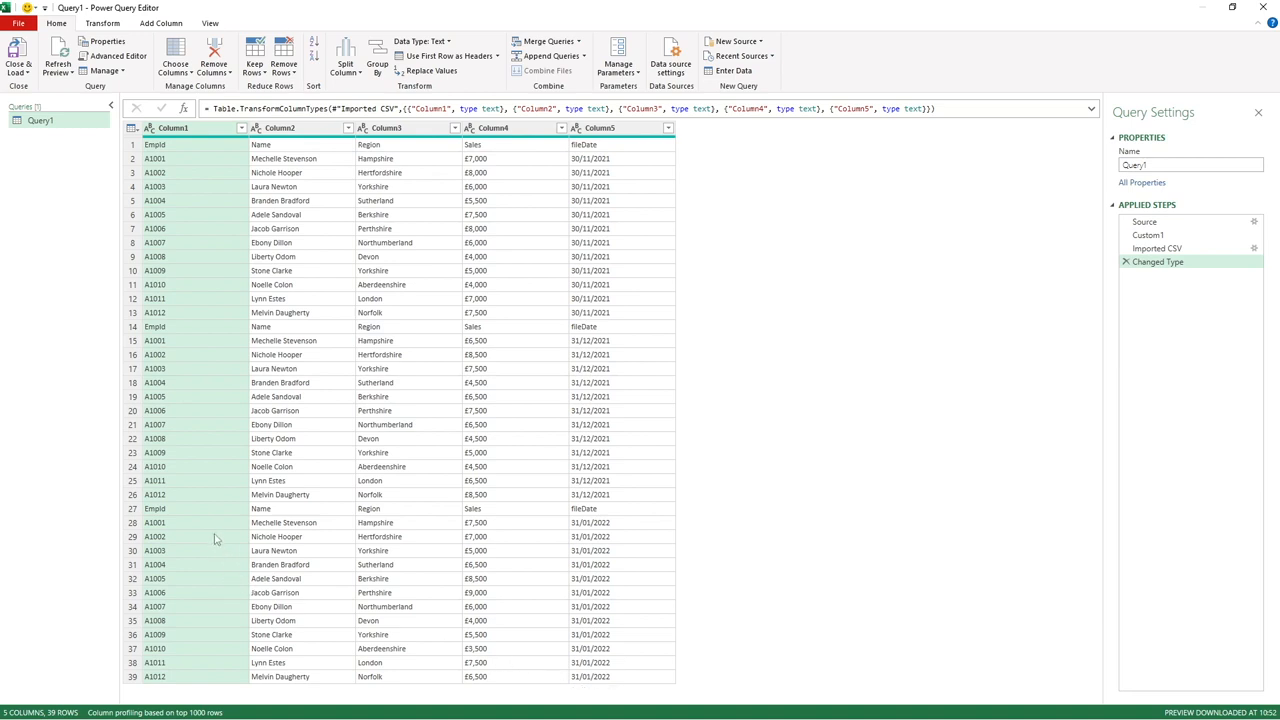
{"action": "mouse_move", "coordinate": [240, 584]}
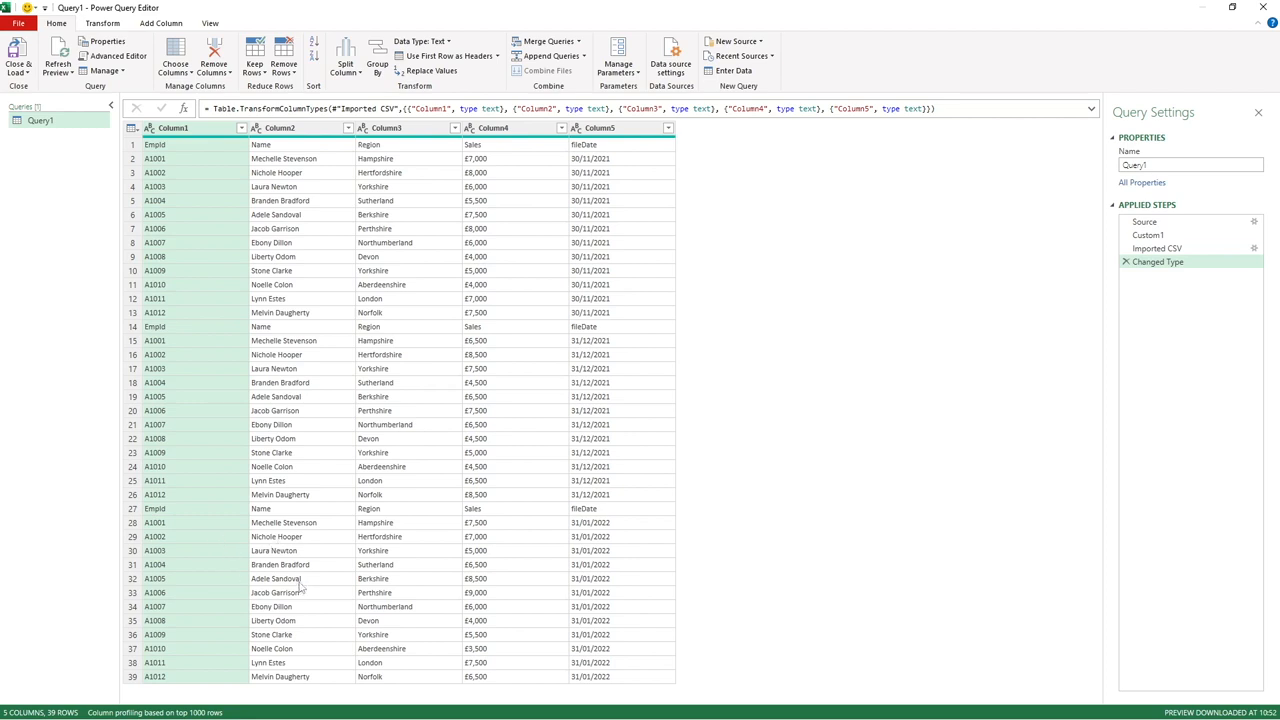
{"action": "mouse_move", "coordinate": [434, 590]}
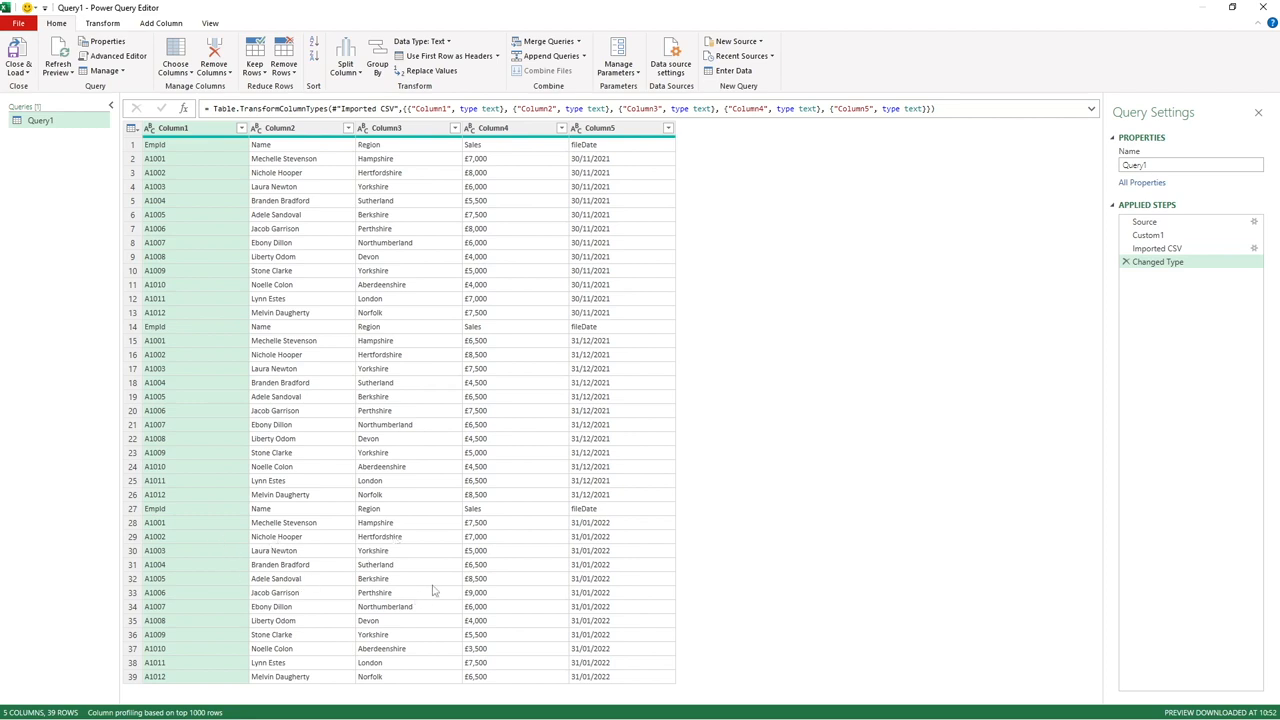
{"action": "mouse_move", "coordinate": [600, 512]}
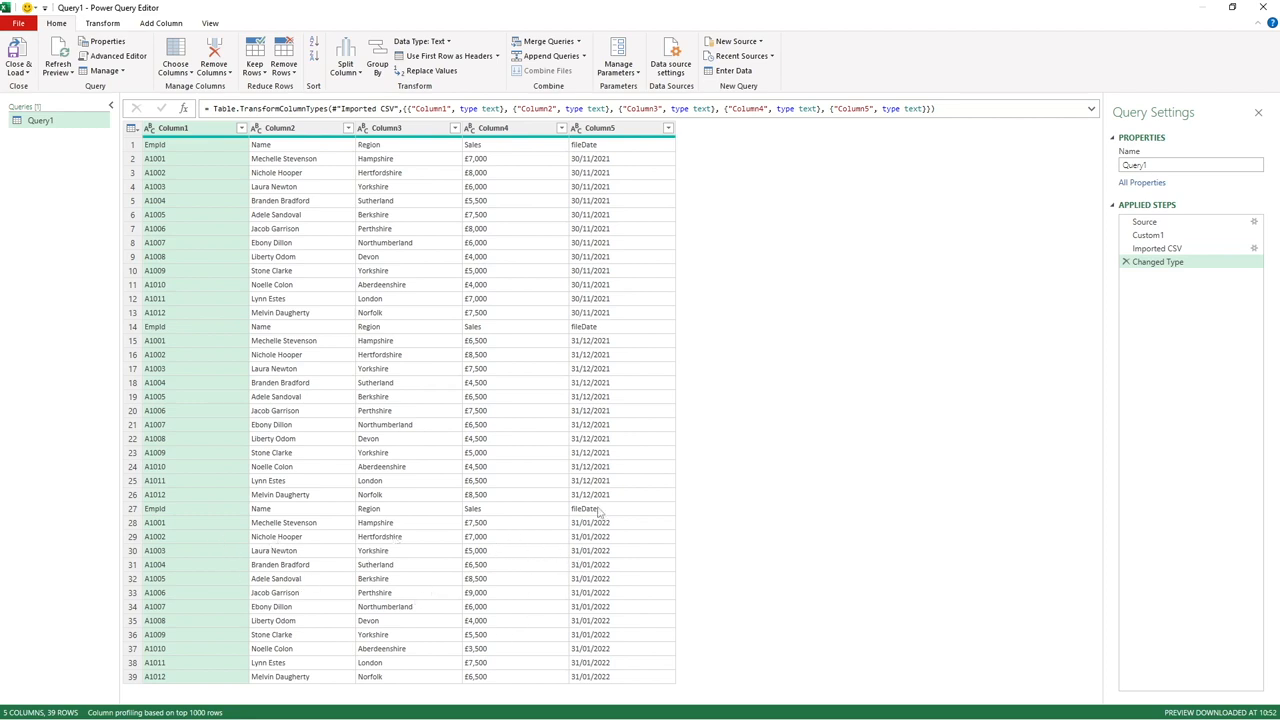
{"action": "mouse_move", "coordinate": [500, 528]}
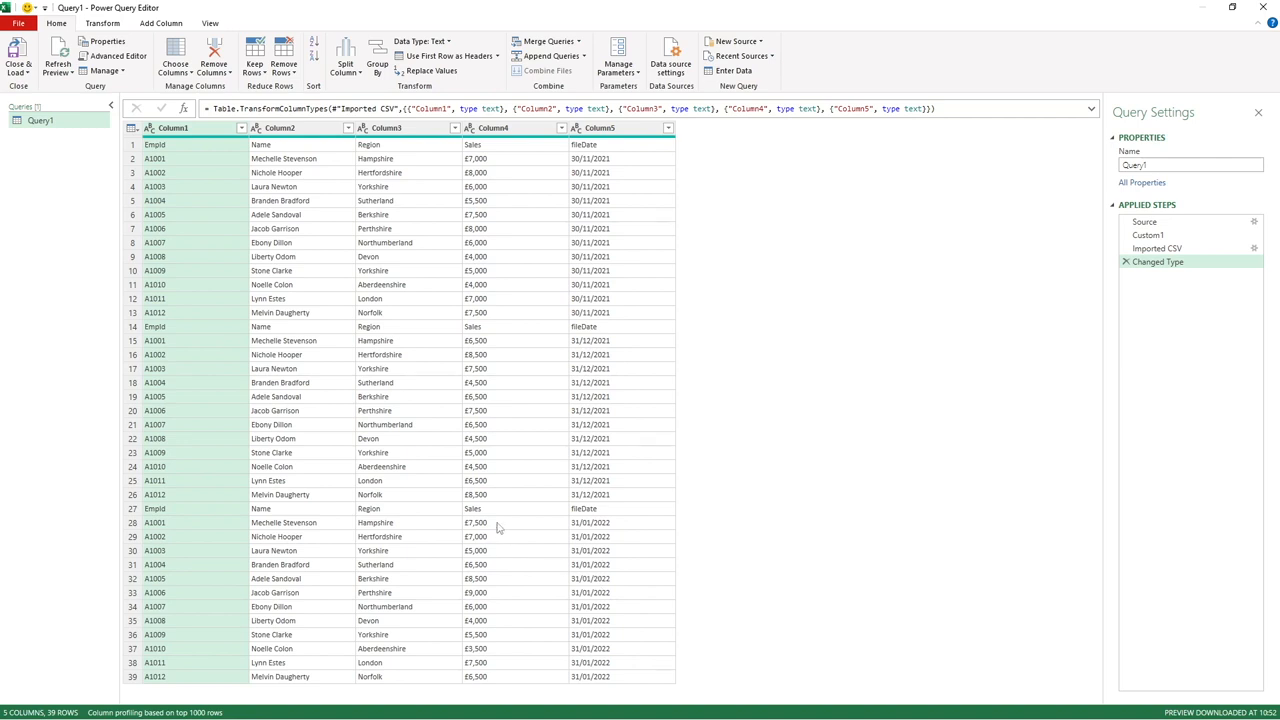
{"action": "mouse_move", "coordinate": [500, 568]}
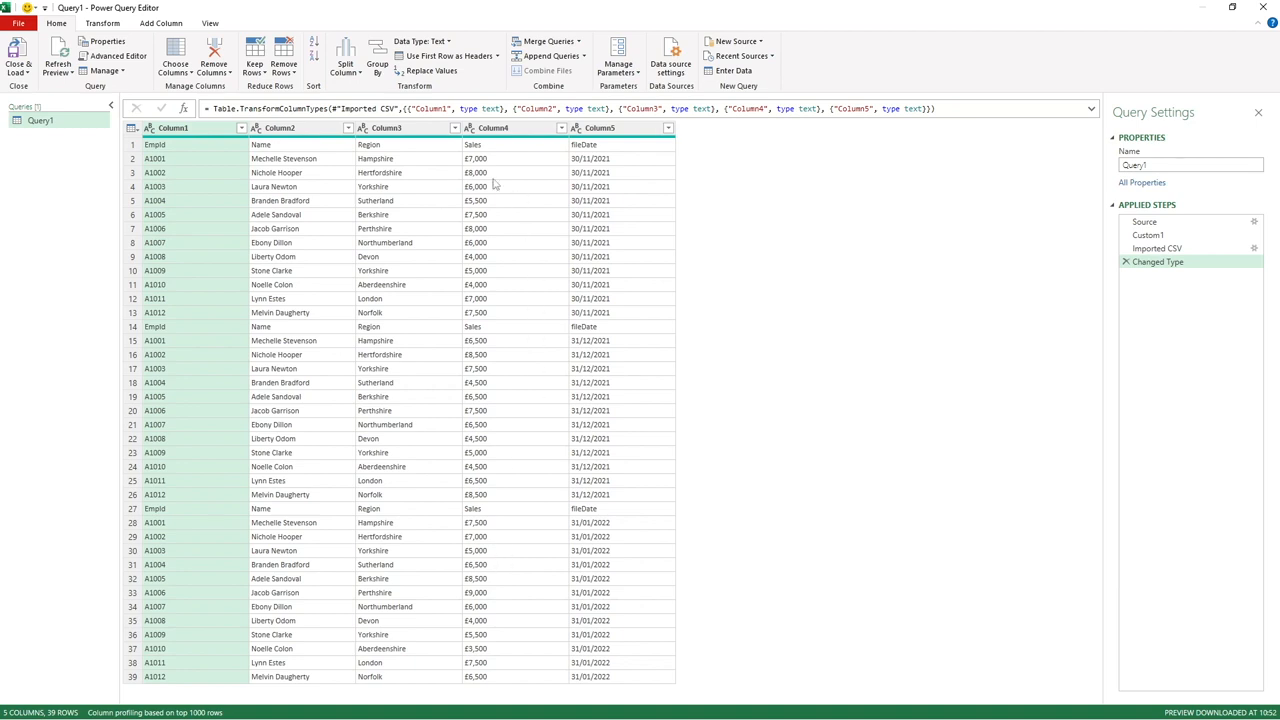
{"action": "mouse_move", "coordinate": [240, 144]}
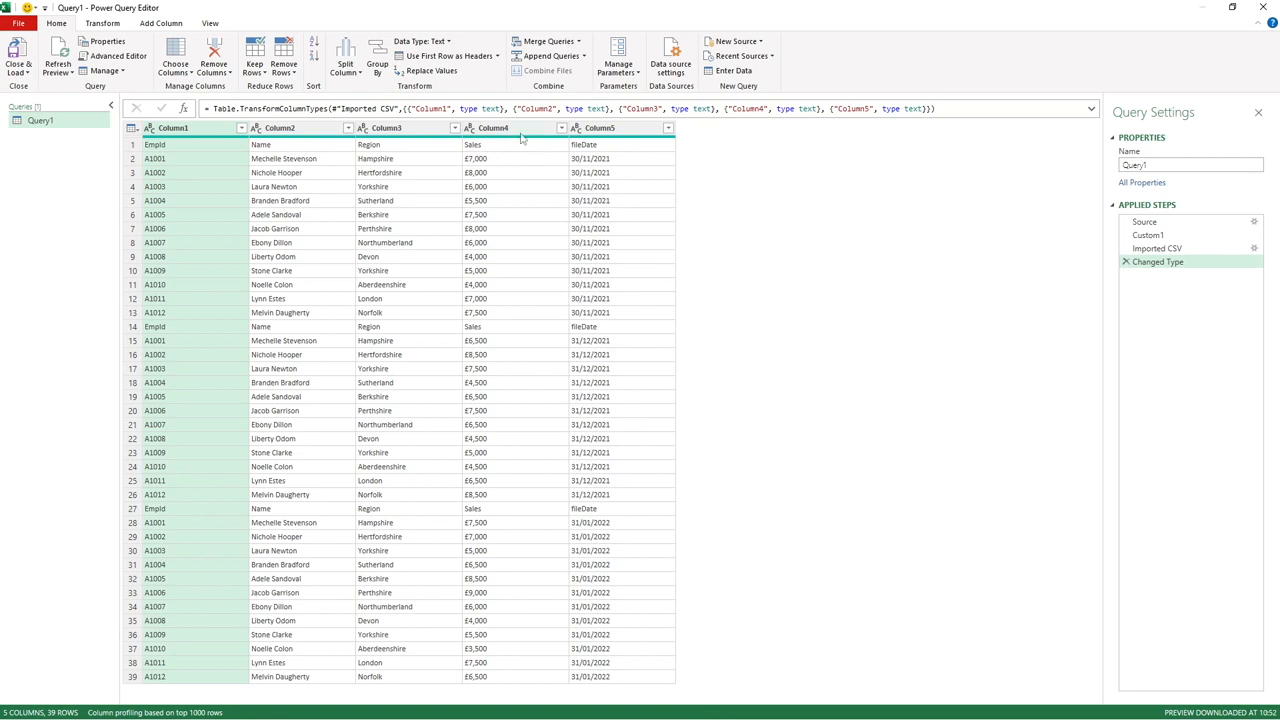
{"action": "mouse_move", "coordinate": [520, 138]}
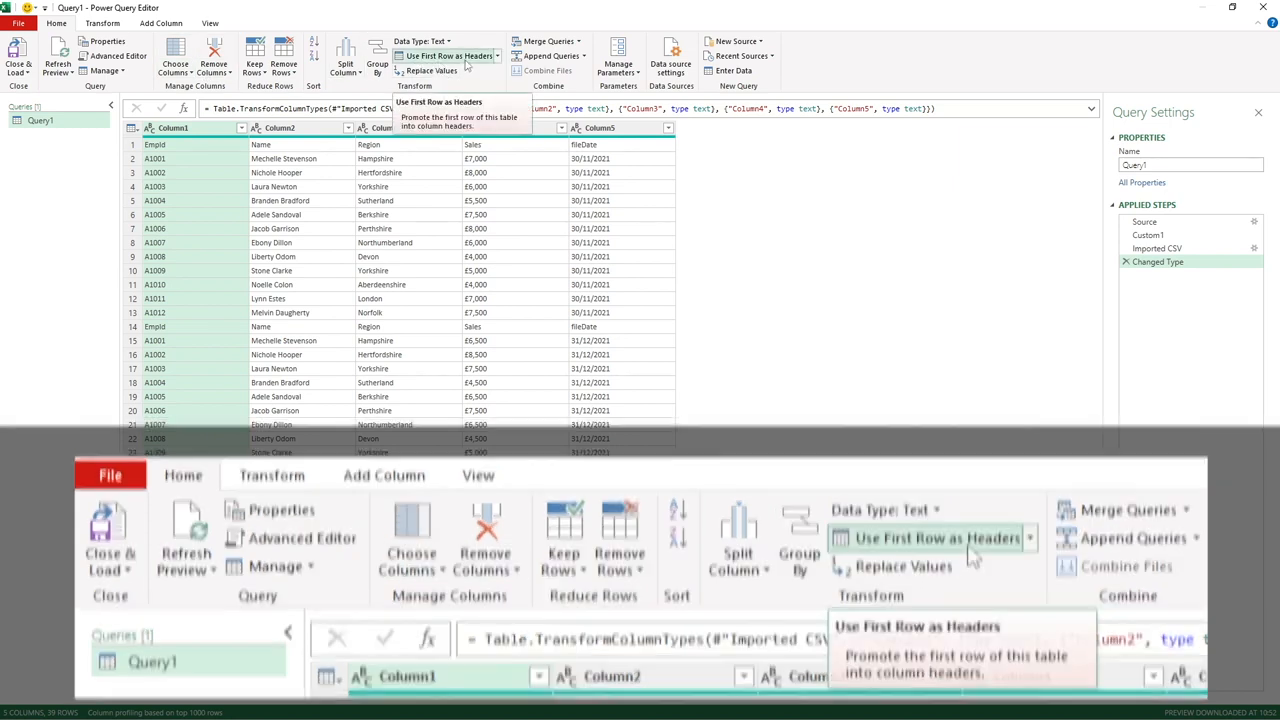
{"action": "left_click", "coordinate": [448, 56]}
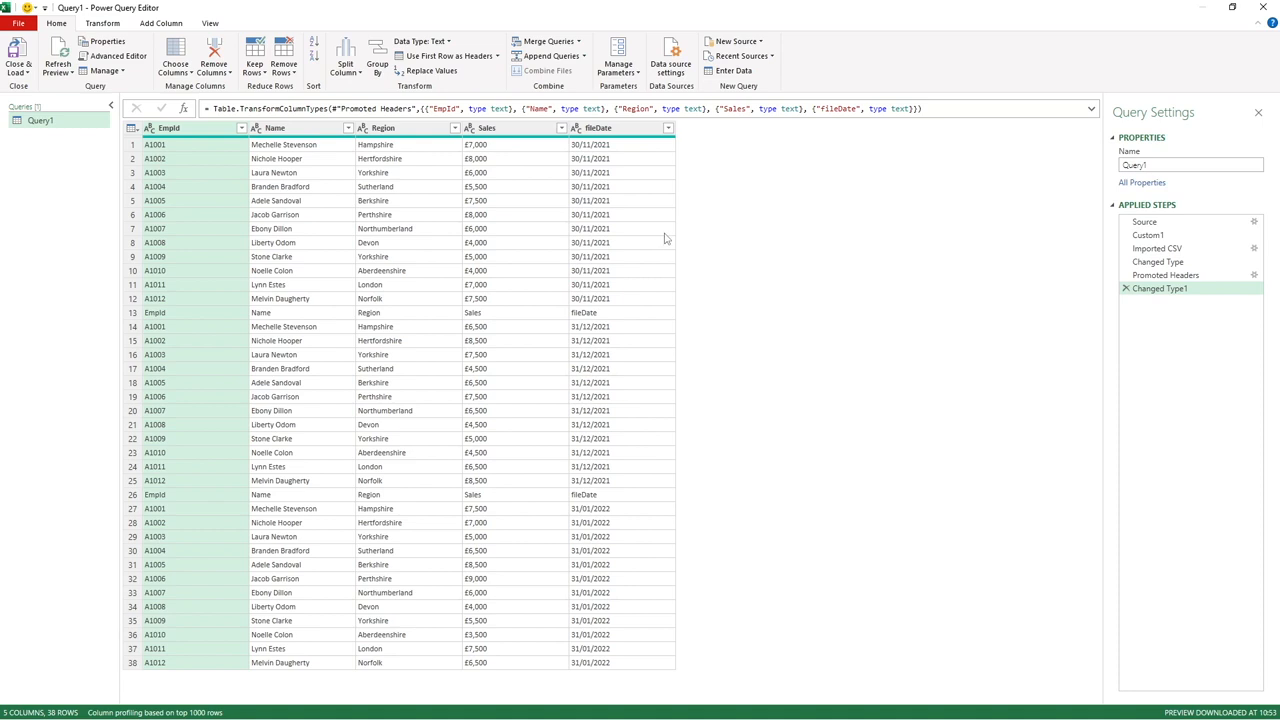
{"action": "mouse_move", "coordinate": [668, 240]}
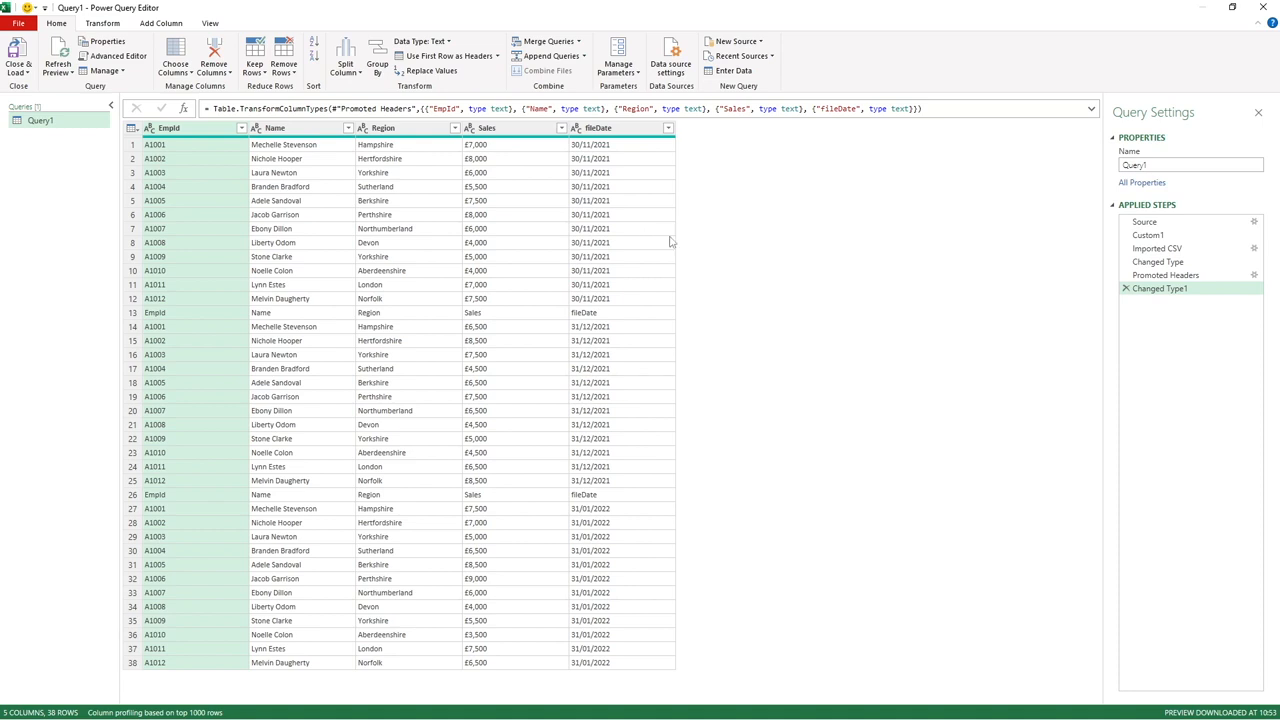
{"action": "mouse_move", "coordinate": [668, 322]}
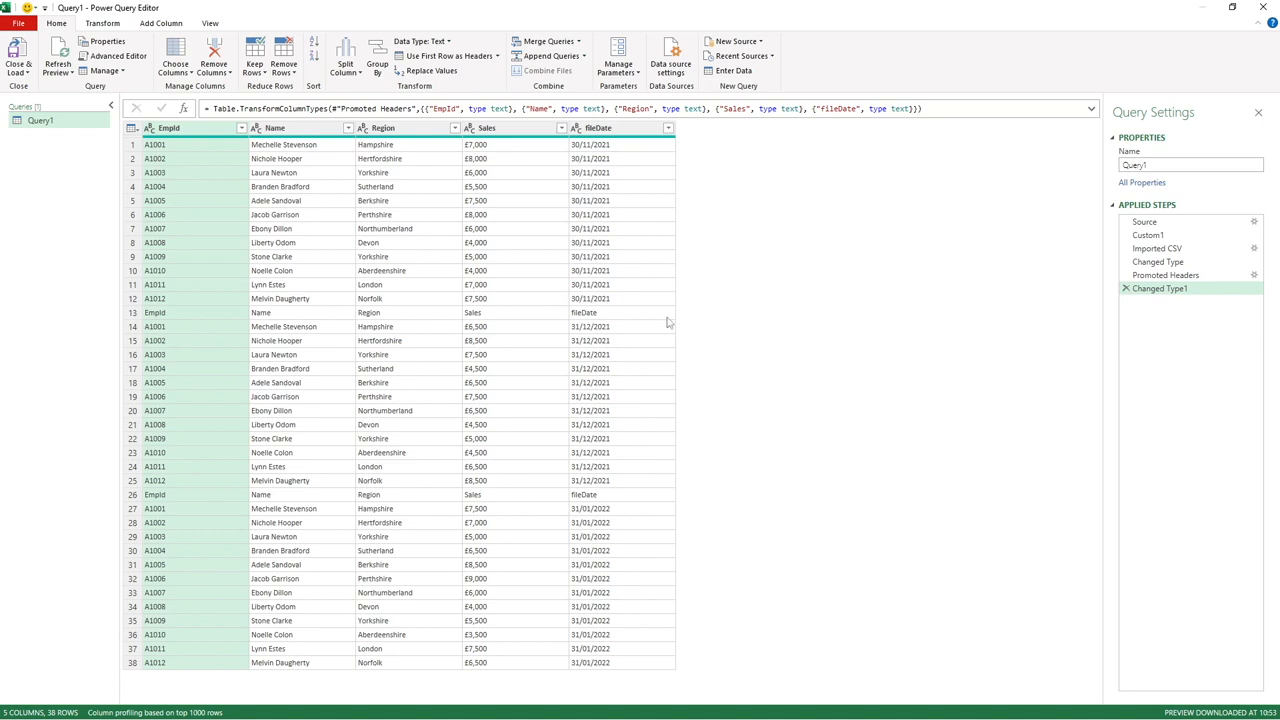
{"action": "mouse_move", "coordinate": [212, 318]}
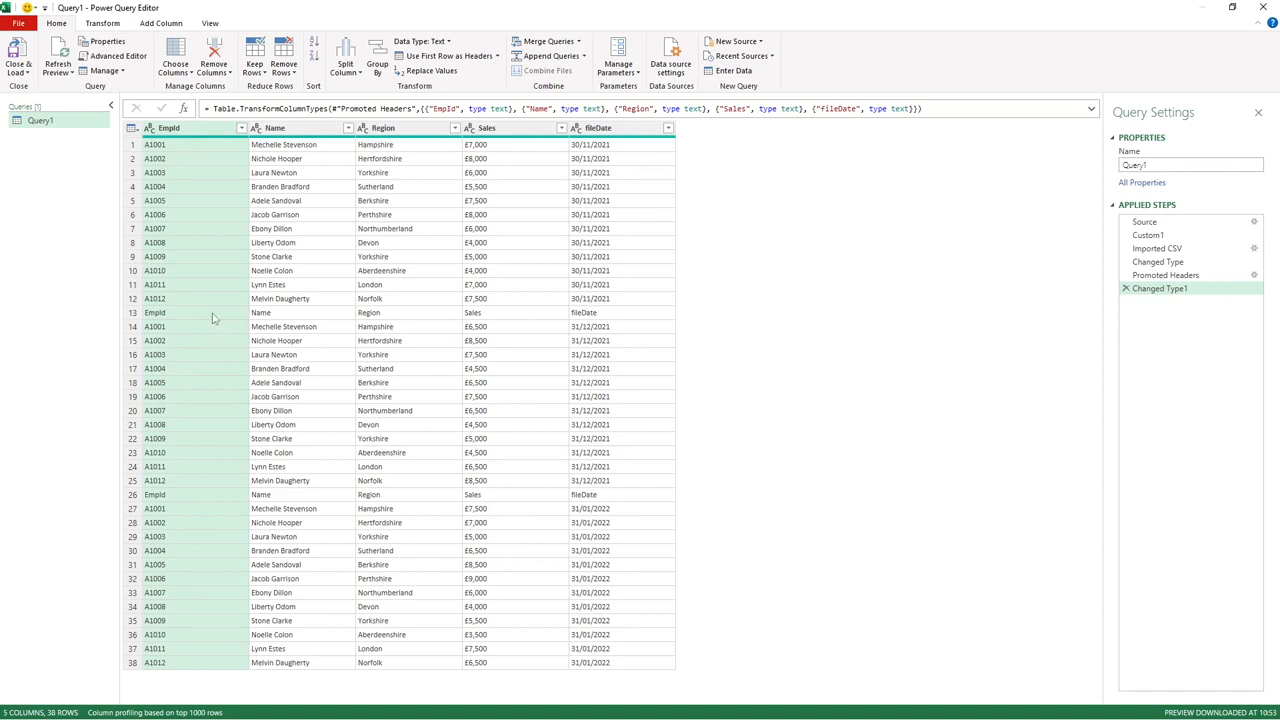
{"action": "mouse_move", "coordinate": [236, 496]}
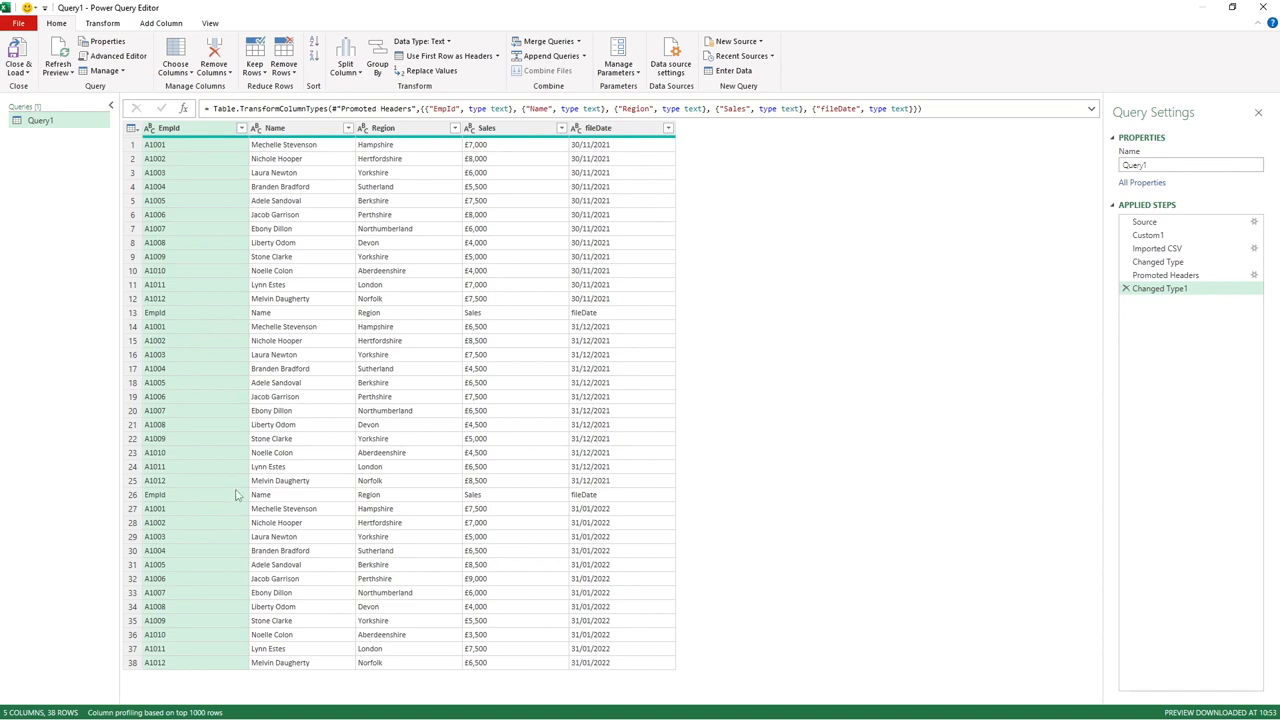
{"action": "mouse_move", "coordinate": [448, 496]}
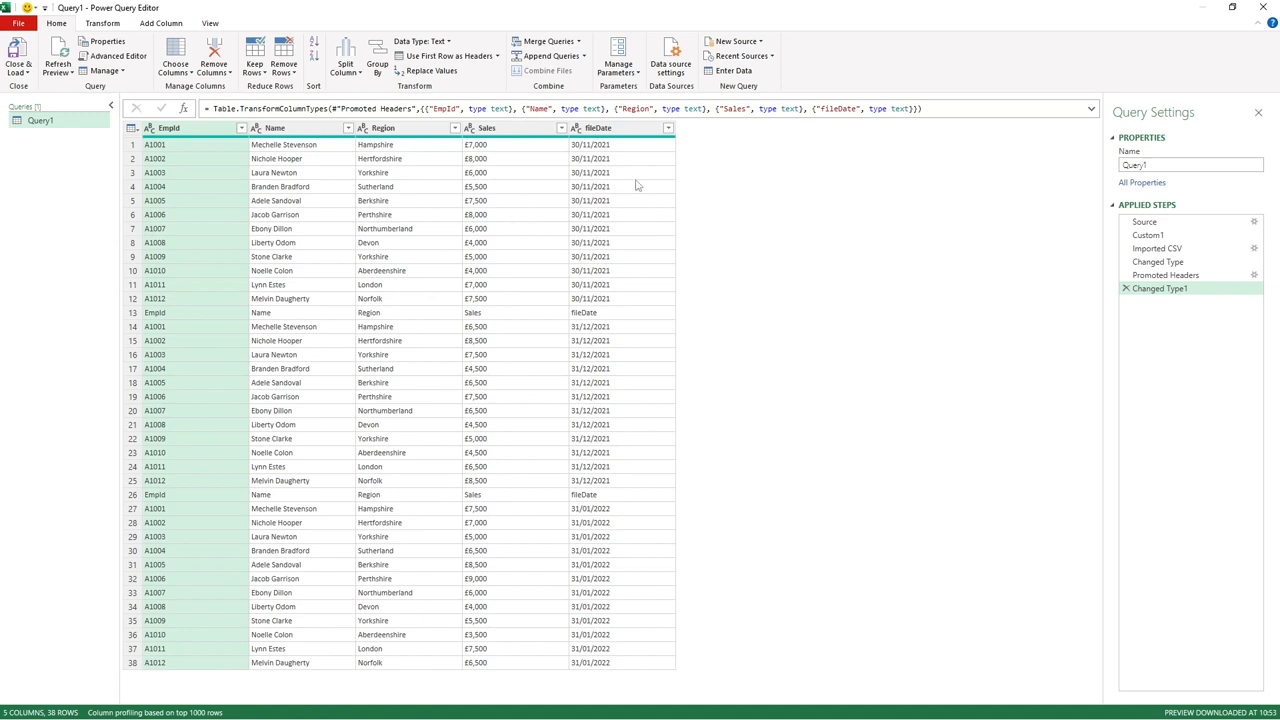
{"action": "mouse_move", "coordinate": [646, 304]}
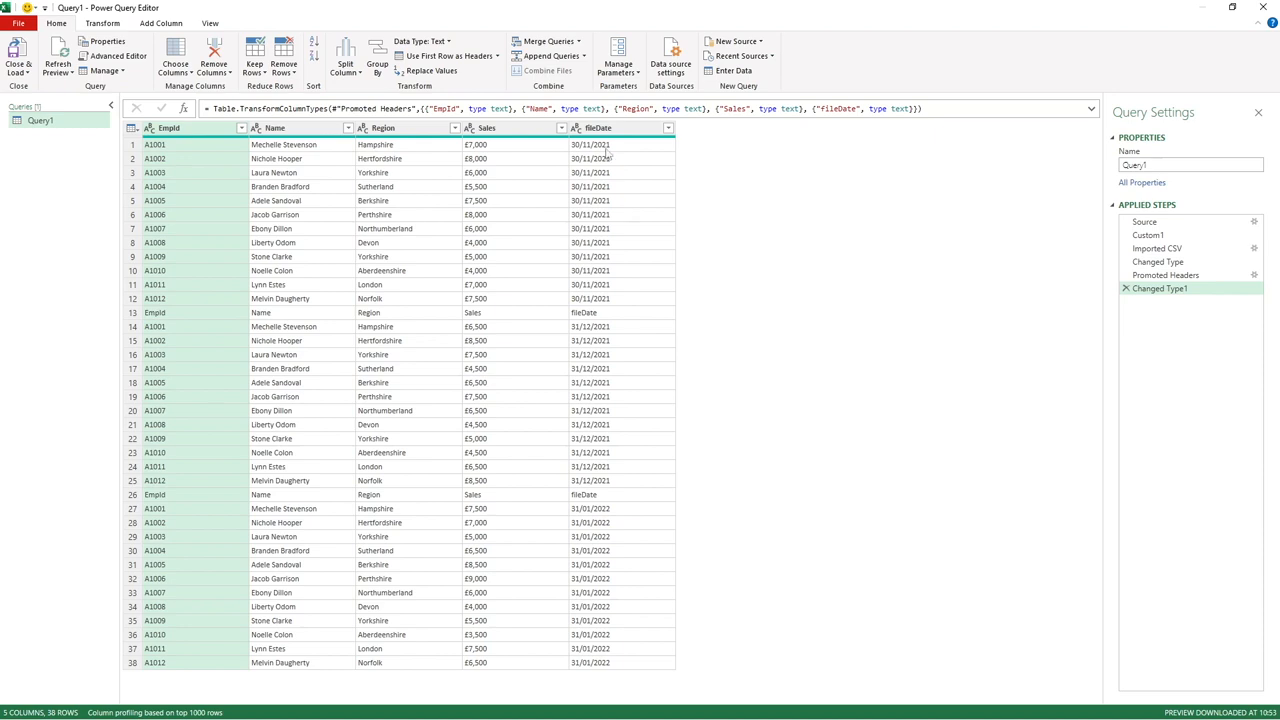
{"action": "mouse_move", "coordinate": [600, 128]}
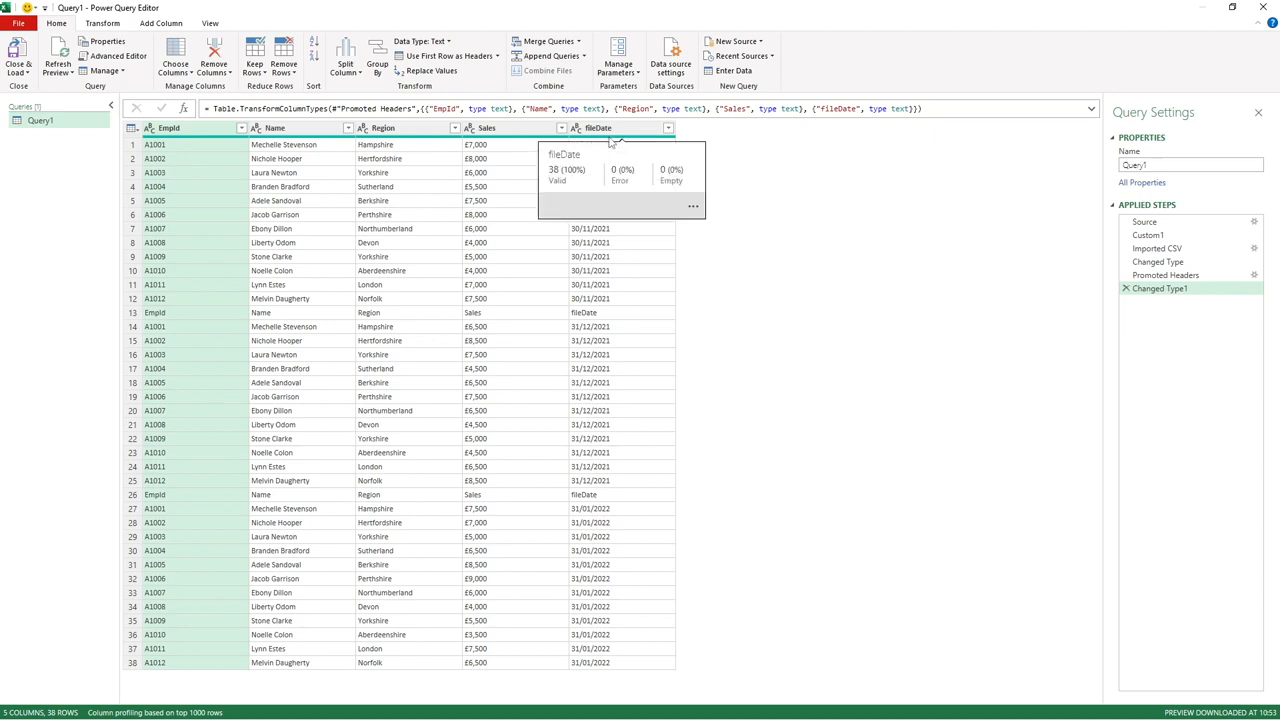
{"action": "mouse_move", "coordinate": [672, 136]}
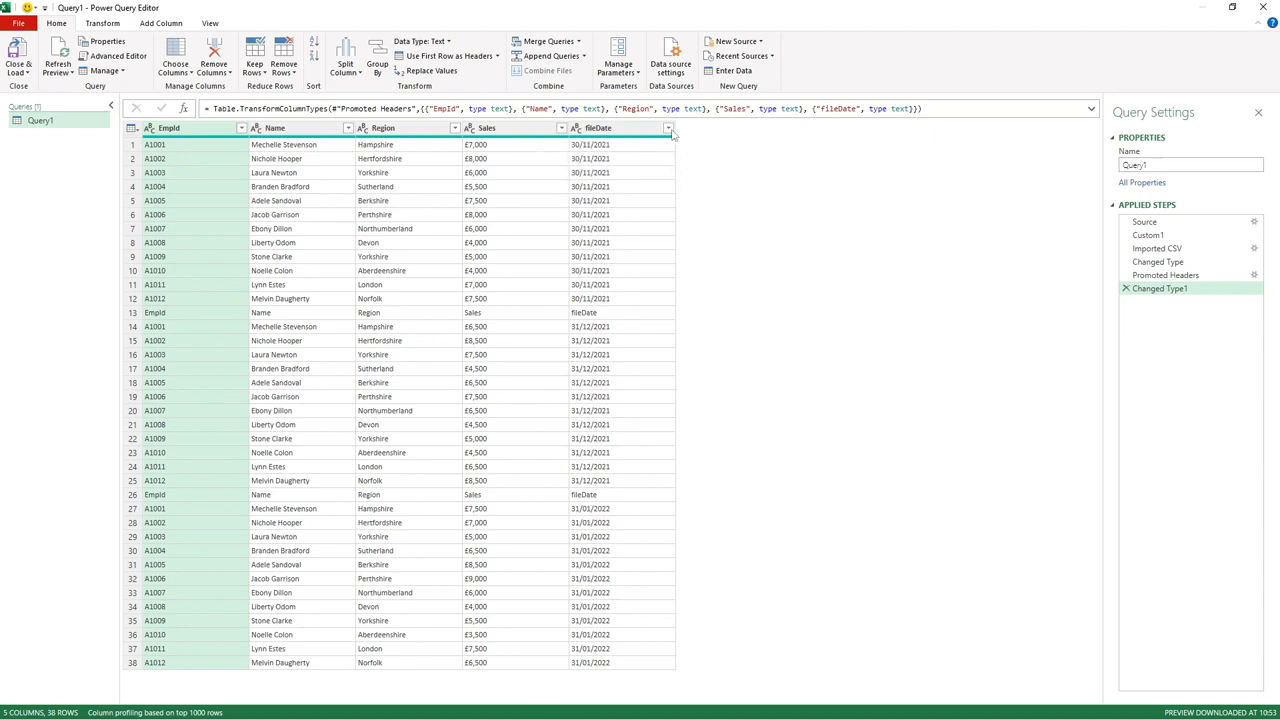
Filter out the repeated fileDate header value, leaving 36 employee rows.
{"action": "left_click", "coordinate": [668, 128]}
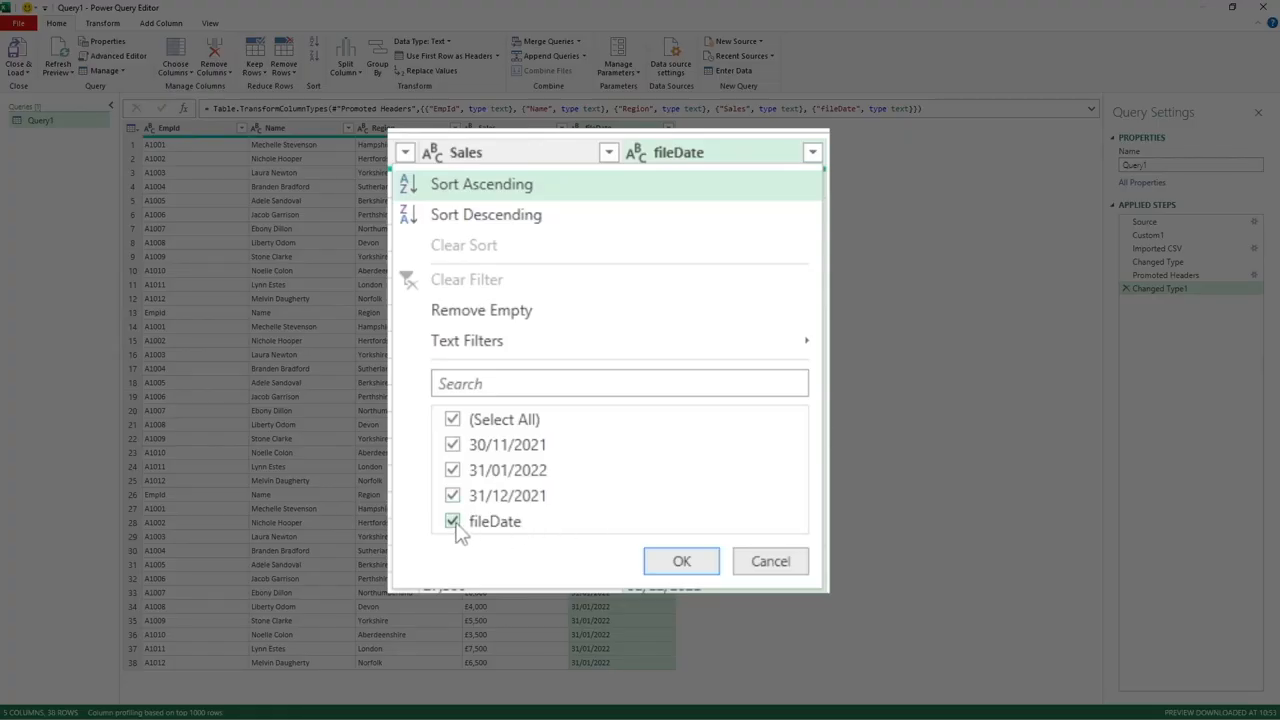
{"action": "left_click", "coordinate": [452, 520]}
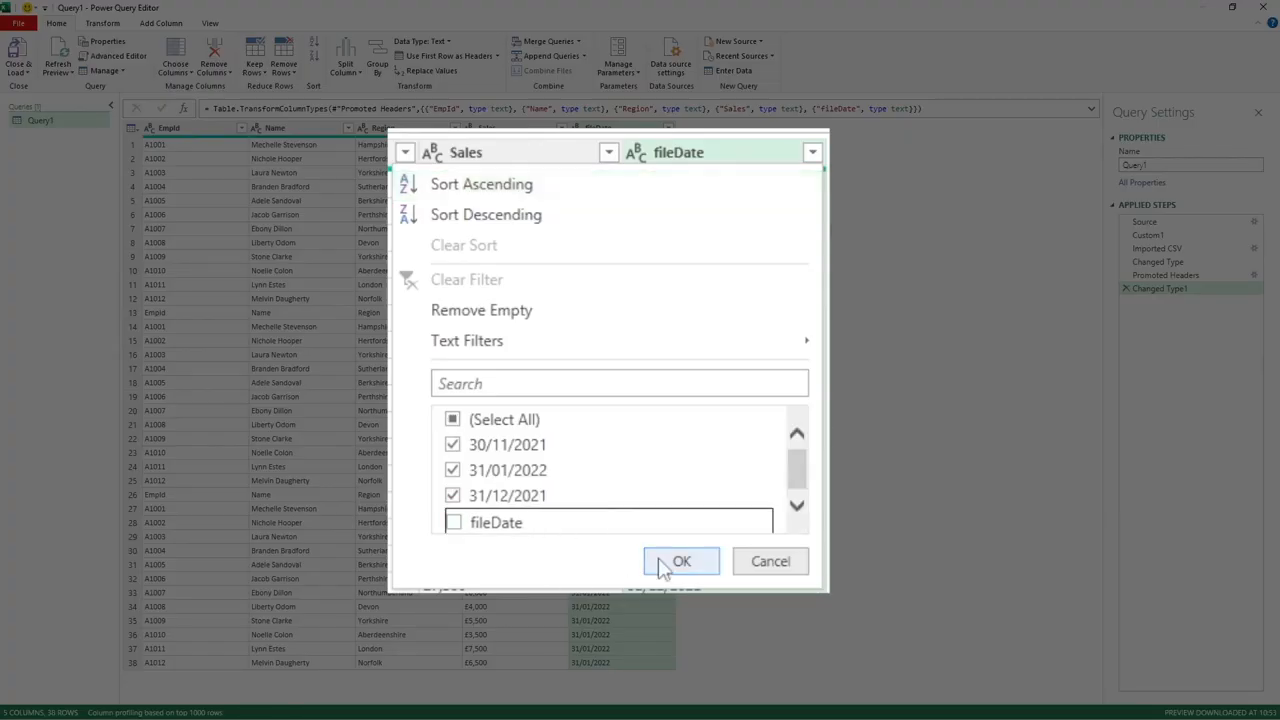
{"action": "left_click", "coordinate": [680, 560]}
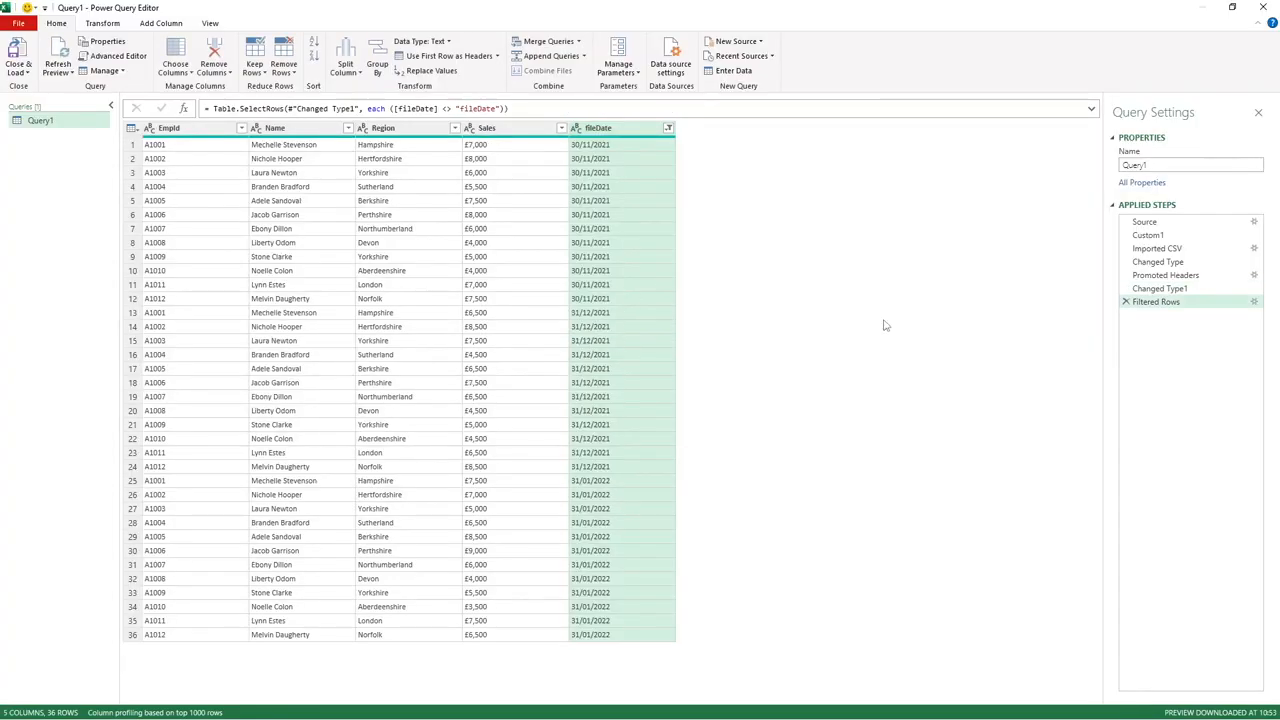
{"action": "mouse_move", "coordinate": [1156, 300]}
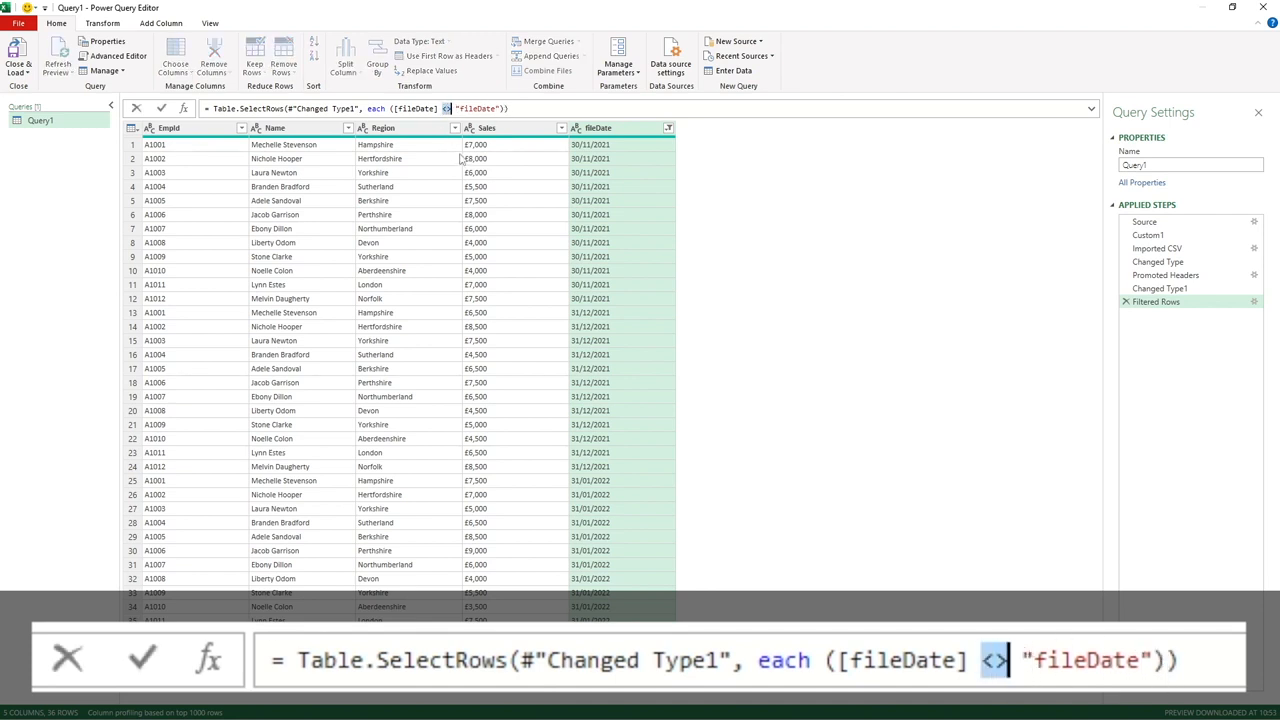
{"action": "type", "text": "="}
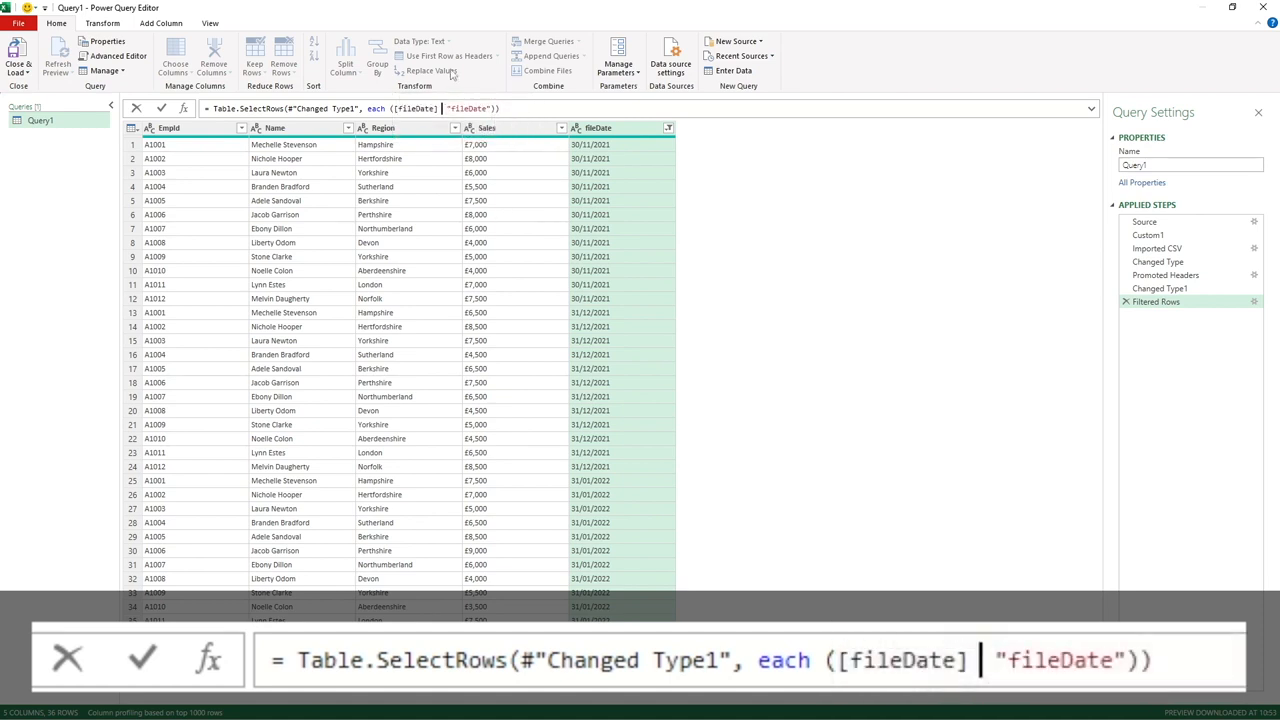
{"action": "type", "text": "<>"}
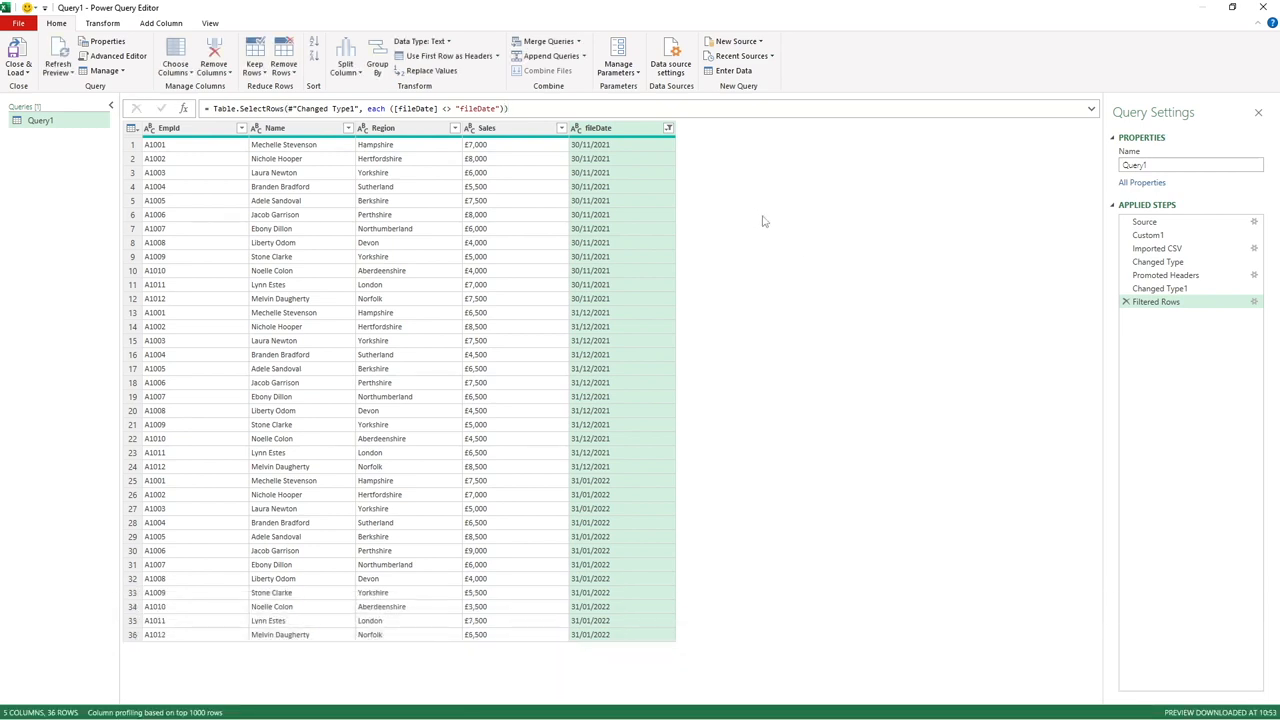
{"action": "mouse_move", "coordinate": [760, 216]}
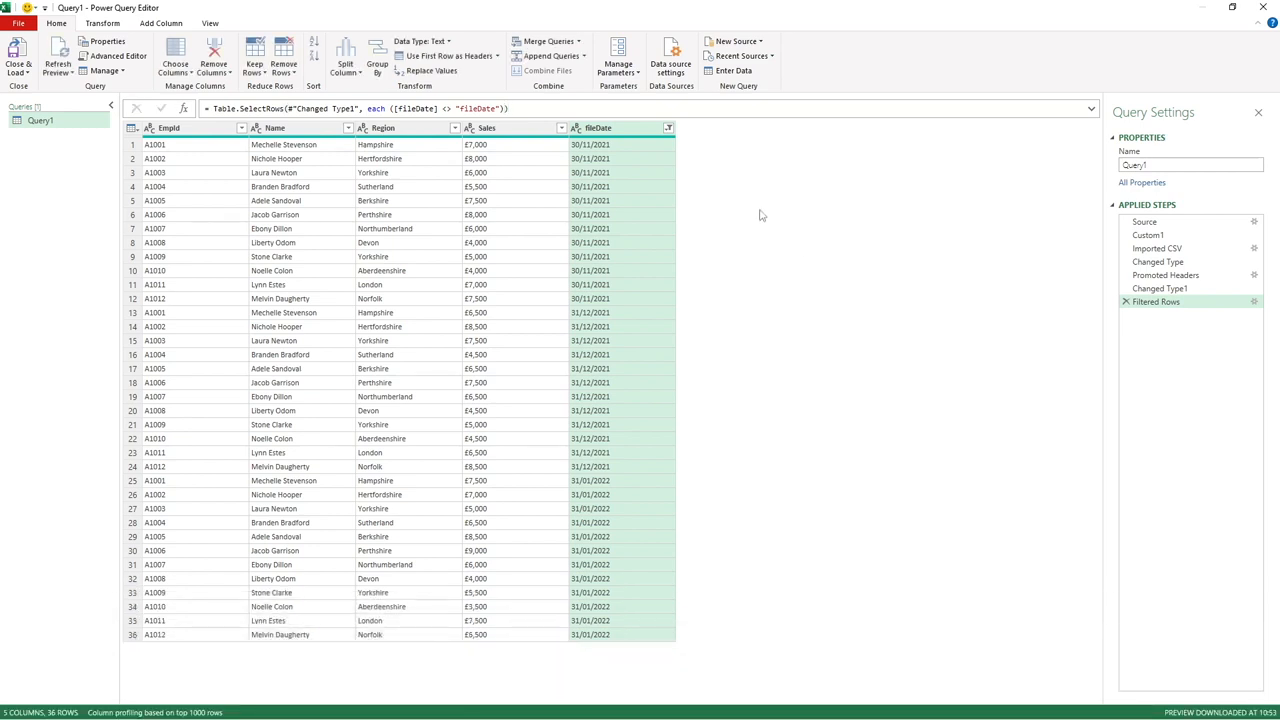
{"action": "mouse_move", "coordinate": [756, 210]}
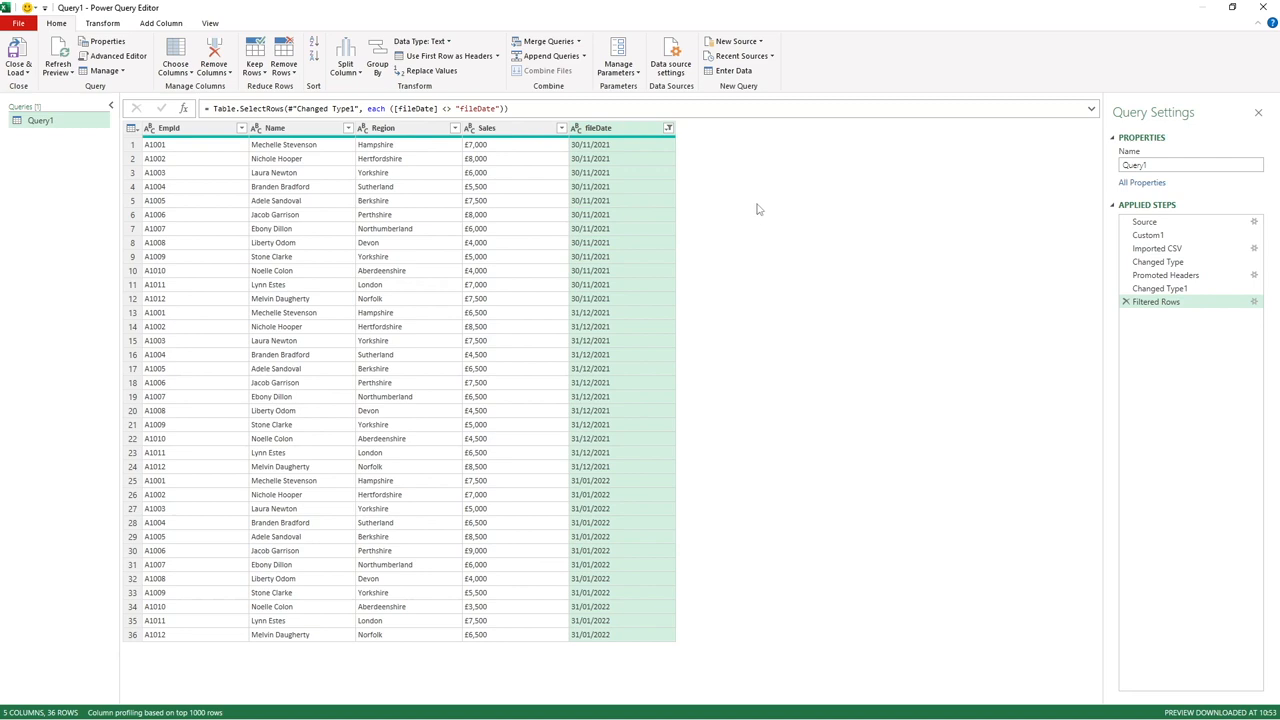
{"action": "mouse_move", "coordinate": [656, 206]}
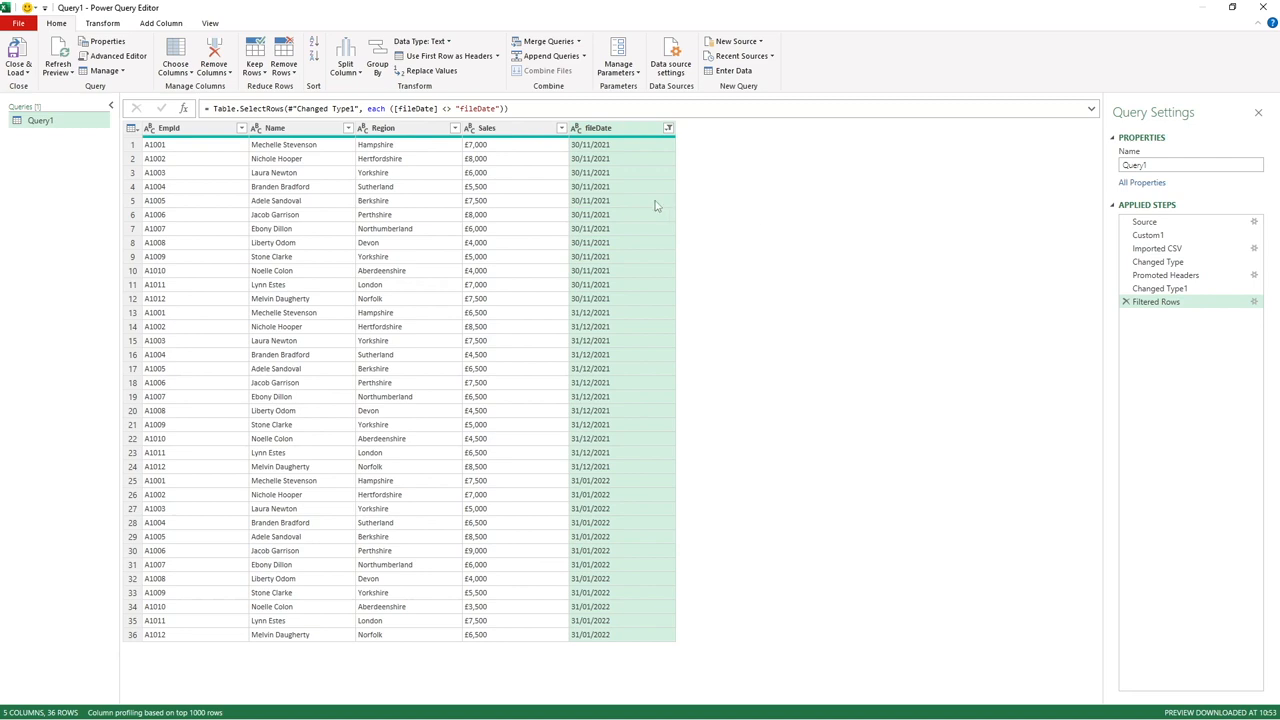
Change the fileDate column's data type to Date.
{"action": "left_click", "coordinate": [620, 128]}
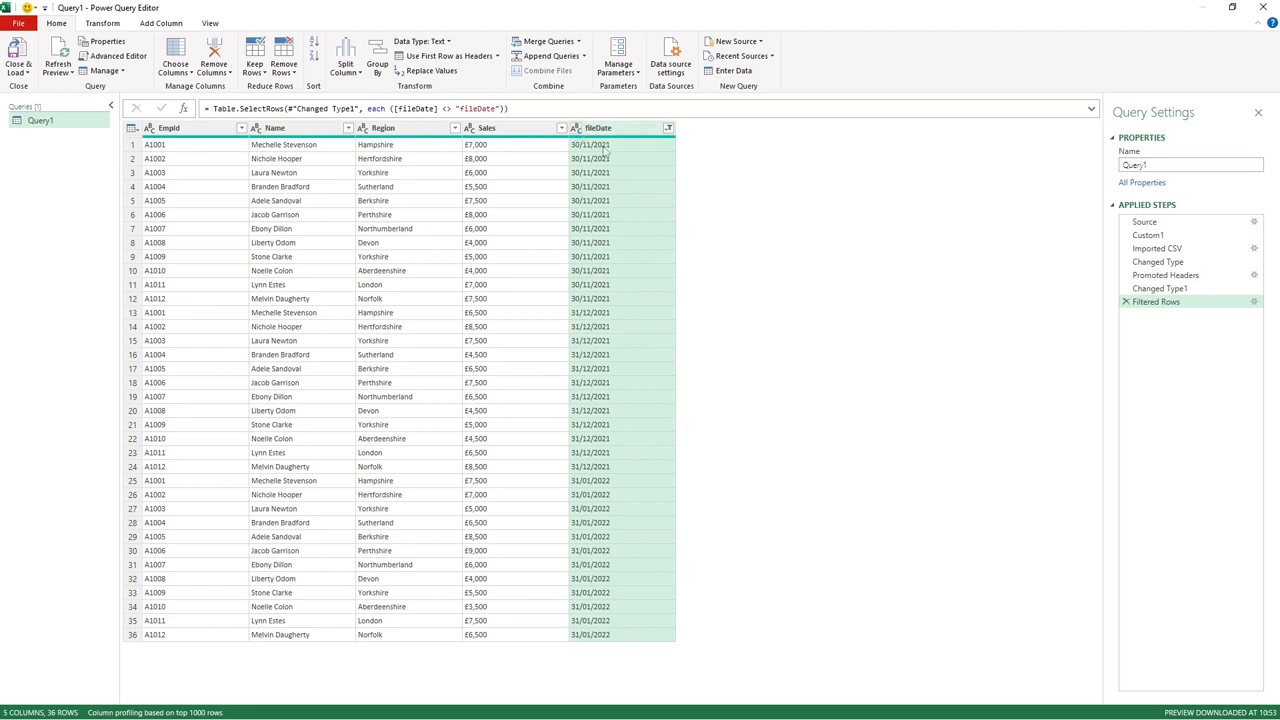
{"action": "left_click", "coordinate": [576, 128]}
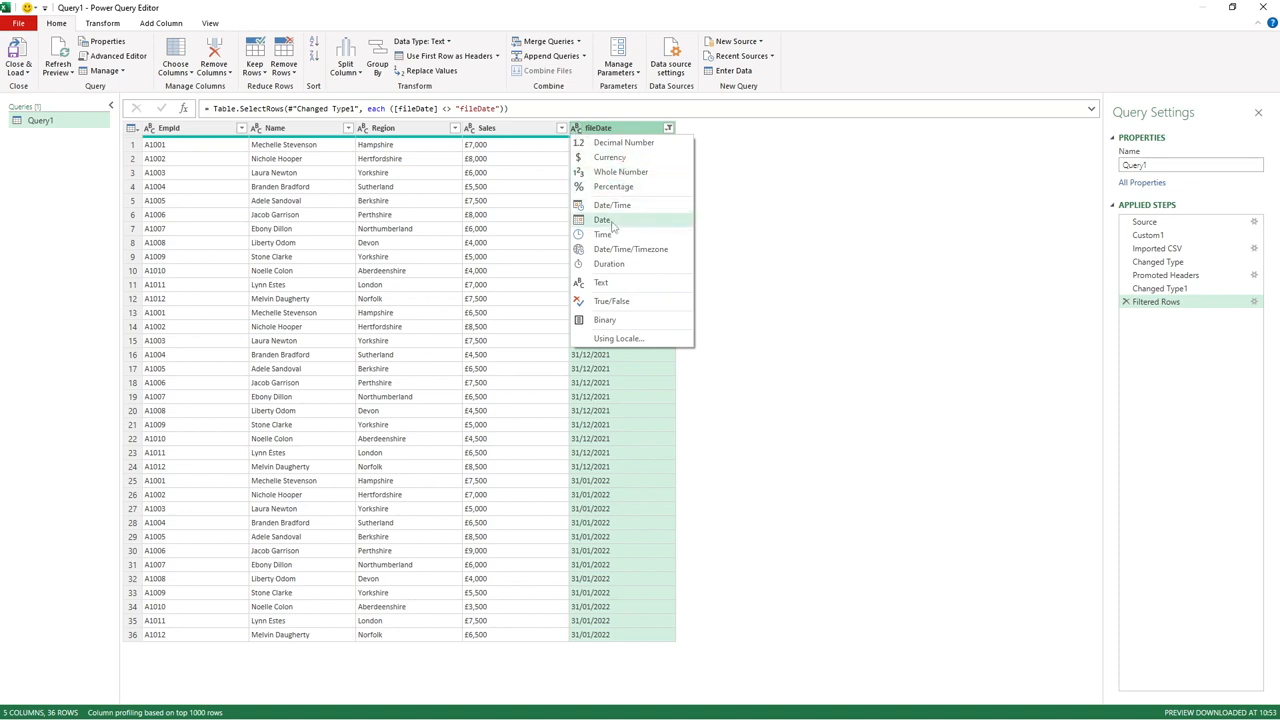
{"action": "left_click", "coordinate": [604, 218]}
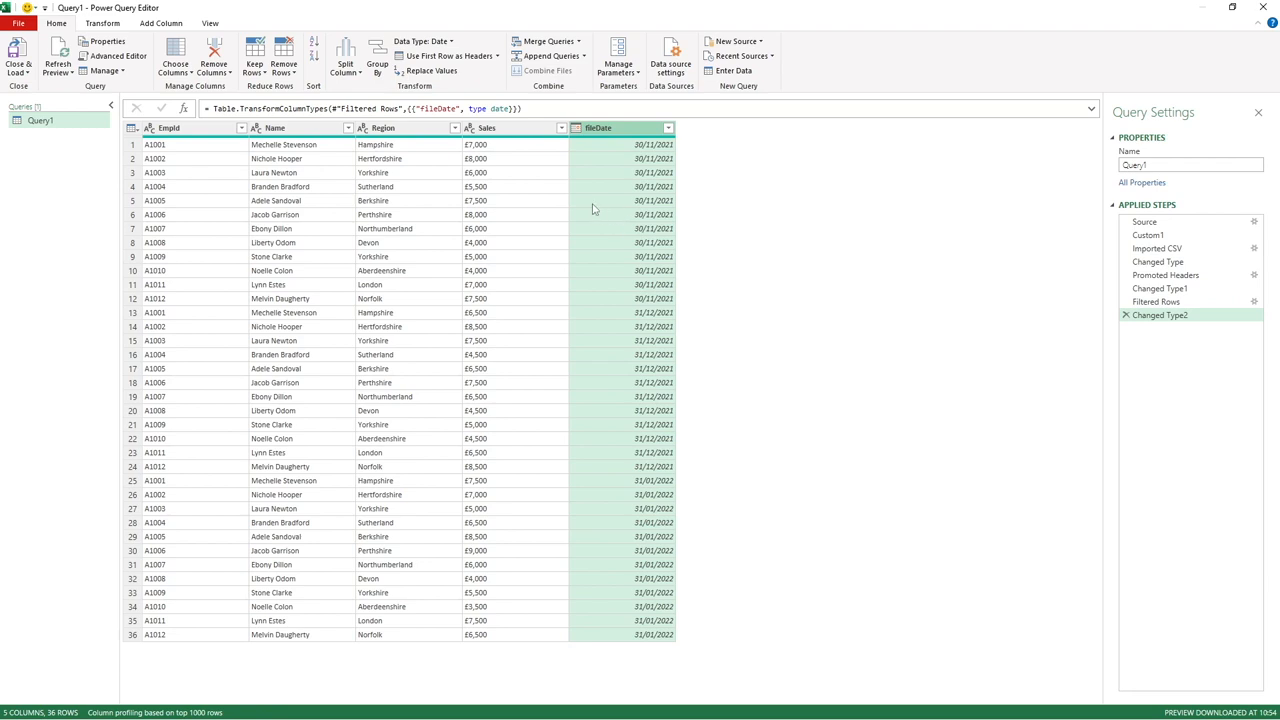
{"action": "mouse_move", "coordinate": [480, 144]}
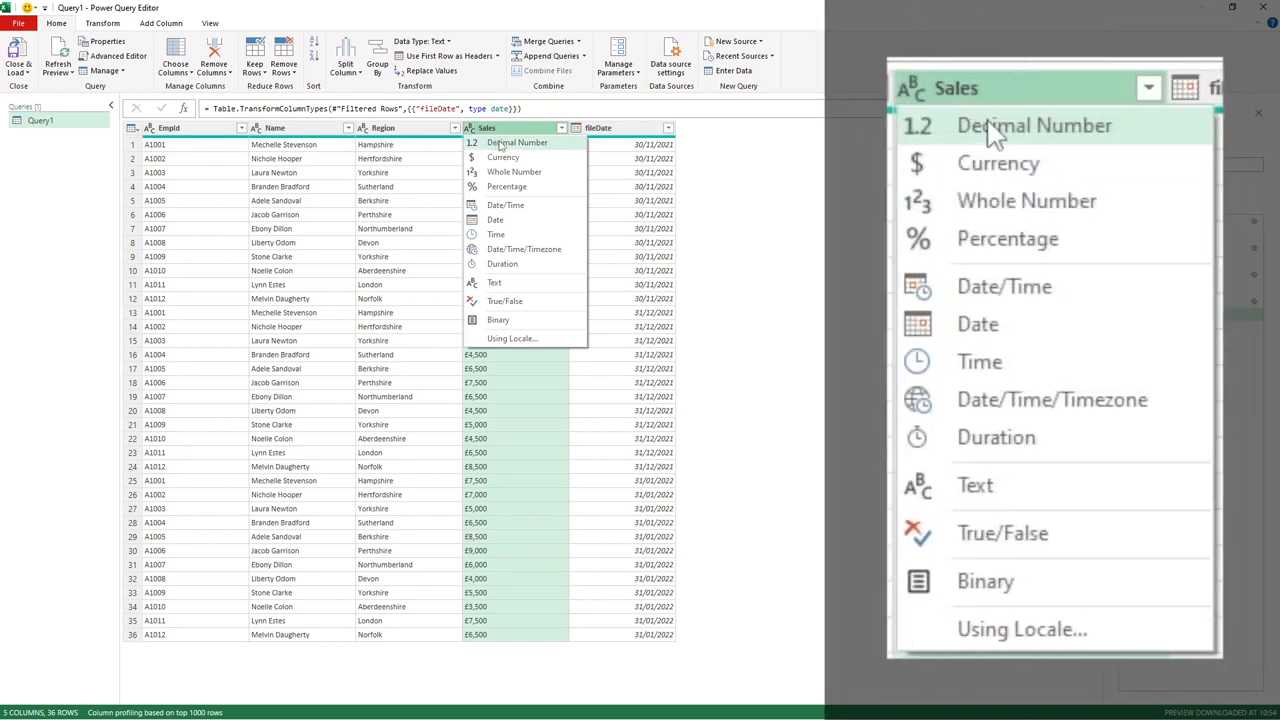
{"action": "mouse_move", "coordinate": [1026, 200]}
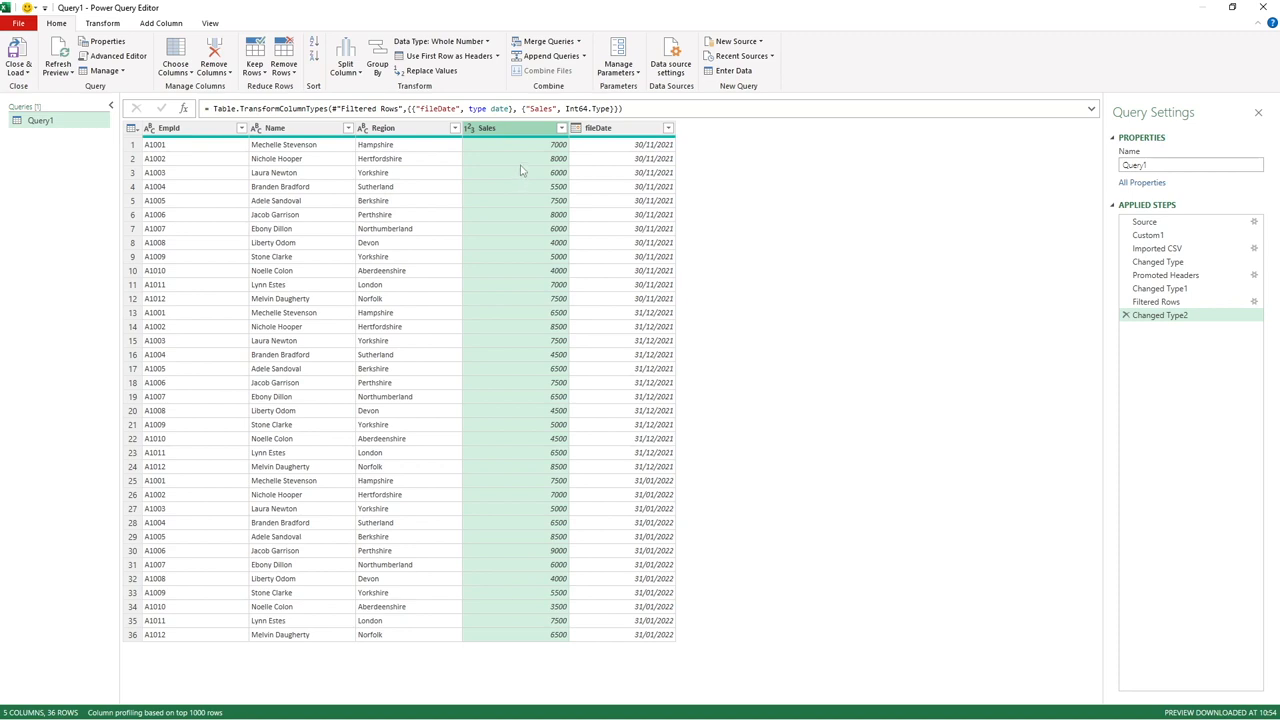
{"action": "mouse_move", "coordinate": [164, 172]}
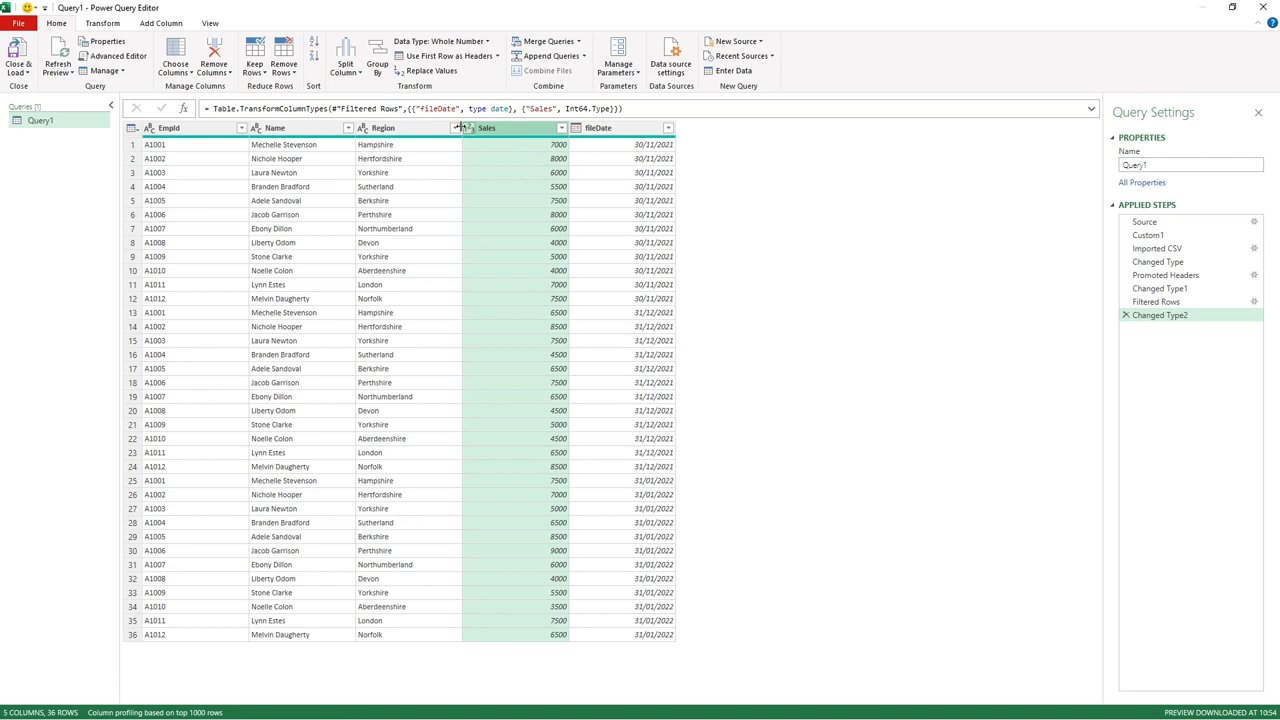
Select the fileDate column to verify its Date type after typing Sales as Whole Number.
{"action": "left_click", "coordinate": [472, 128]}
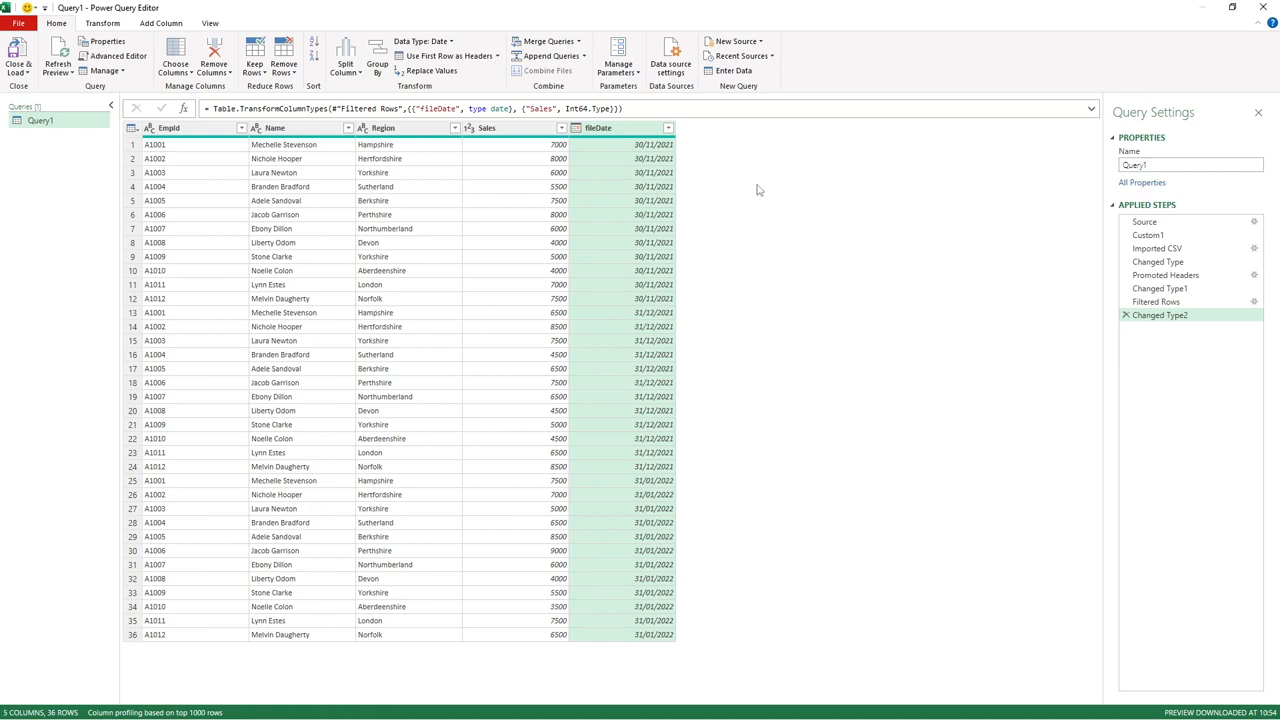
{"action": "mouse_move", "coordinate": [1078, 354]}
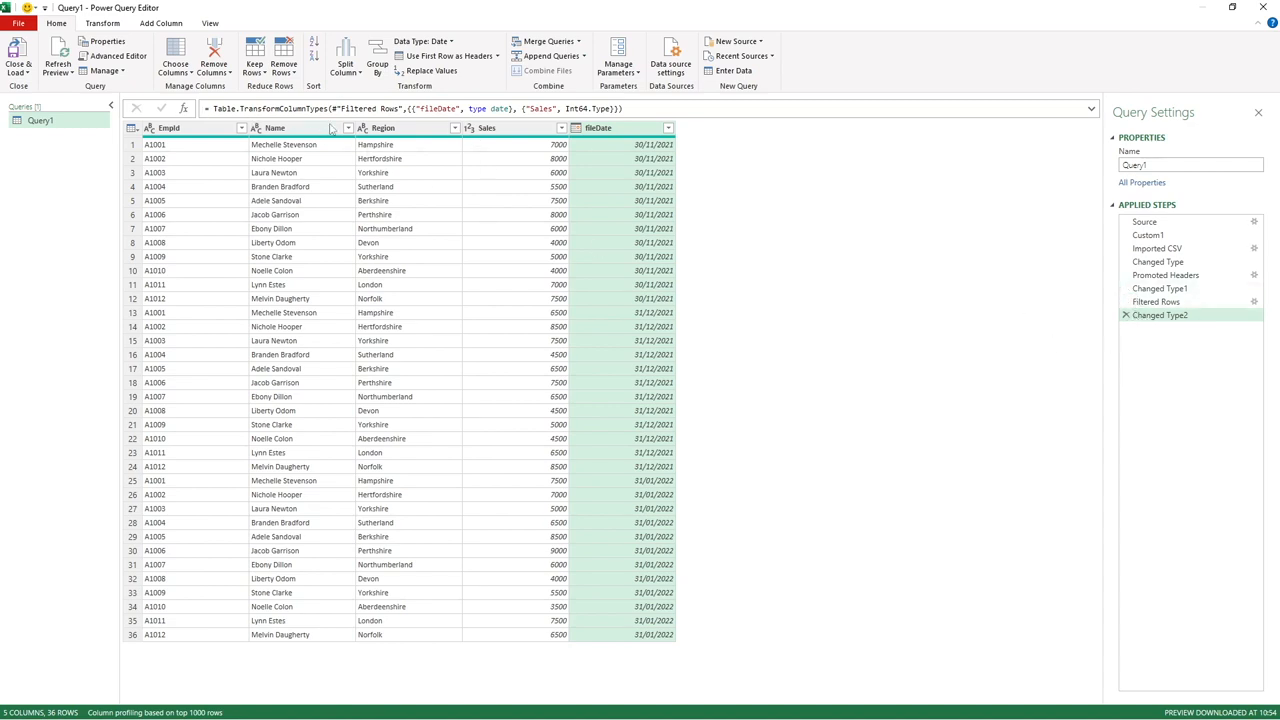
{"action": "mouse_move", "coordinate": [622, 112]}
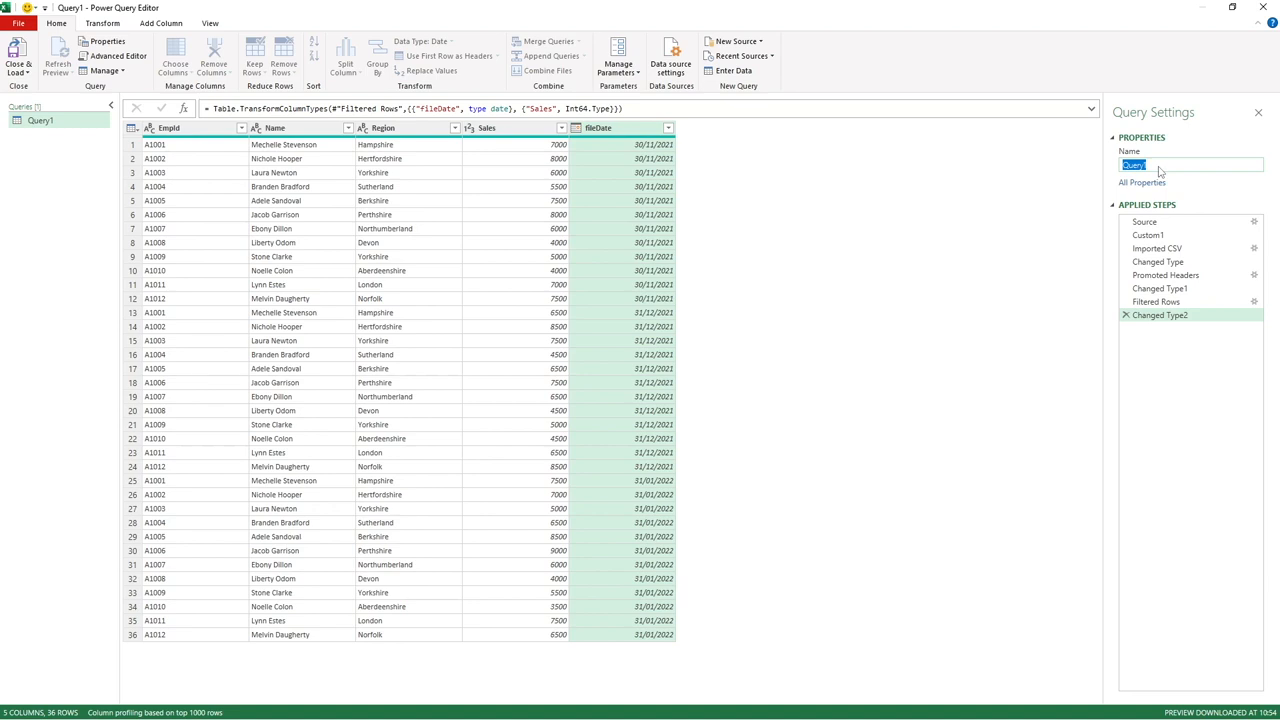
Enter SnapShotData as the query's name in Query Settings.
{"action": "type", "text": "SnapSho"}
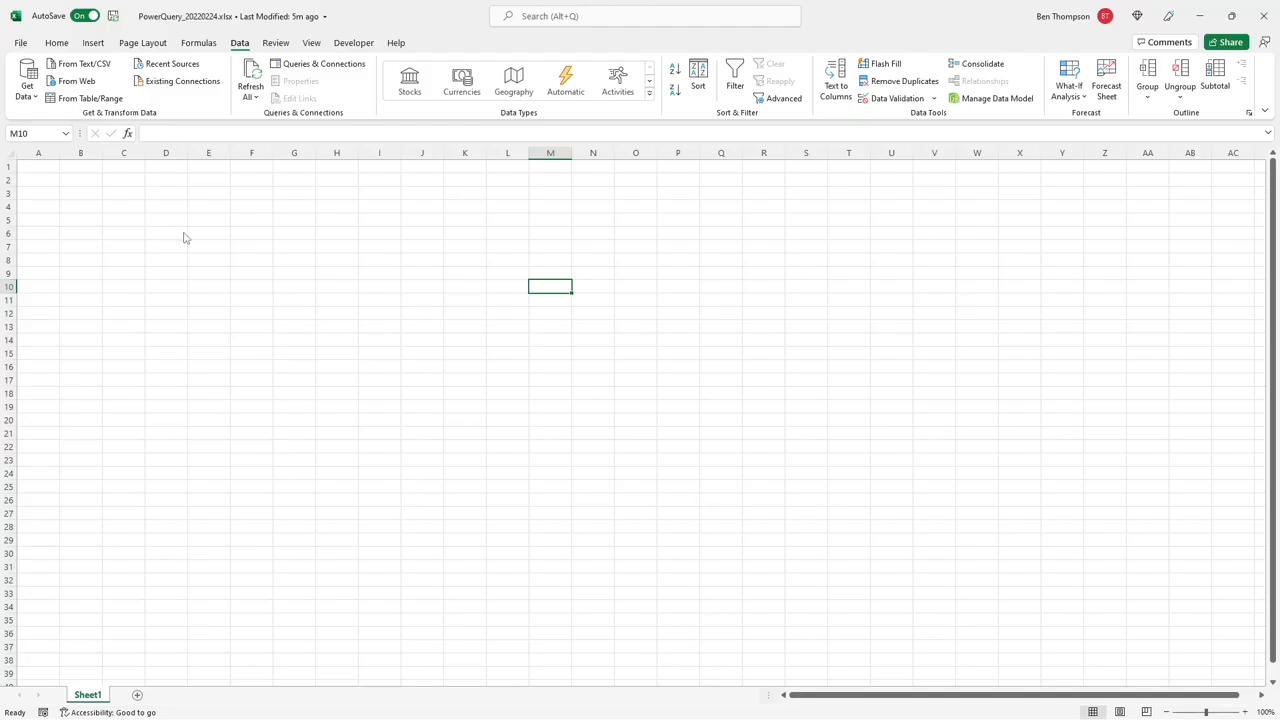
Close & Load the query as a 36-row SnapShotData table on a new worksheet.
{"action": "left_click", "coordinate": [324, 62]}
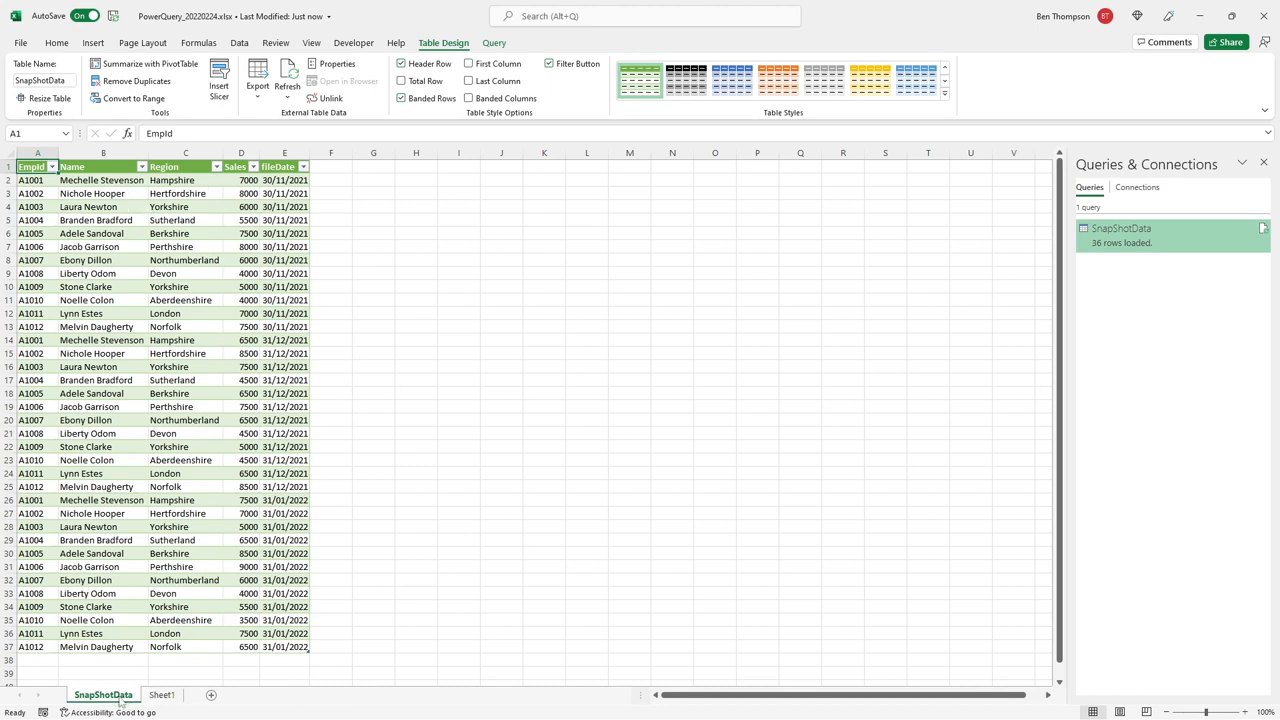
{"action": "right_click", "coordinate": [160, 694]}
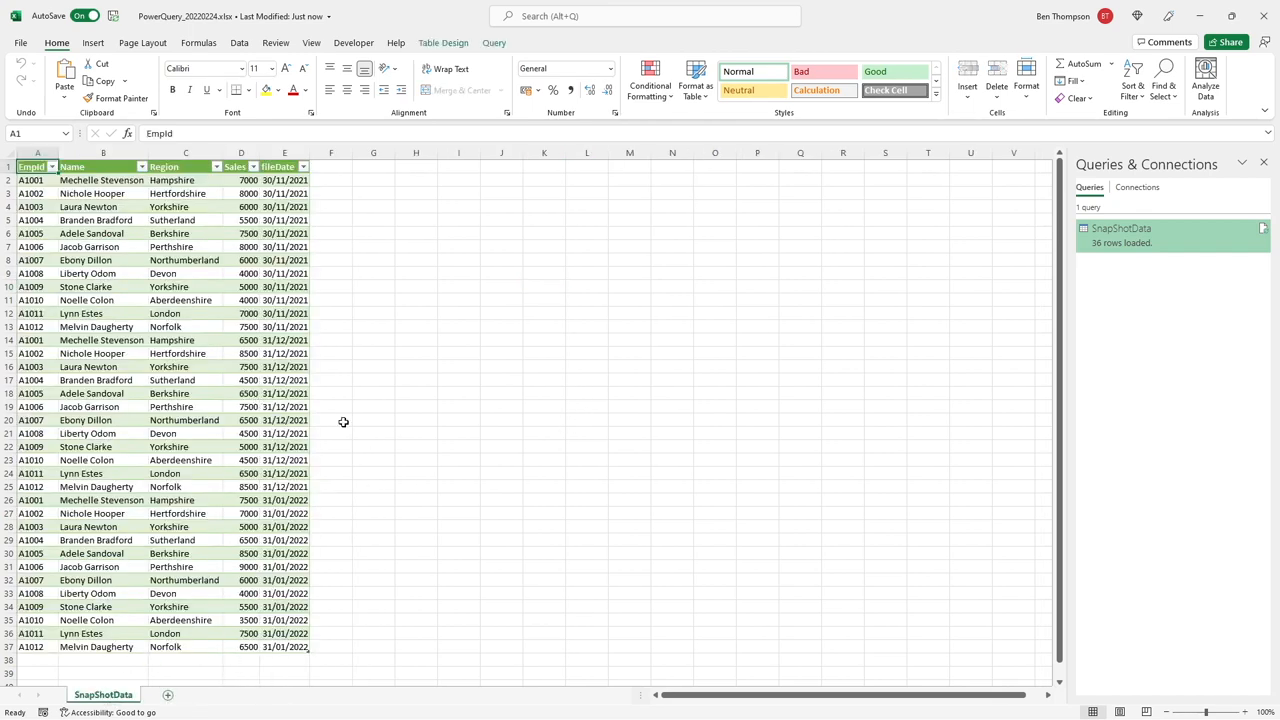
{"action": "mouse_move", "coordinate": [436, 304]}
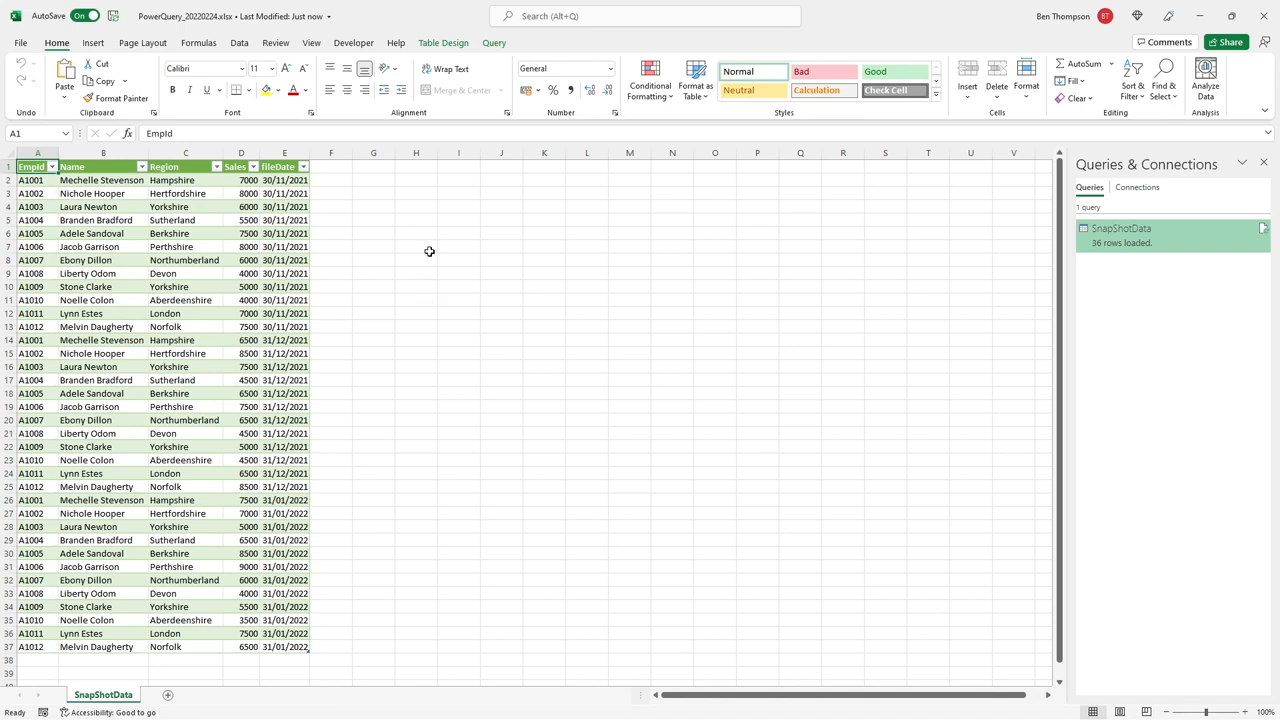
{"action": "mouse_move", "coordinate": [436, 196]}
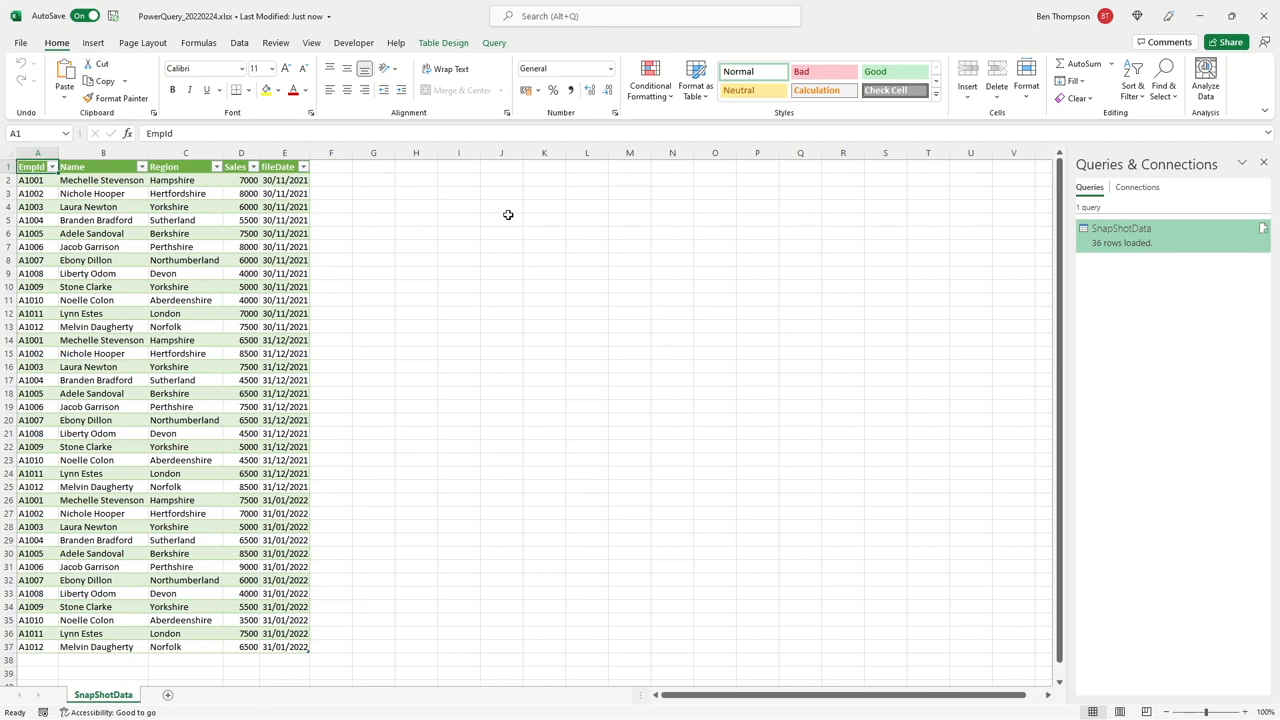
Insert a PivotTable from the SnapShotData table onto the existing worksheet at $I$1.
{"action": "left_click", "coordinate": [92, 44]}
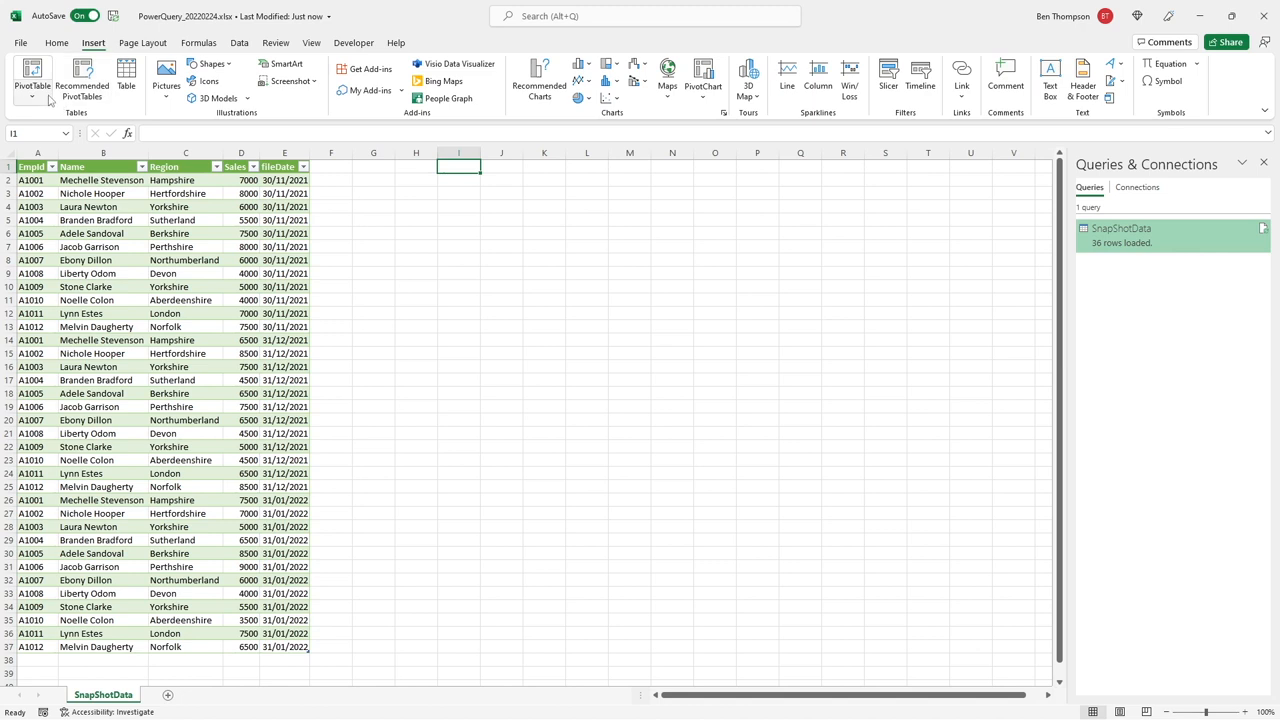
{"action": "left_click", "coordinate": [32, 76]}
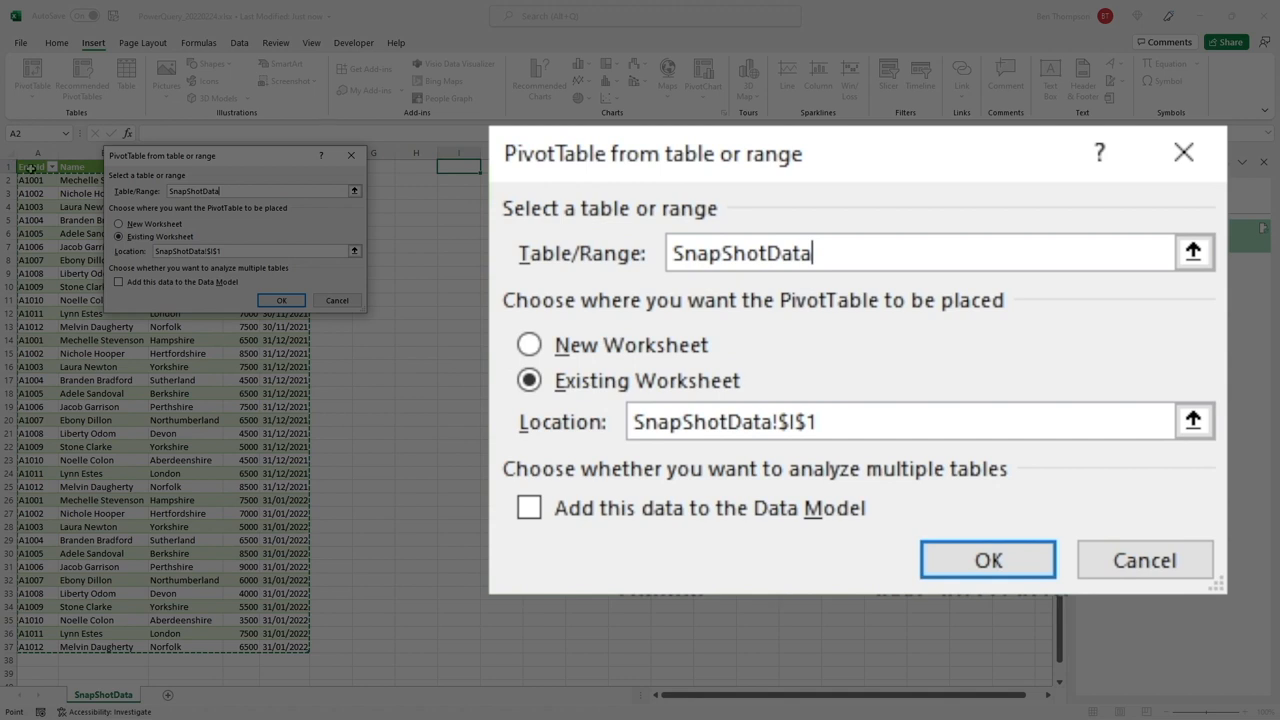
{"action": "mouse_move", "coordinate": [670, 272]}
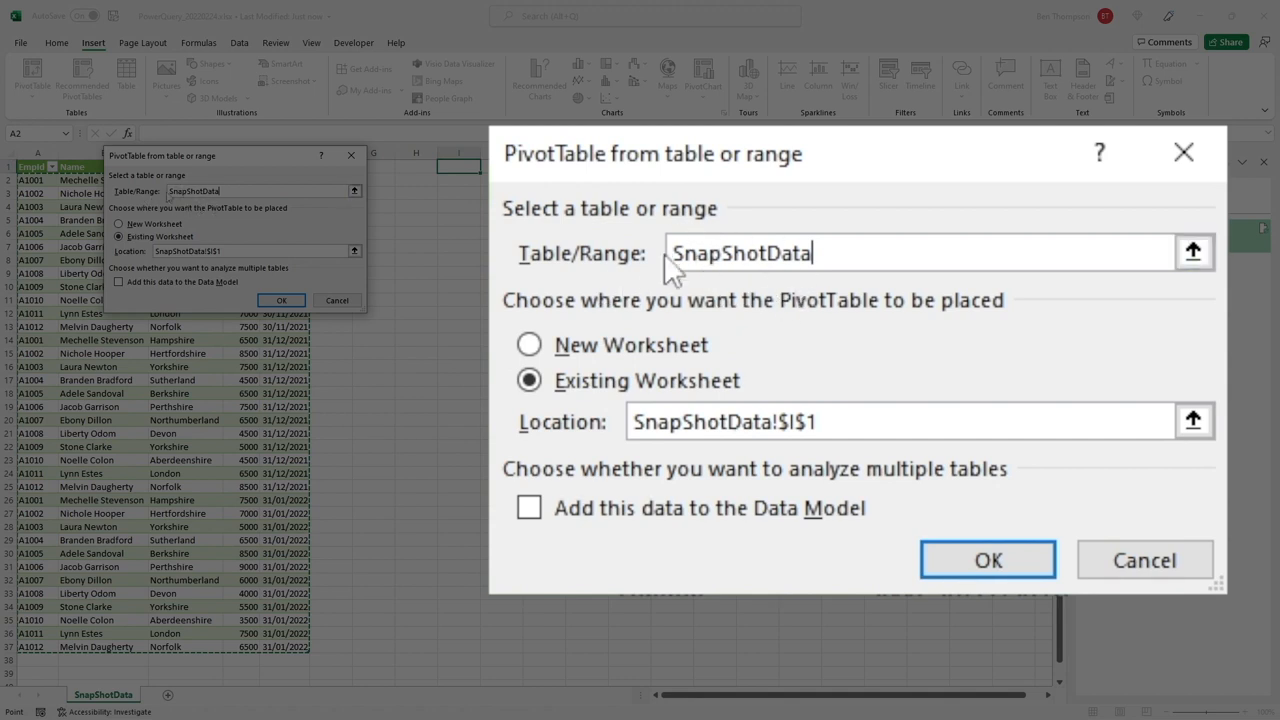
{"action": "mouse_move", "coordinate": [800, 320]}
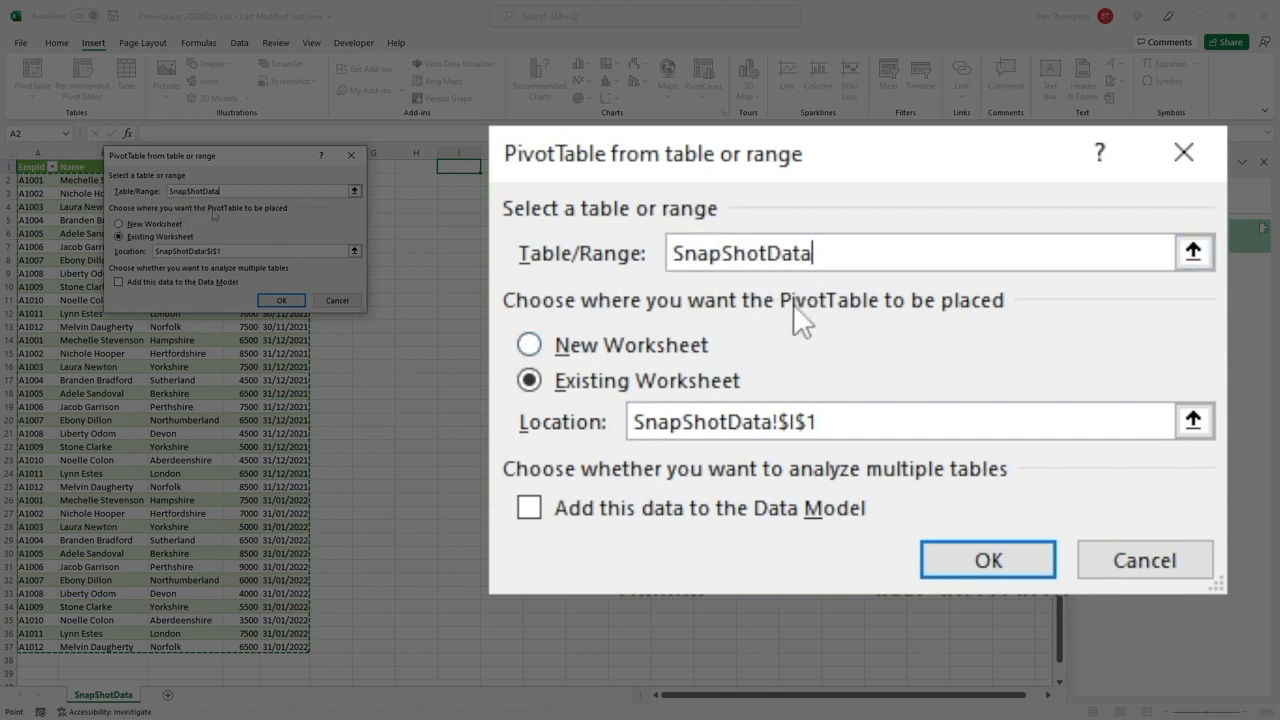
{"action": "mouse_move", "coordinate": [816, 288]}
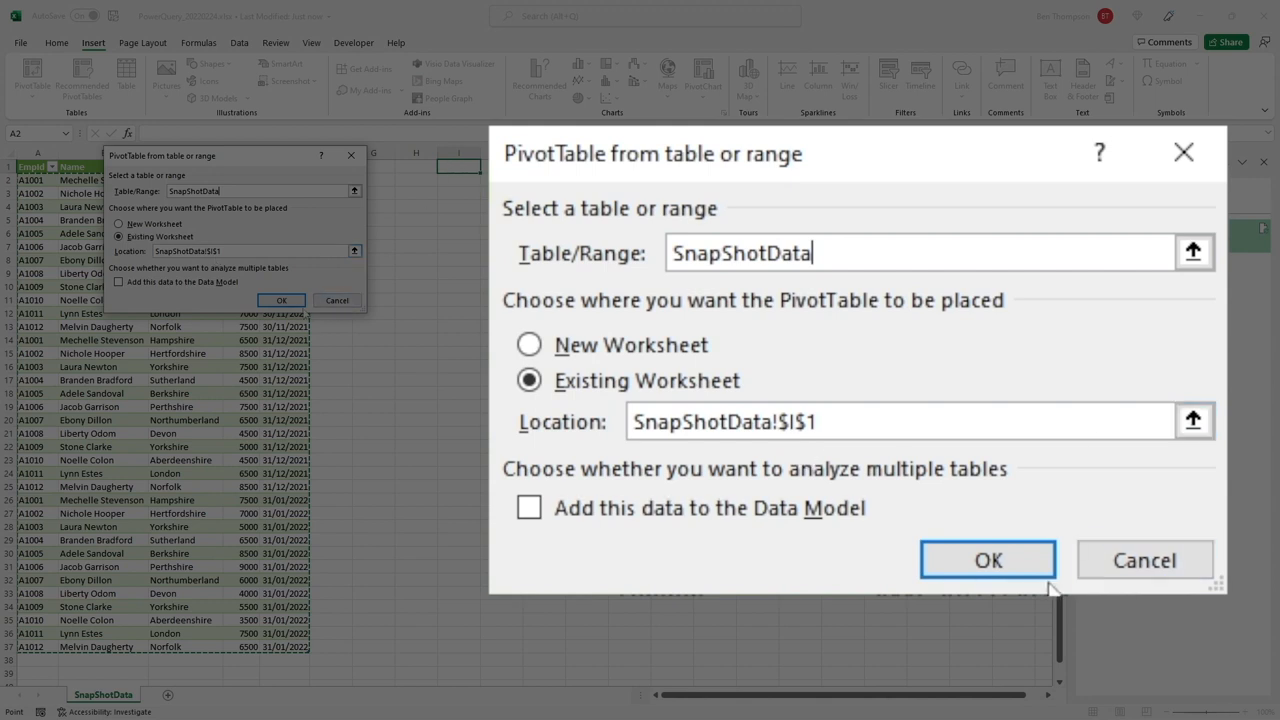
{"action": "left_click", "coordinate": [988, 560]}
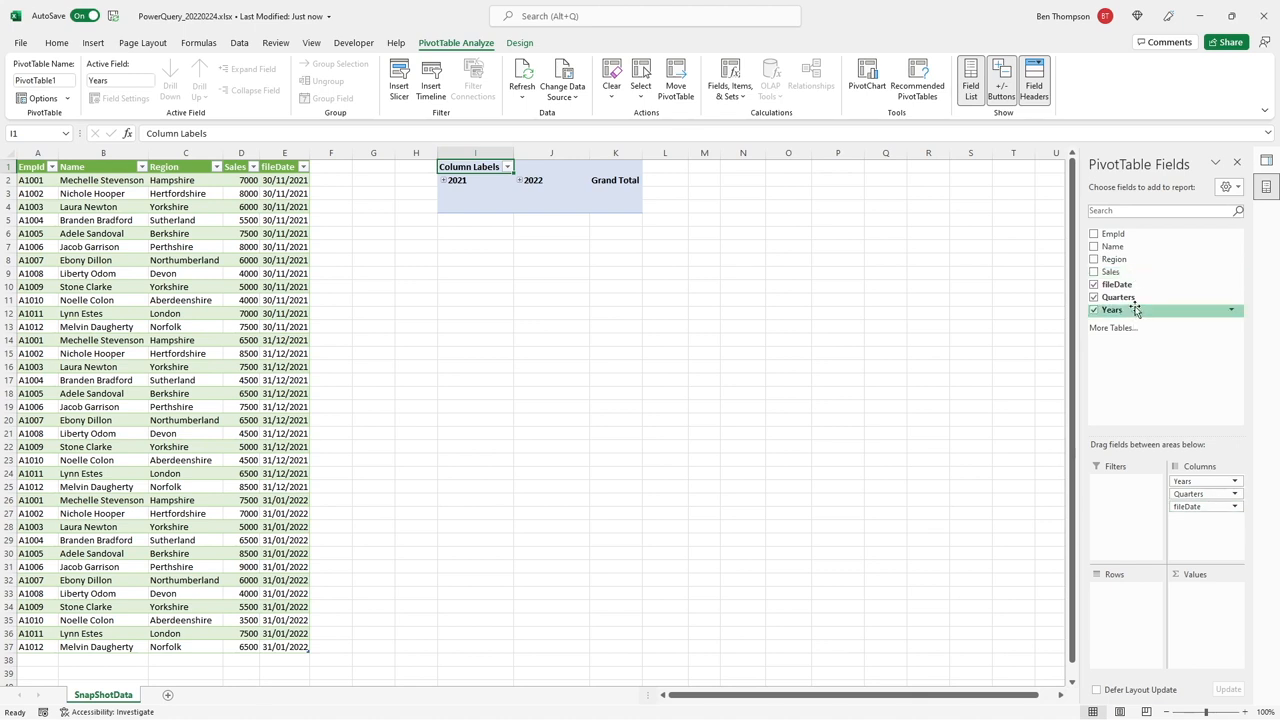
Remove the Years grouping, put Region on rows and Sum of Sales as values.
{"action": "left_click", "coordinate": [1094, 308]}
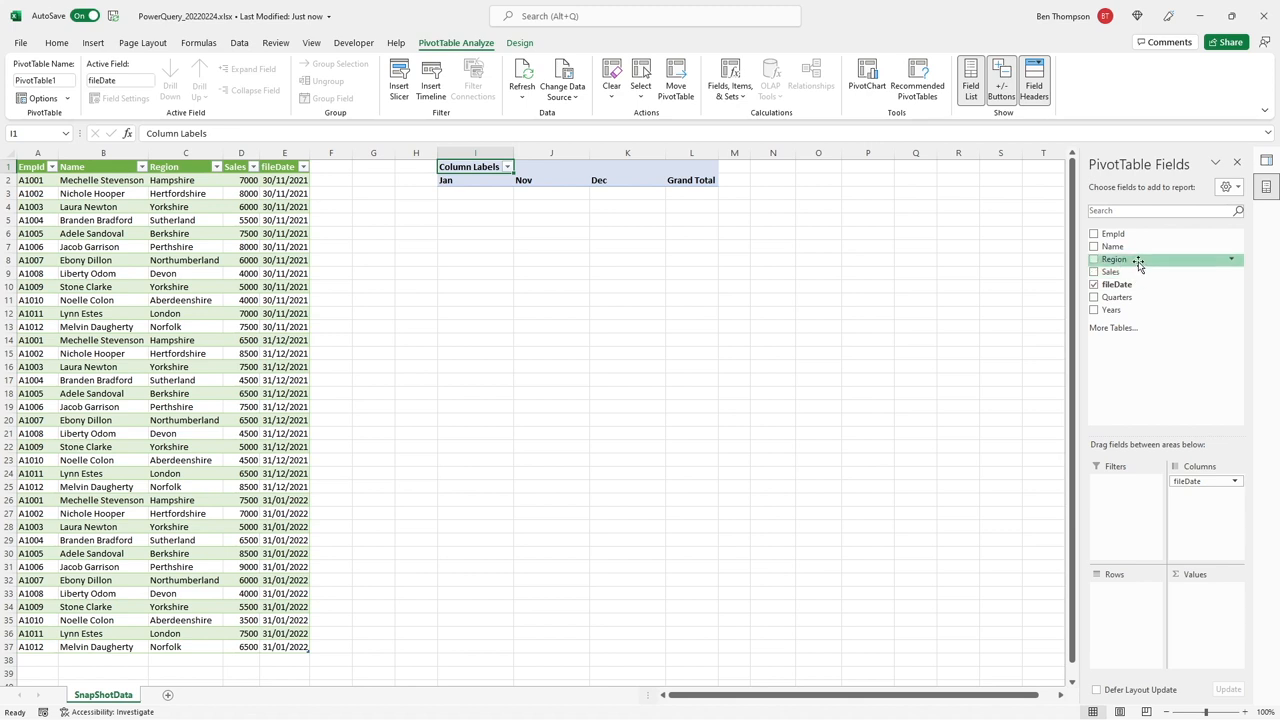
{"action": "left_click", "coordinate": [1094, 260]}
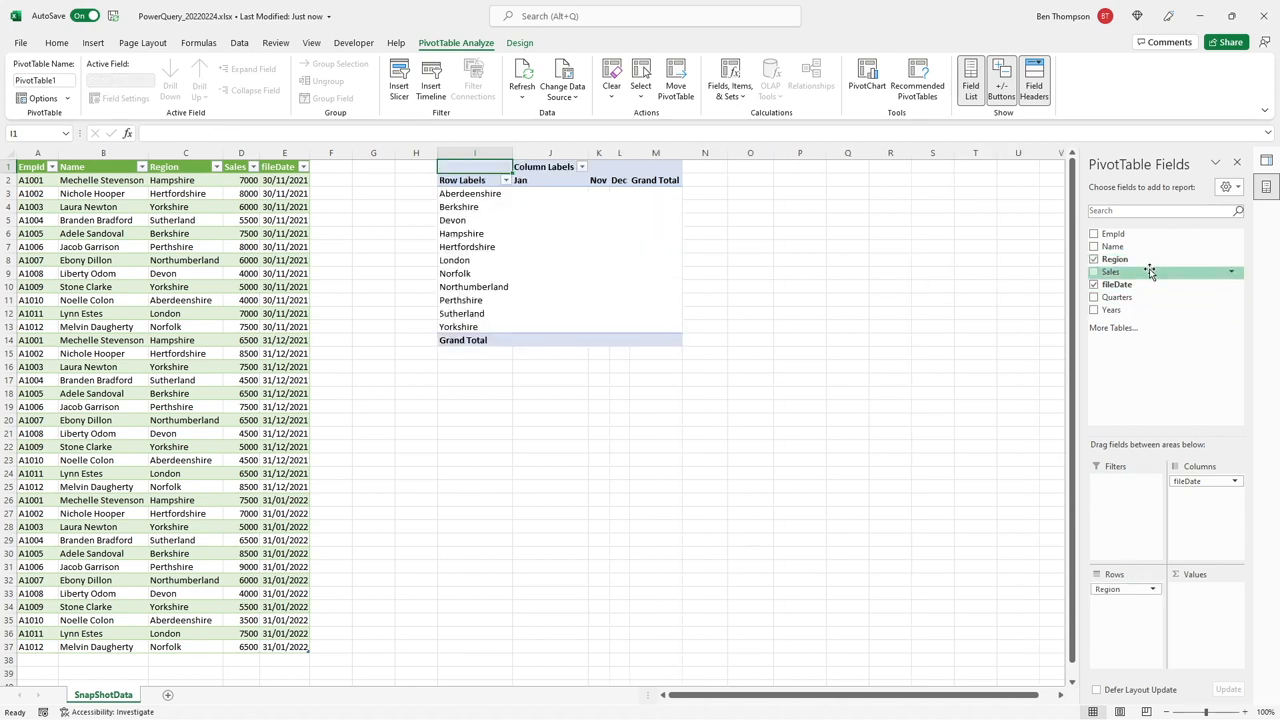
{"action": "left_click", "coordinate": [1094, 272]}
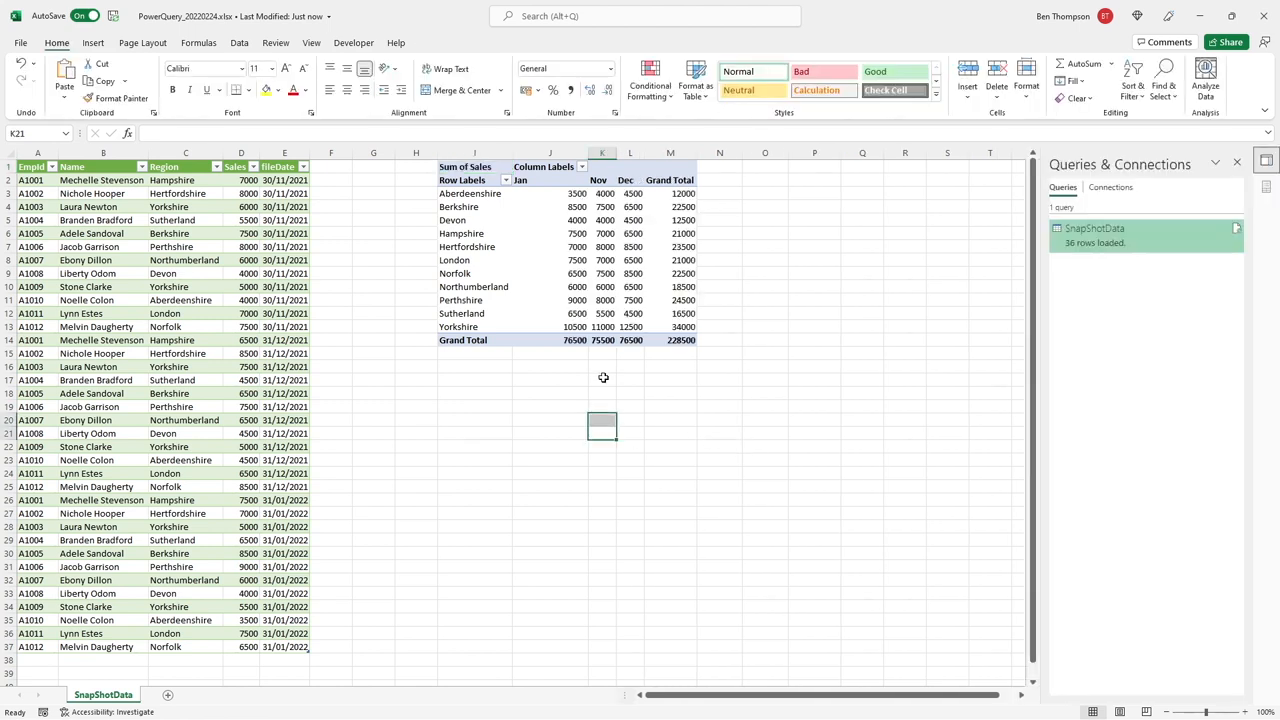
{"action": "mouse_move", "coordinate": [588, 360]}
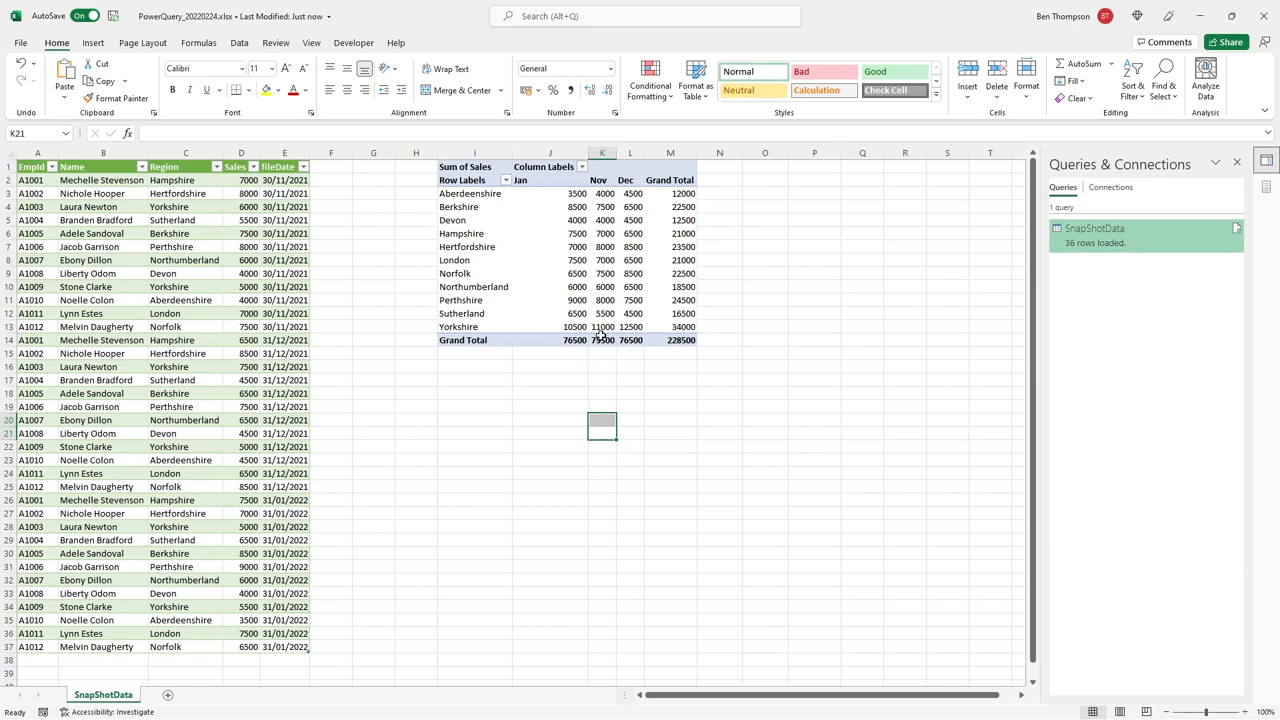
Inspect a month value, a region grand total, the Hertfordshire label and a source region cell.
{"action": "left_click", "coordinate": [550, 218]}
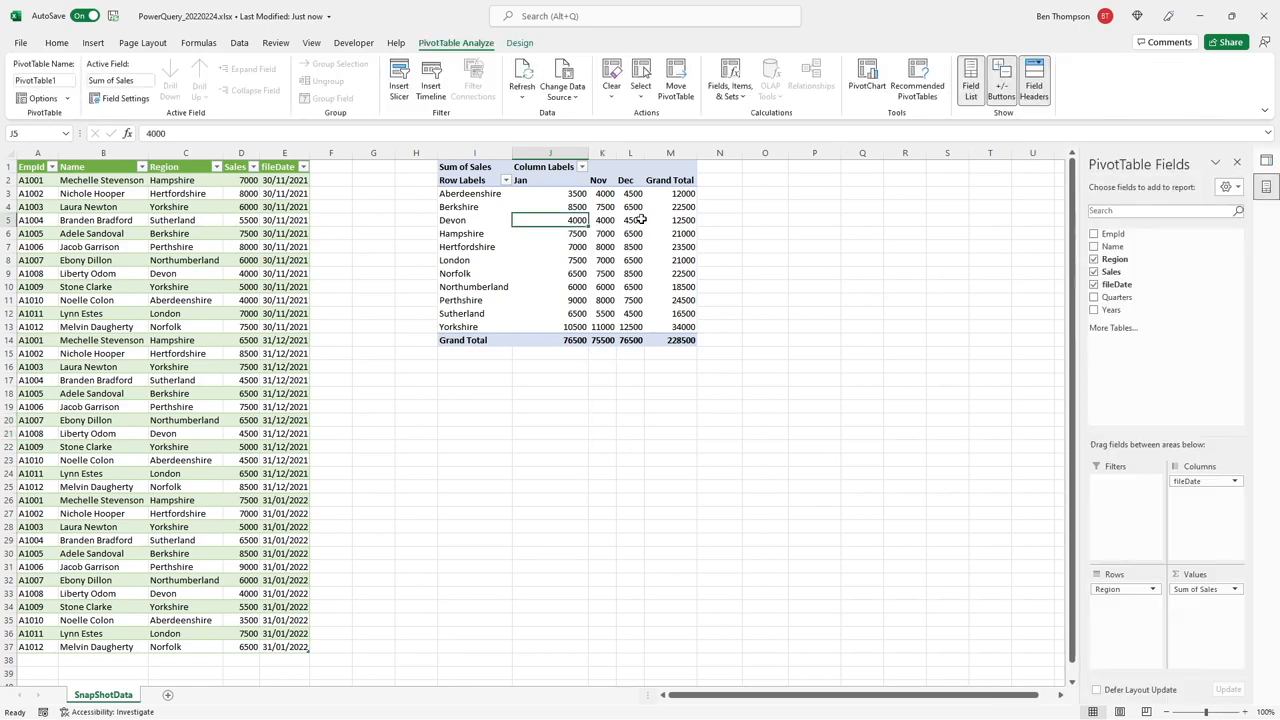
{"action": "left_click", "coordinate": [670, 218]}
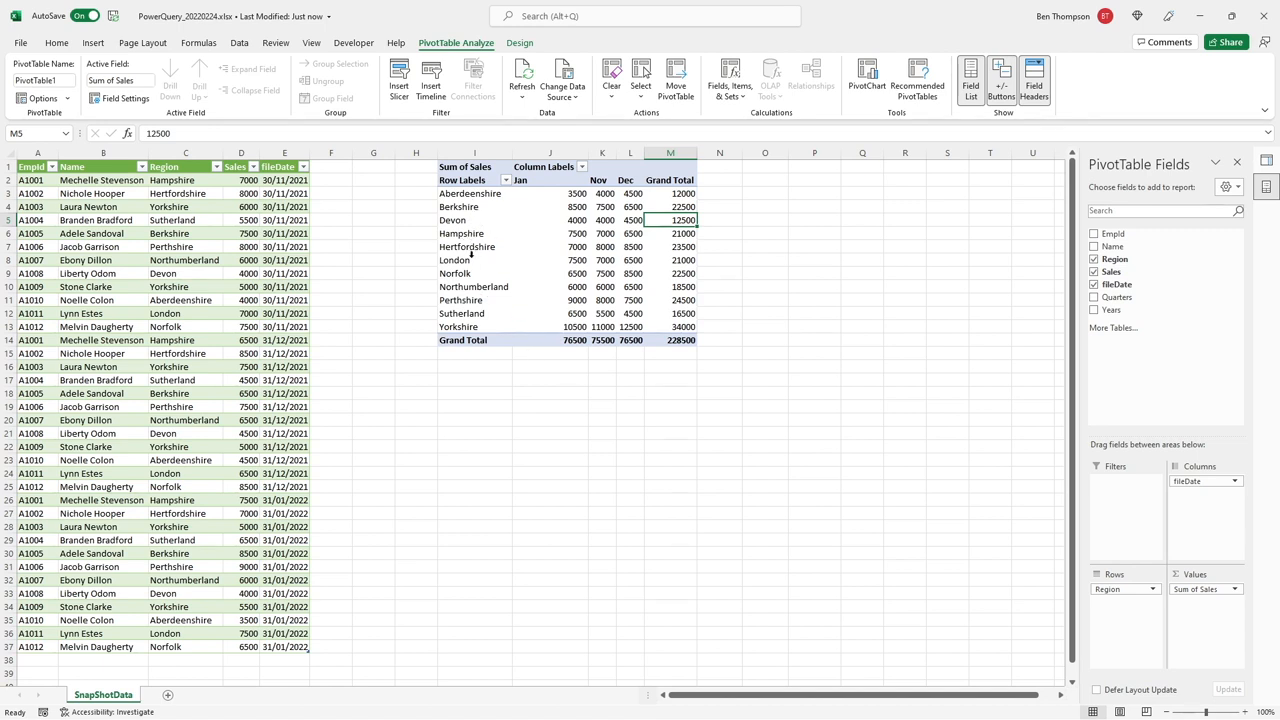
{"action": "left_click", "coordinate": [466, 248]}
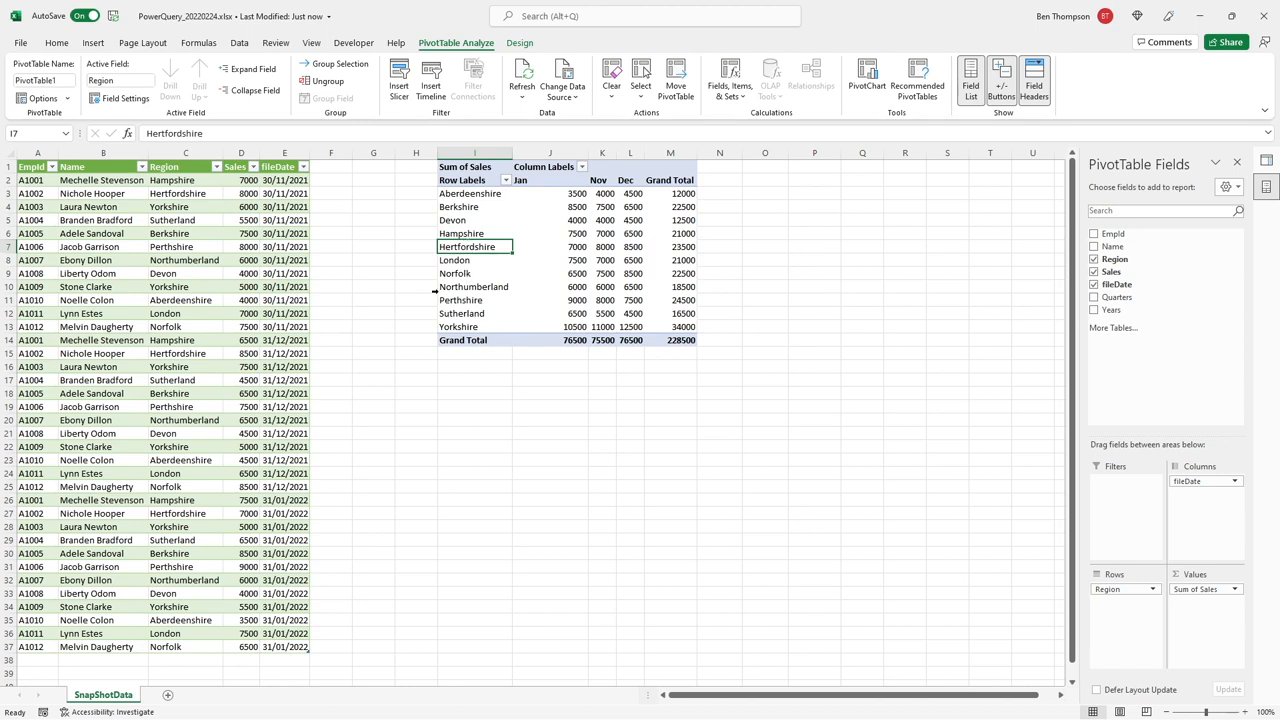
{"action": "mouse_move", "coordinate": [412, 296]}
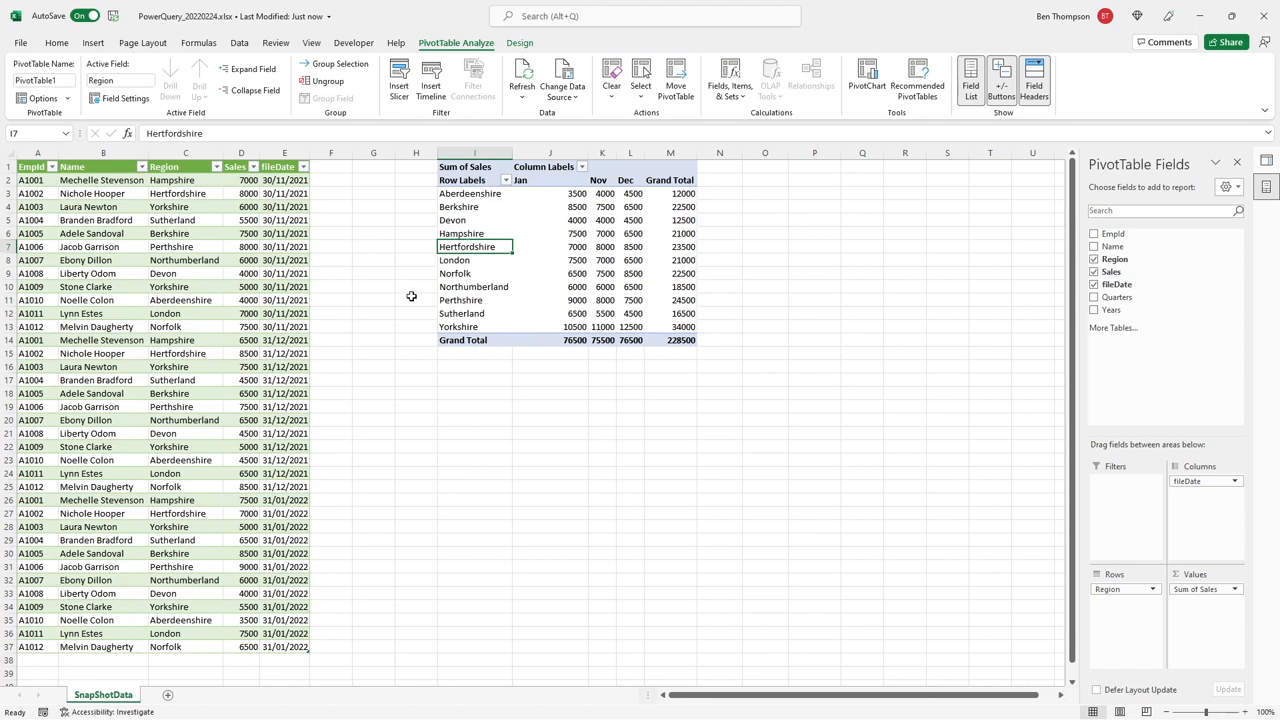
{"action": "mouse_move", "coordinate": [416, 290]}
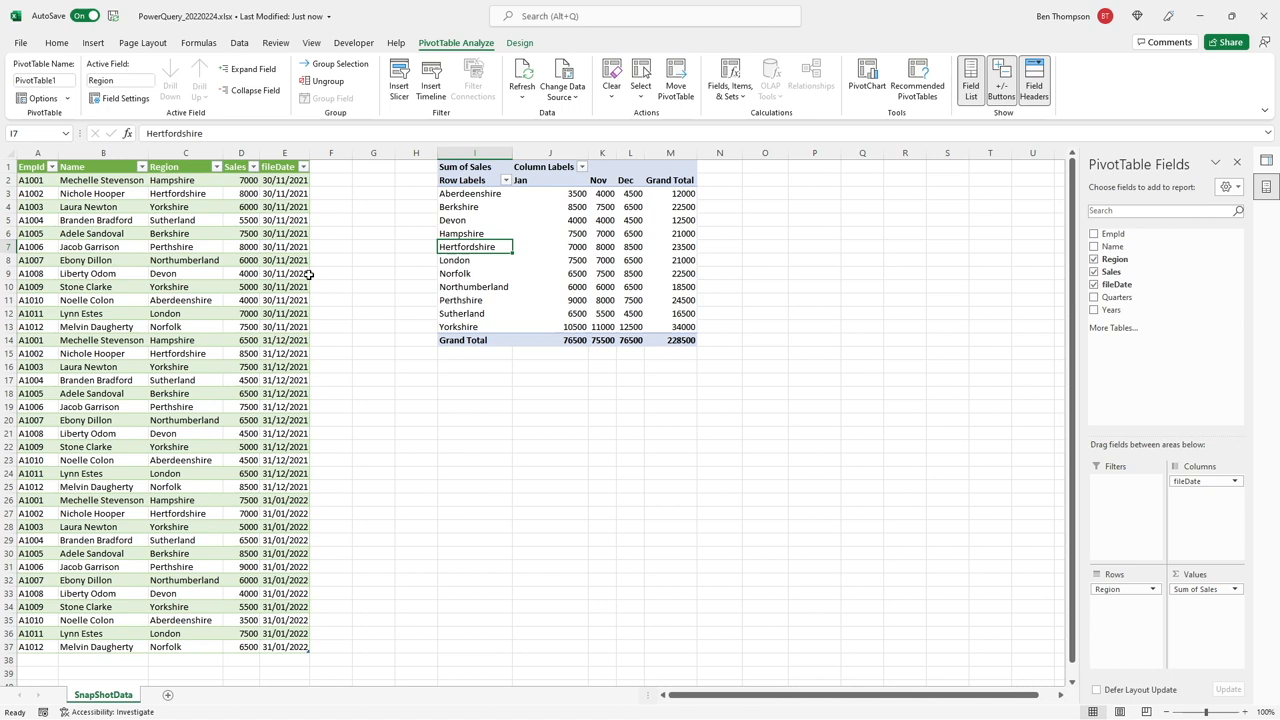
{"action": "left_click", "coordinate": [184, 260]}
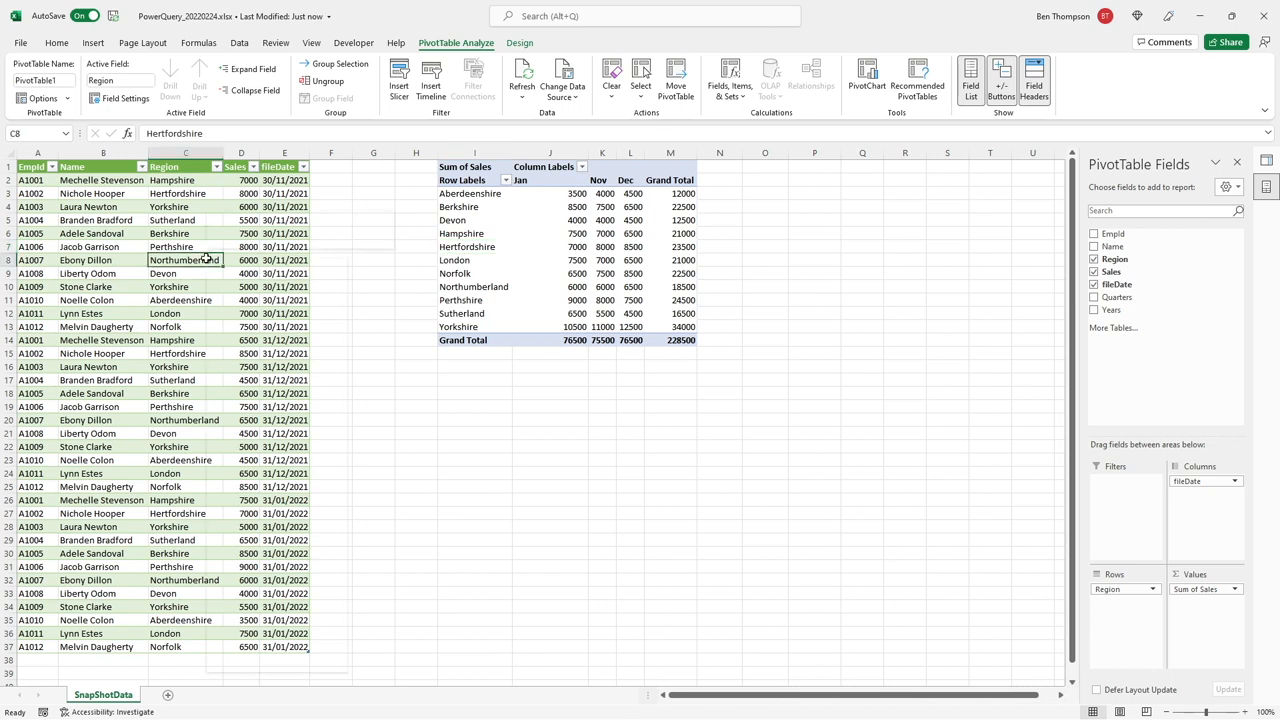
{"action": "right_click", "coordinate": [184, 260]}
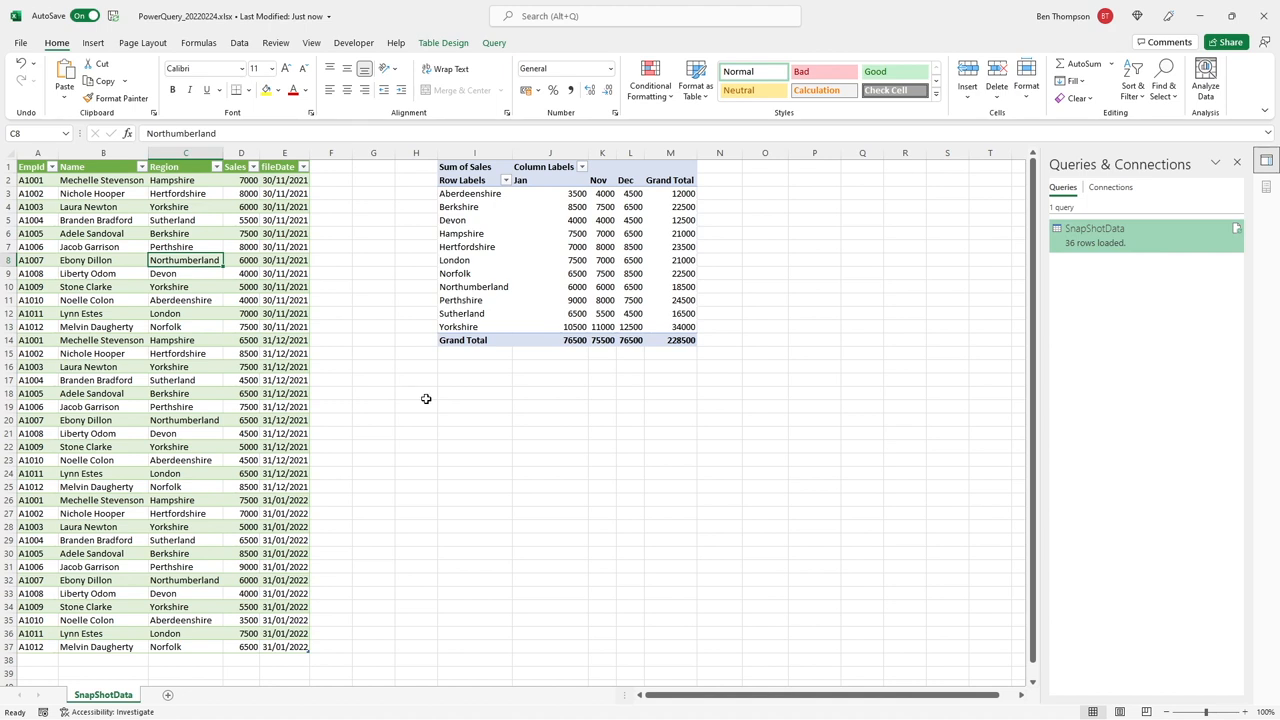
{"action": "mouse_move", "coordinate": [496, 408]}
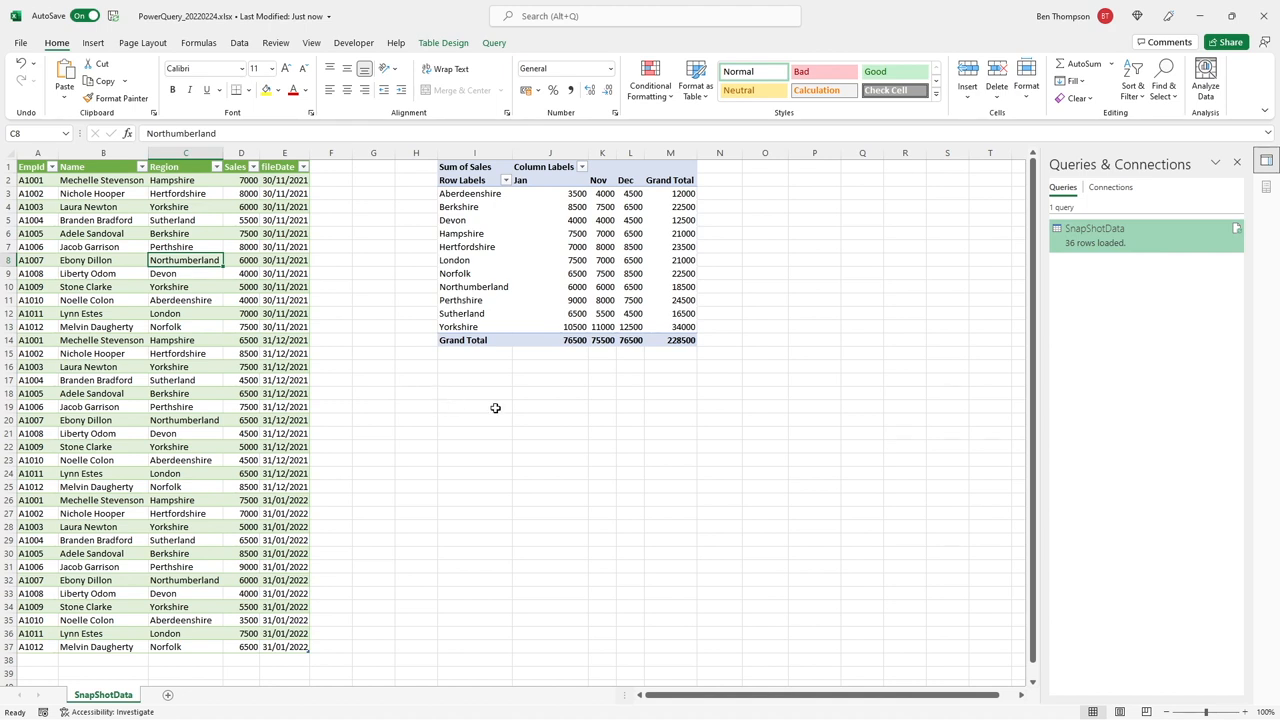
{"action": "mouse_move", "coordinate": [492, 408]}
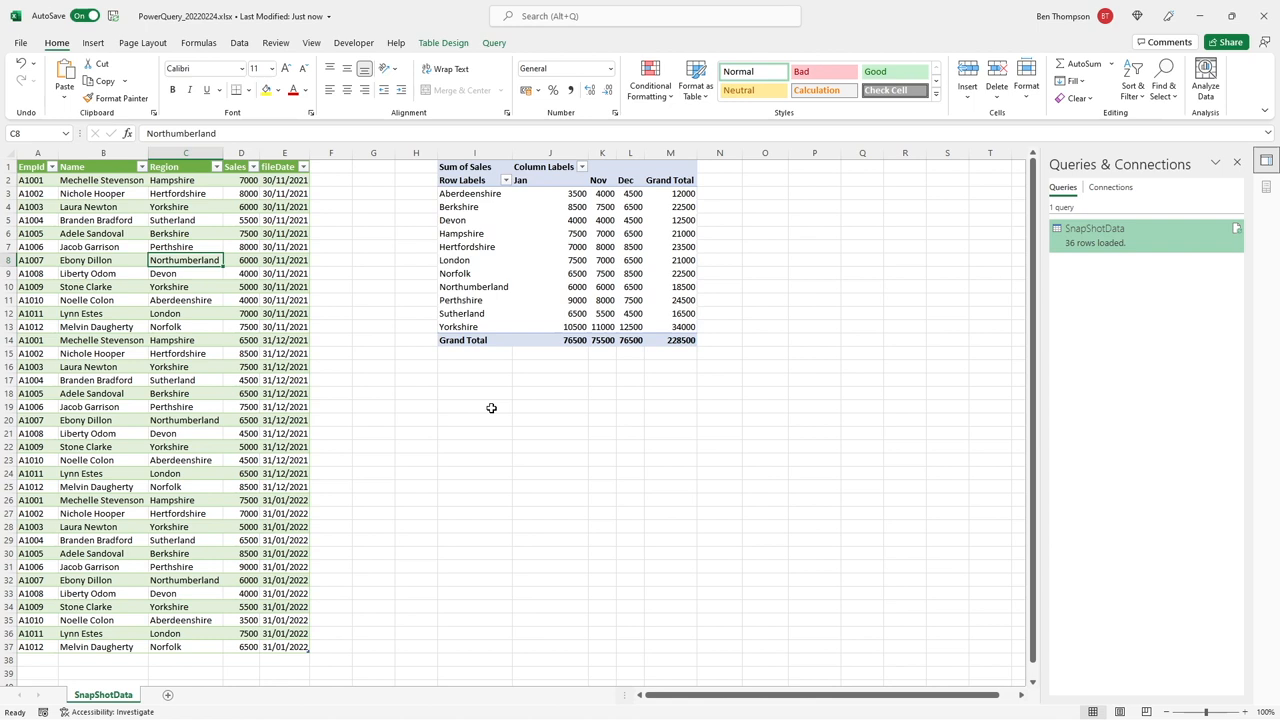
{"action": "mouse_move", "coordinate": [494, 404]}
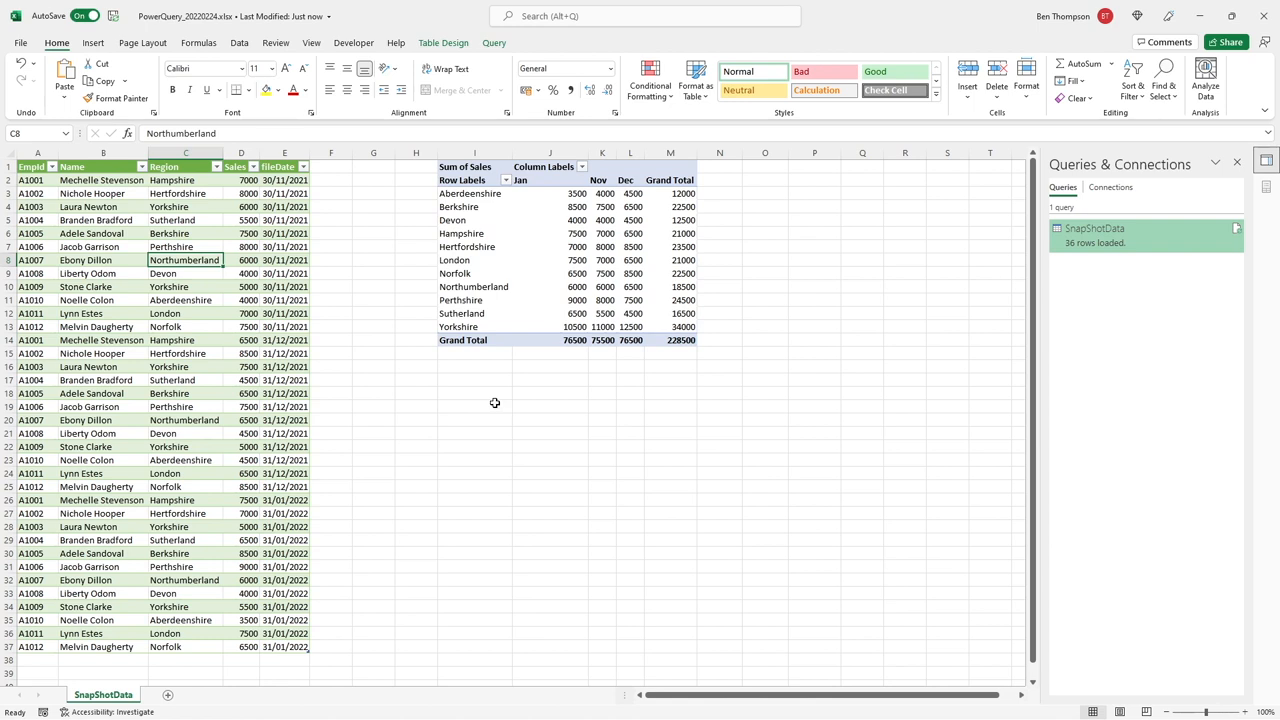
{"action": "mouse_move", "coordinate": [504, 404]}
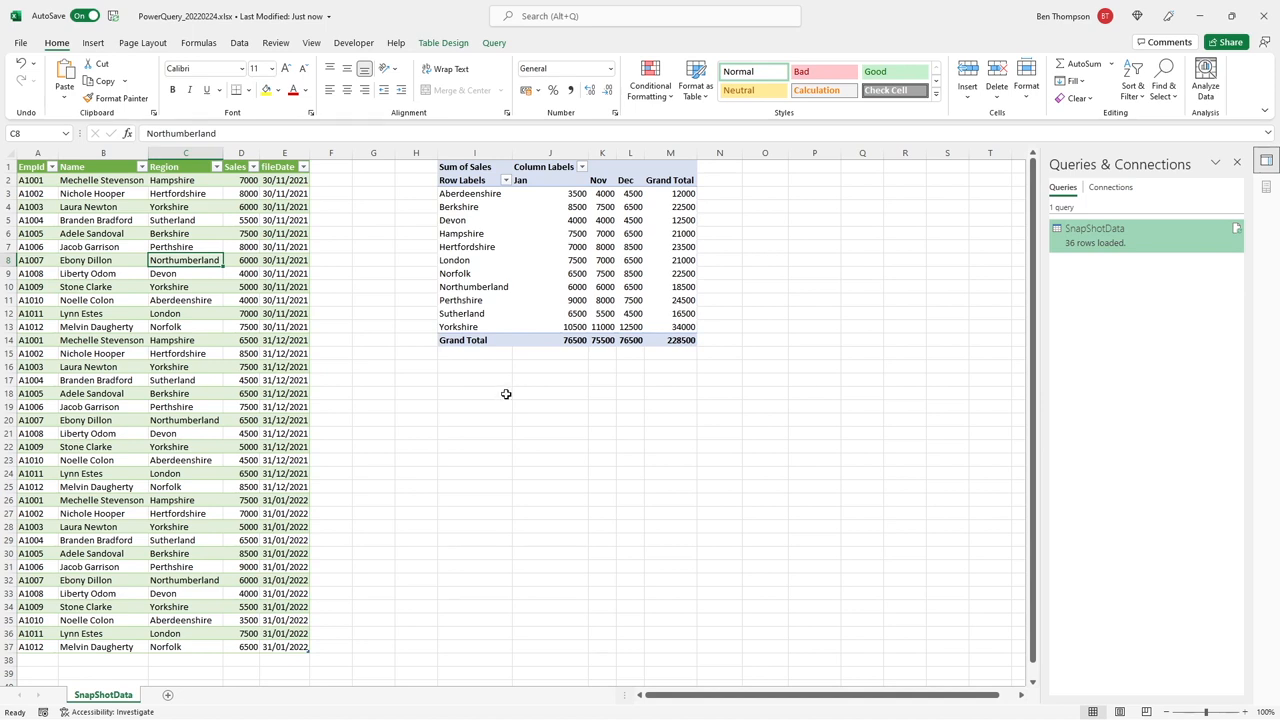
{"action": "mouse_move", "coordinate": [508, 394]}
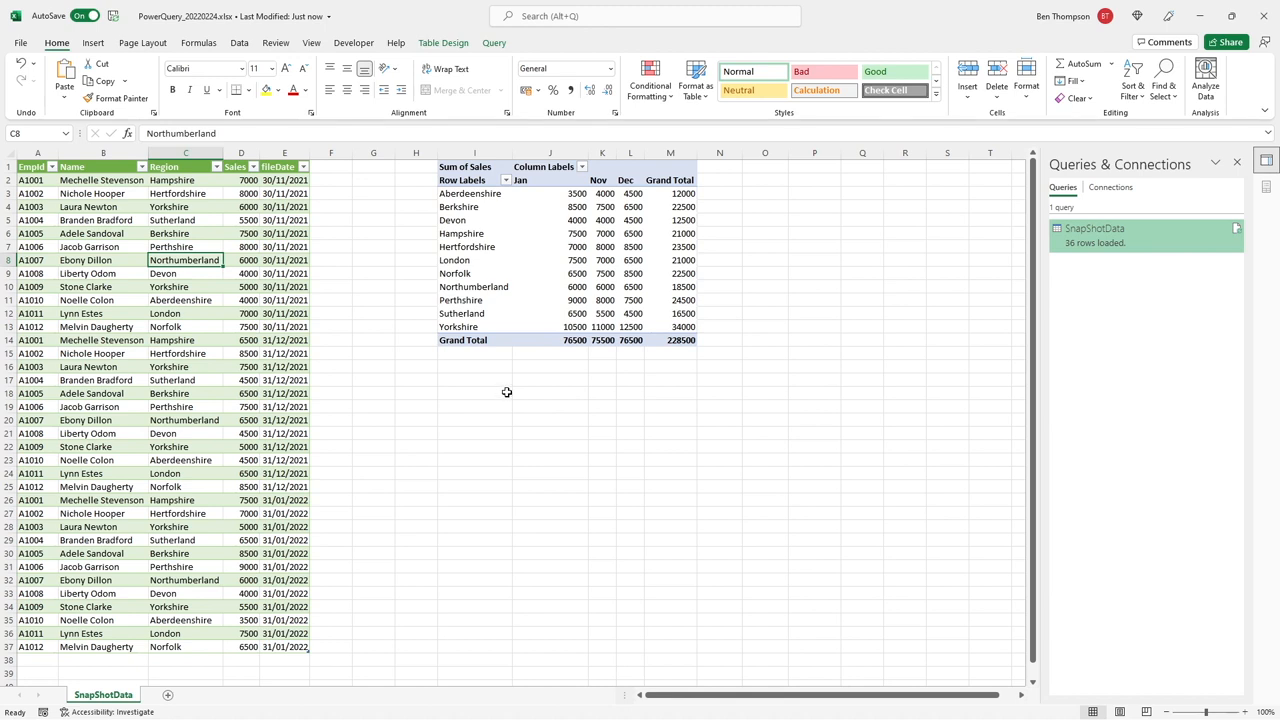
{"action": "mouse_move", "coordinate": [508, 392]}
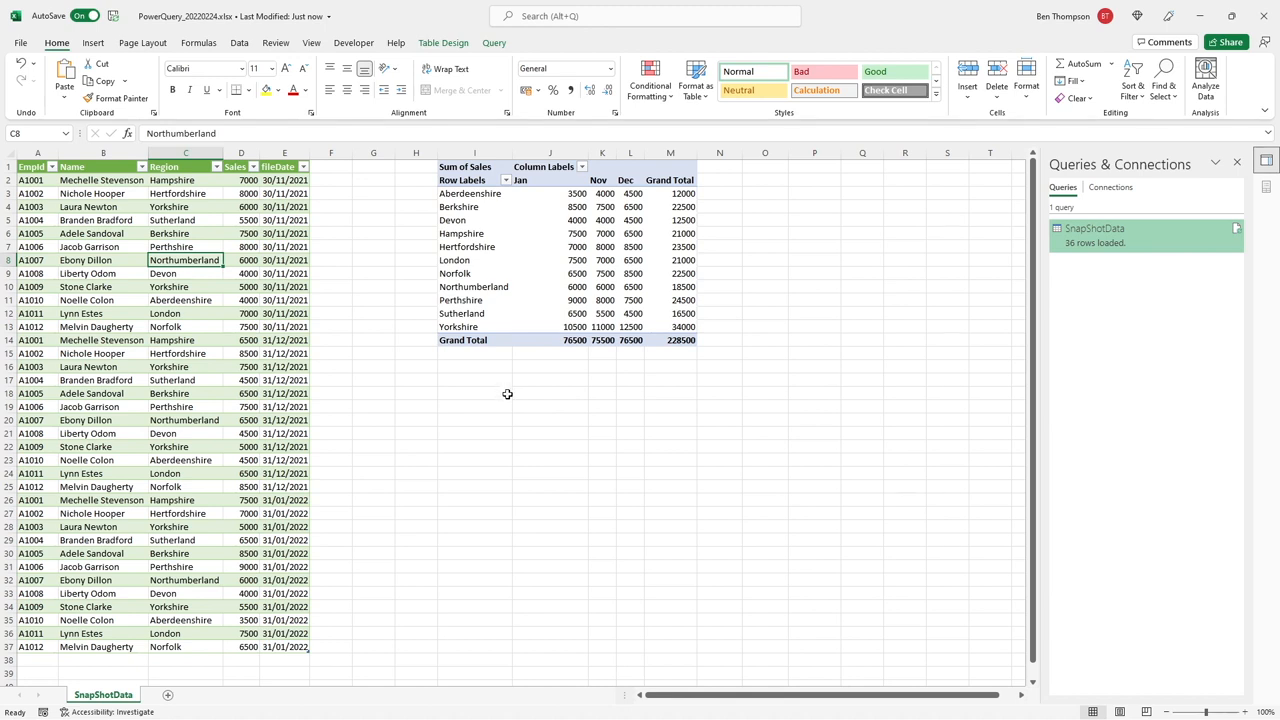
{"action": "mouse_move", "coordinate": [510, 400]}
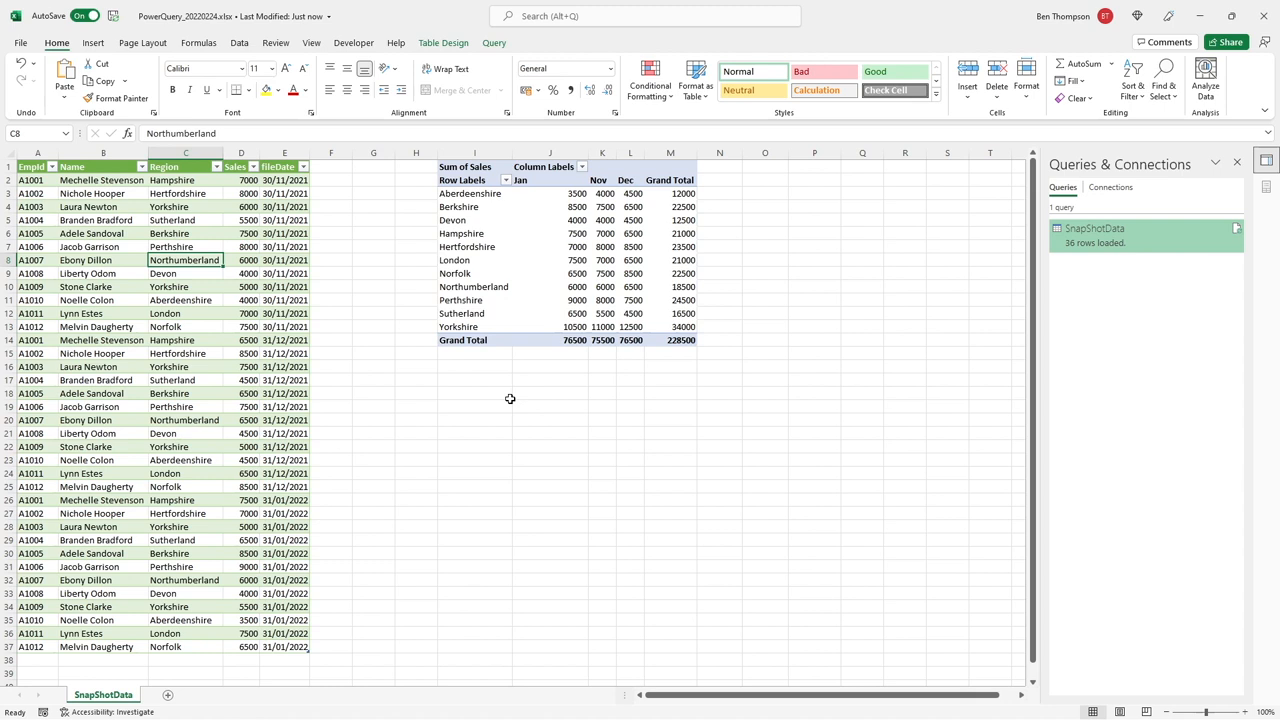
{"action": "mouse_move", "coordinate": [512, 398]}
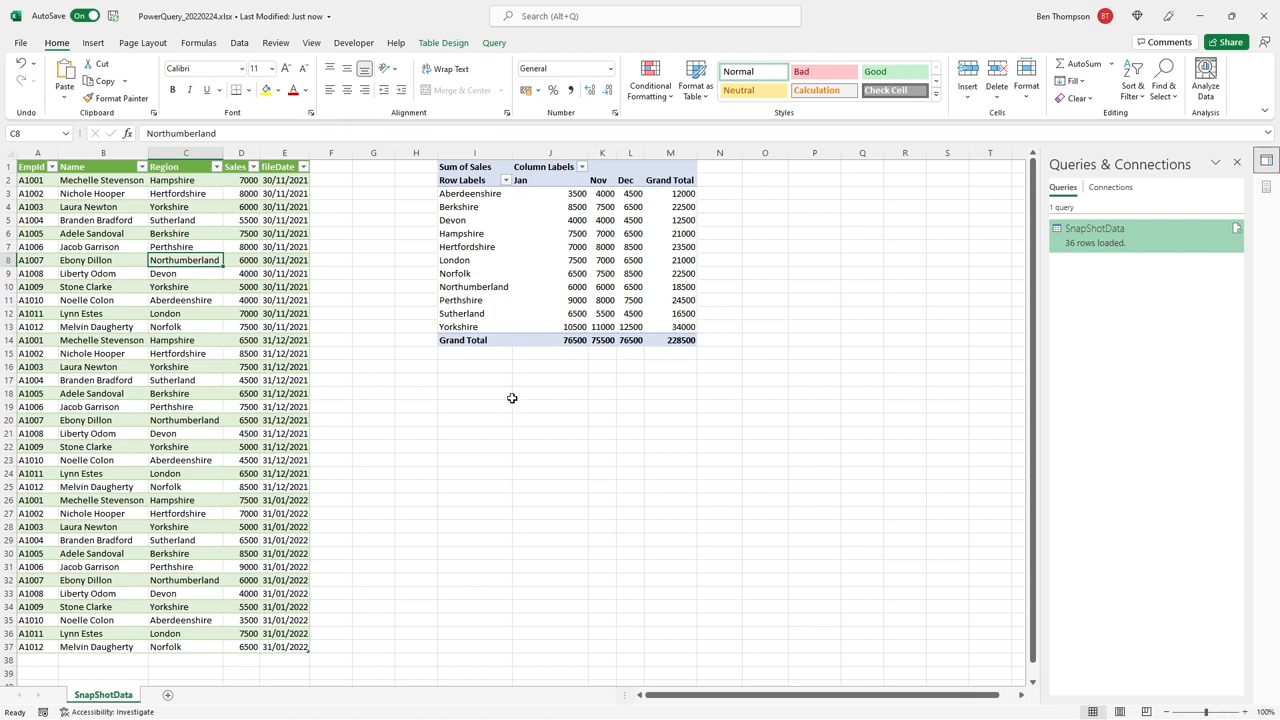
{"action": "mouse_move", "coordinate": [512, 408]}
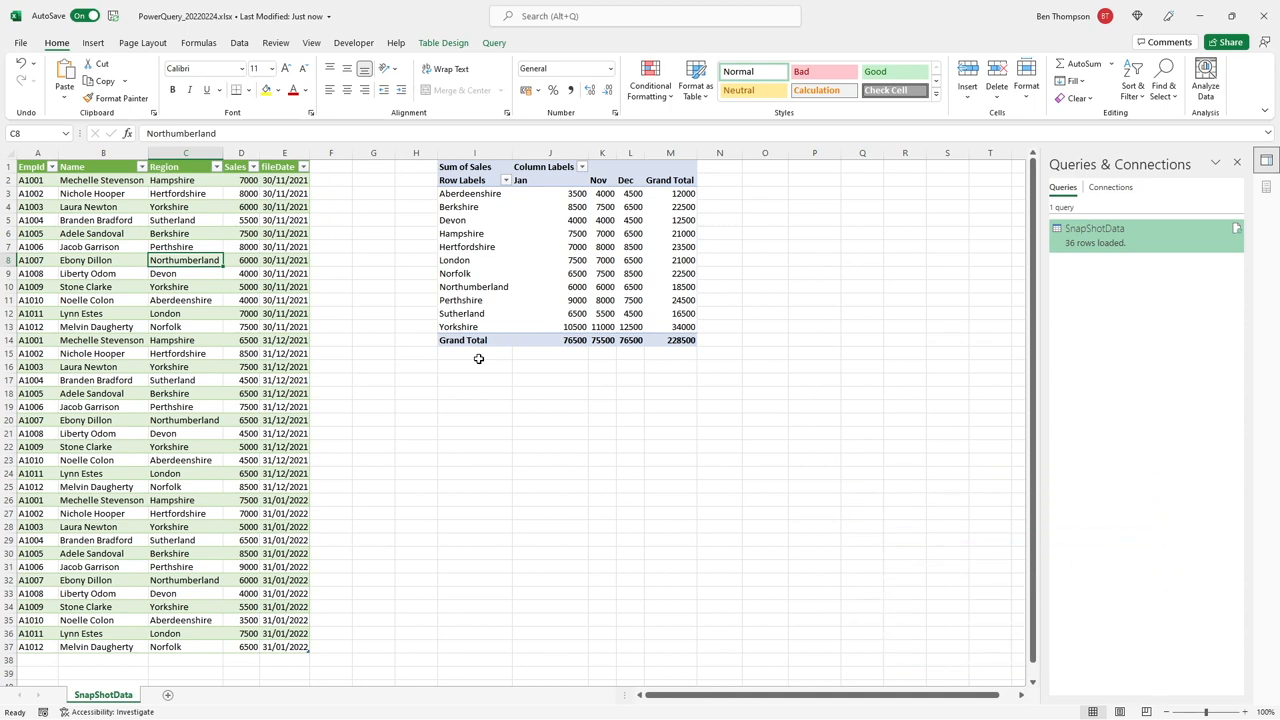
{"action": "mouse_move", "coordinate": [476, 368]}
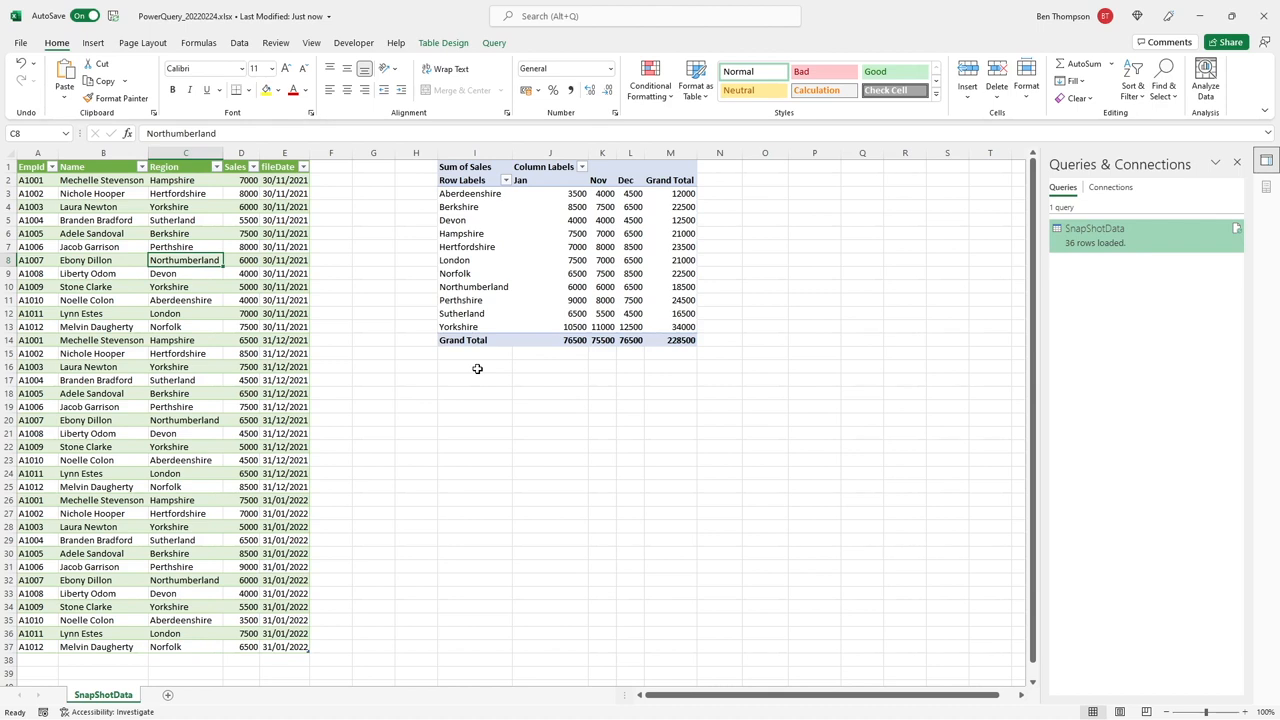
{"action": "mouse_move", "coordinate": [472, 368]}
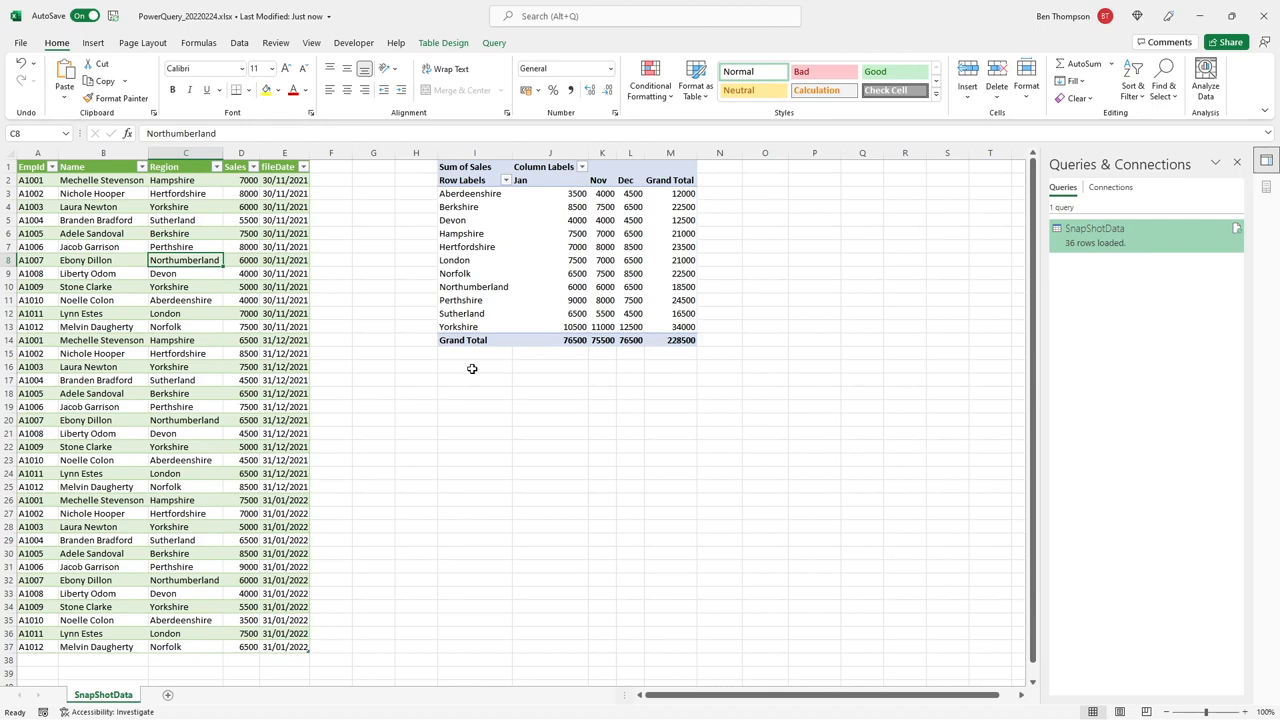
{"action": "mouse_move", "coordinate": [472, 374]}
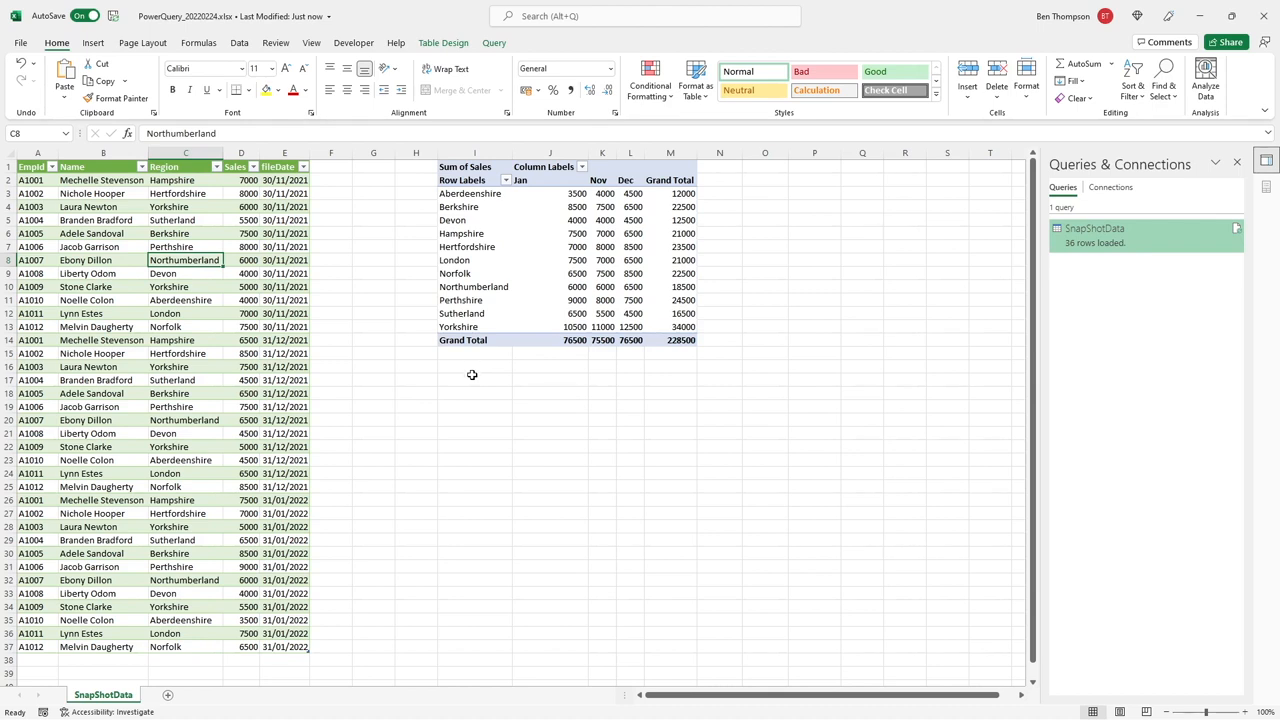